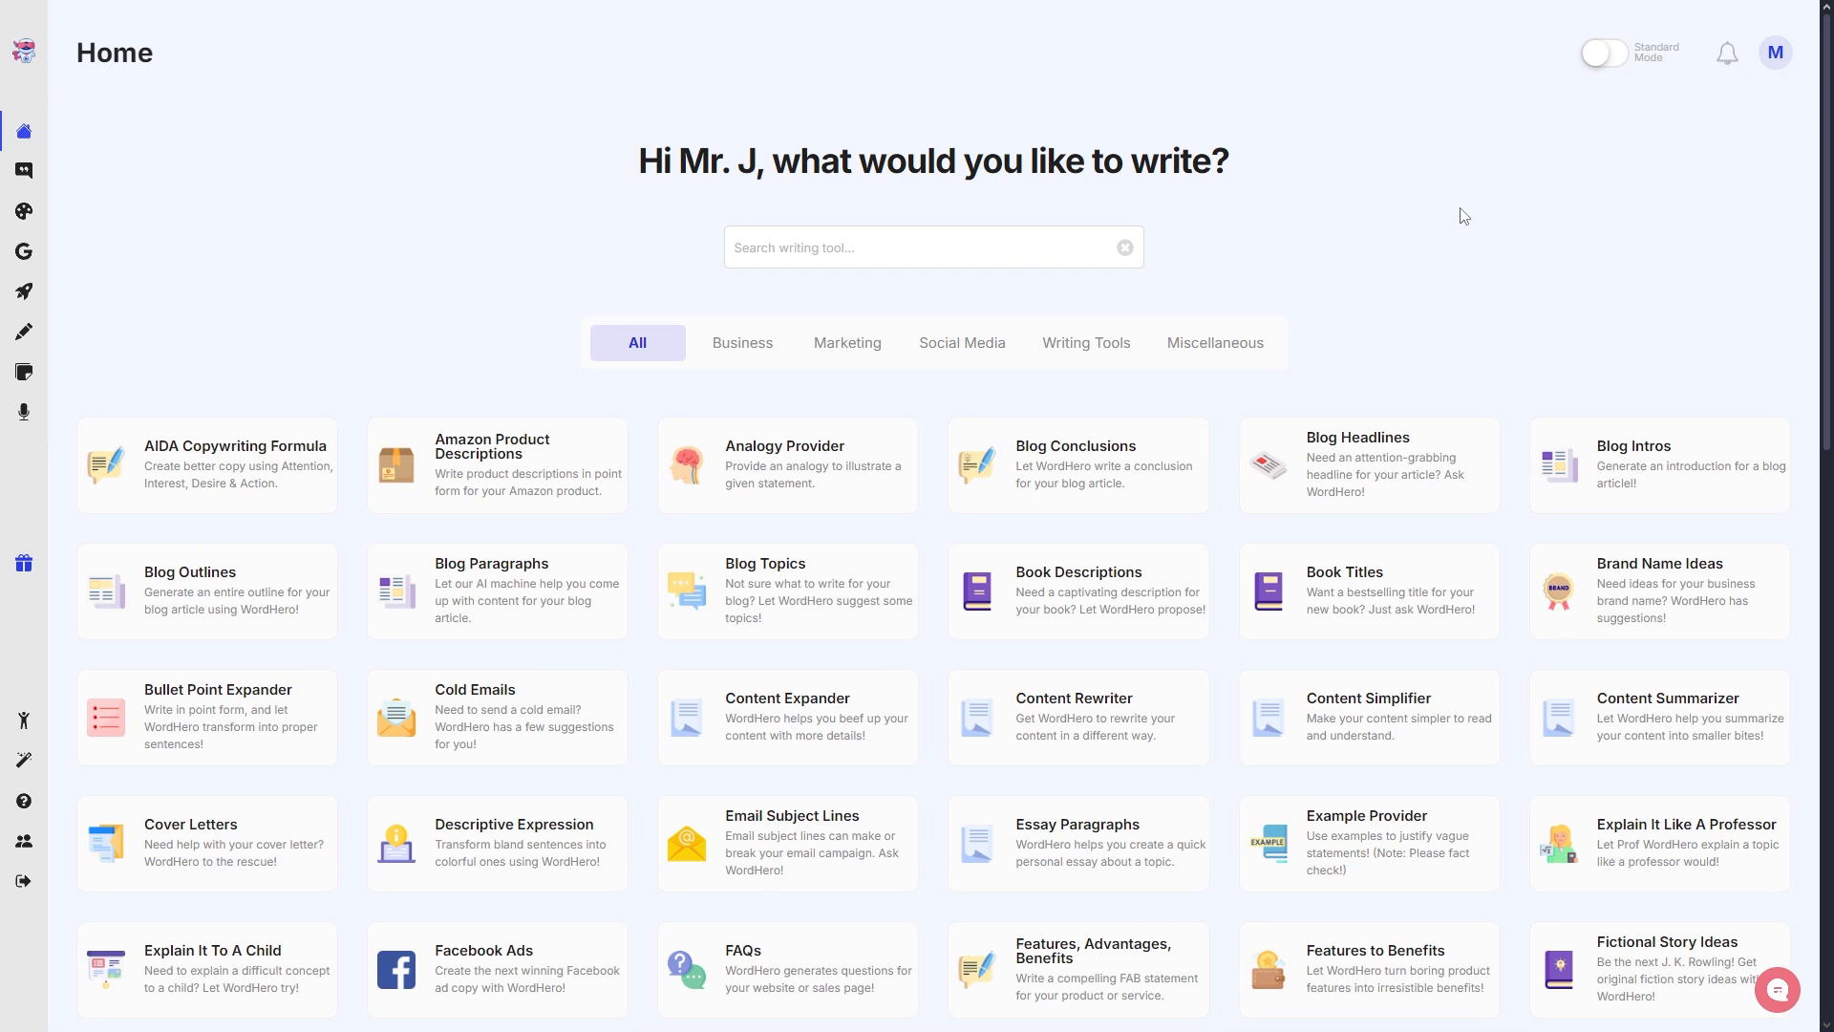
mouse_move(149, 80)
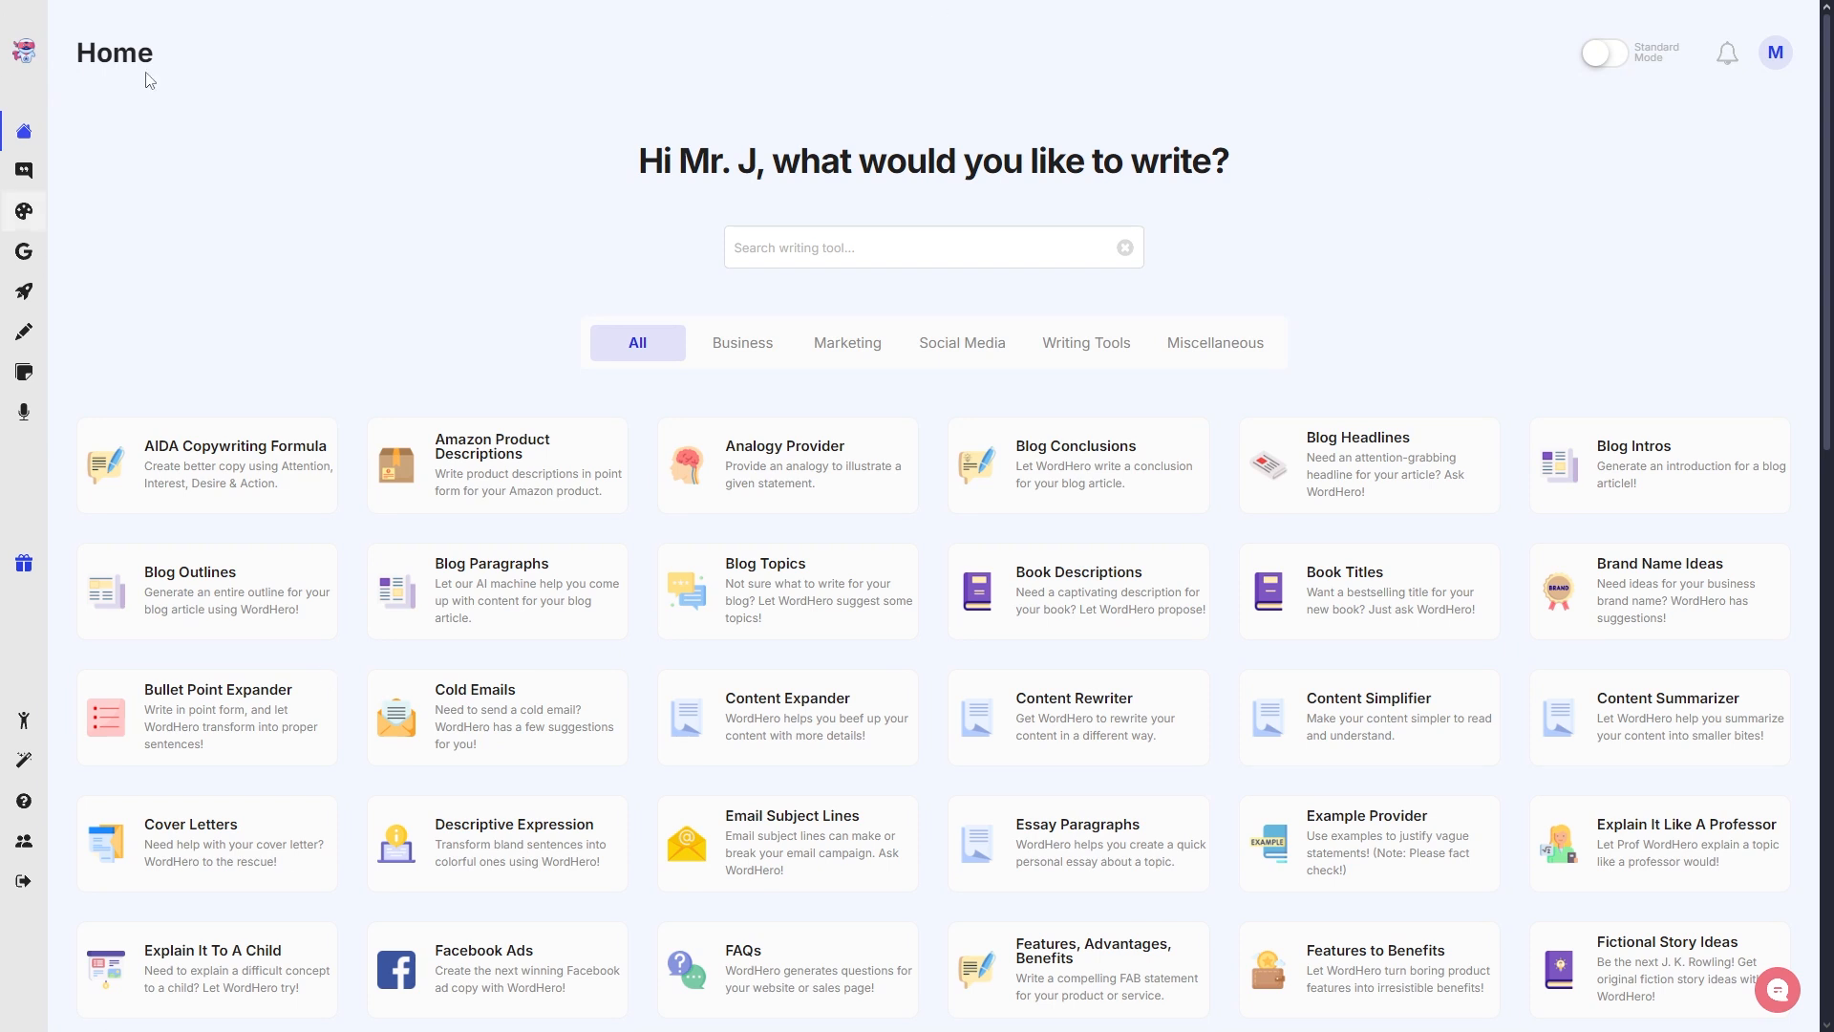
mouse_move(147, 41)
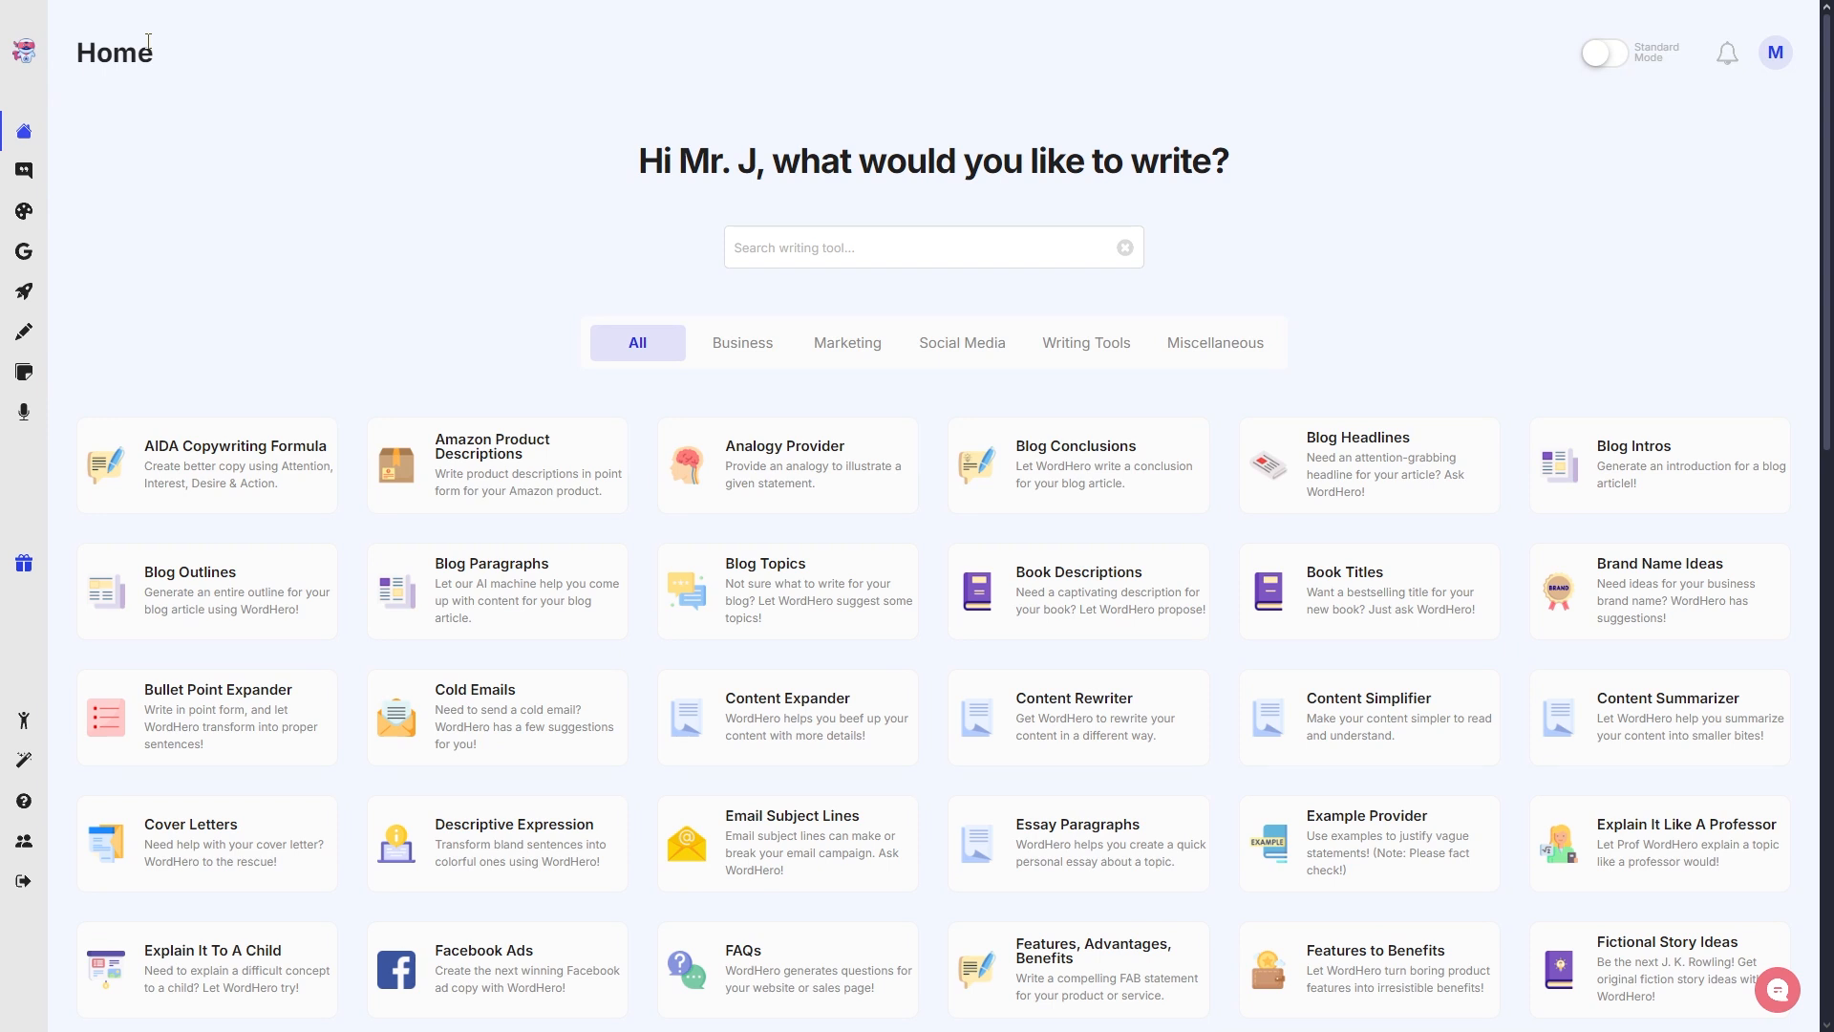
mouse_move(390, 254)
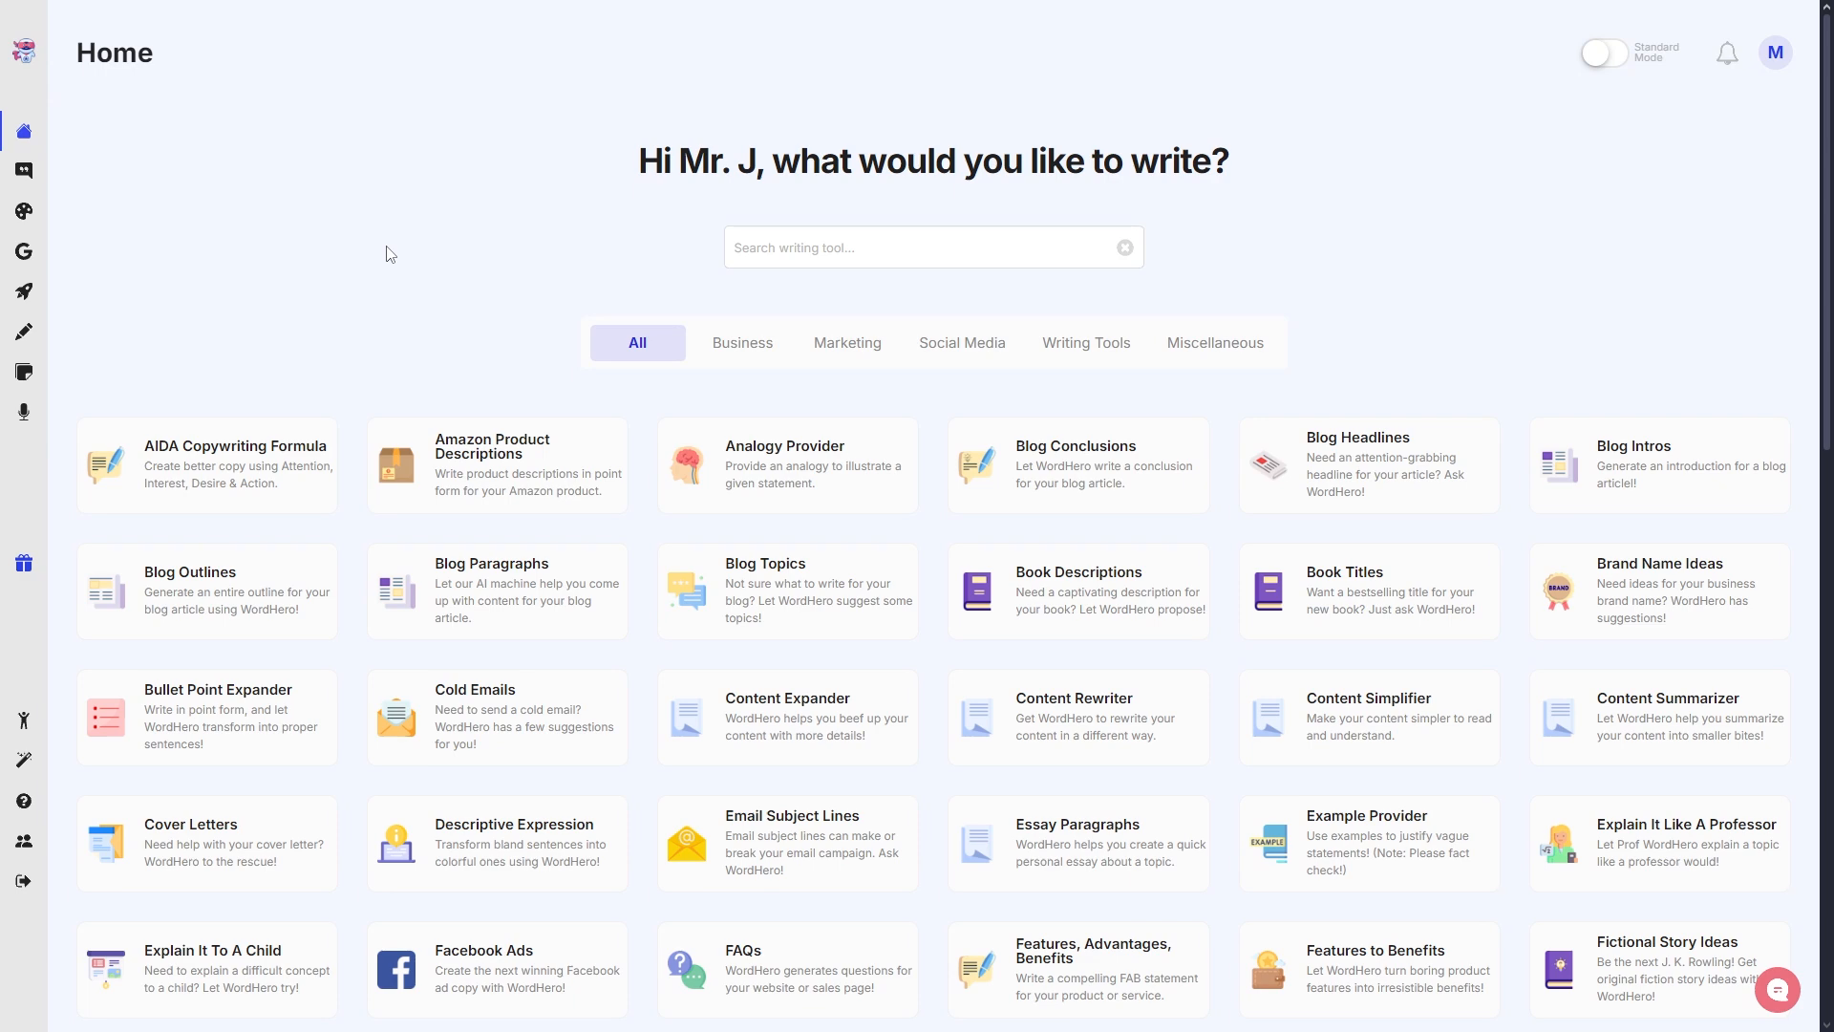
mouse_move(87, 278)
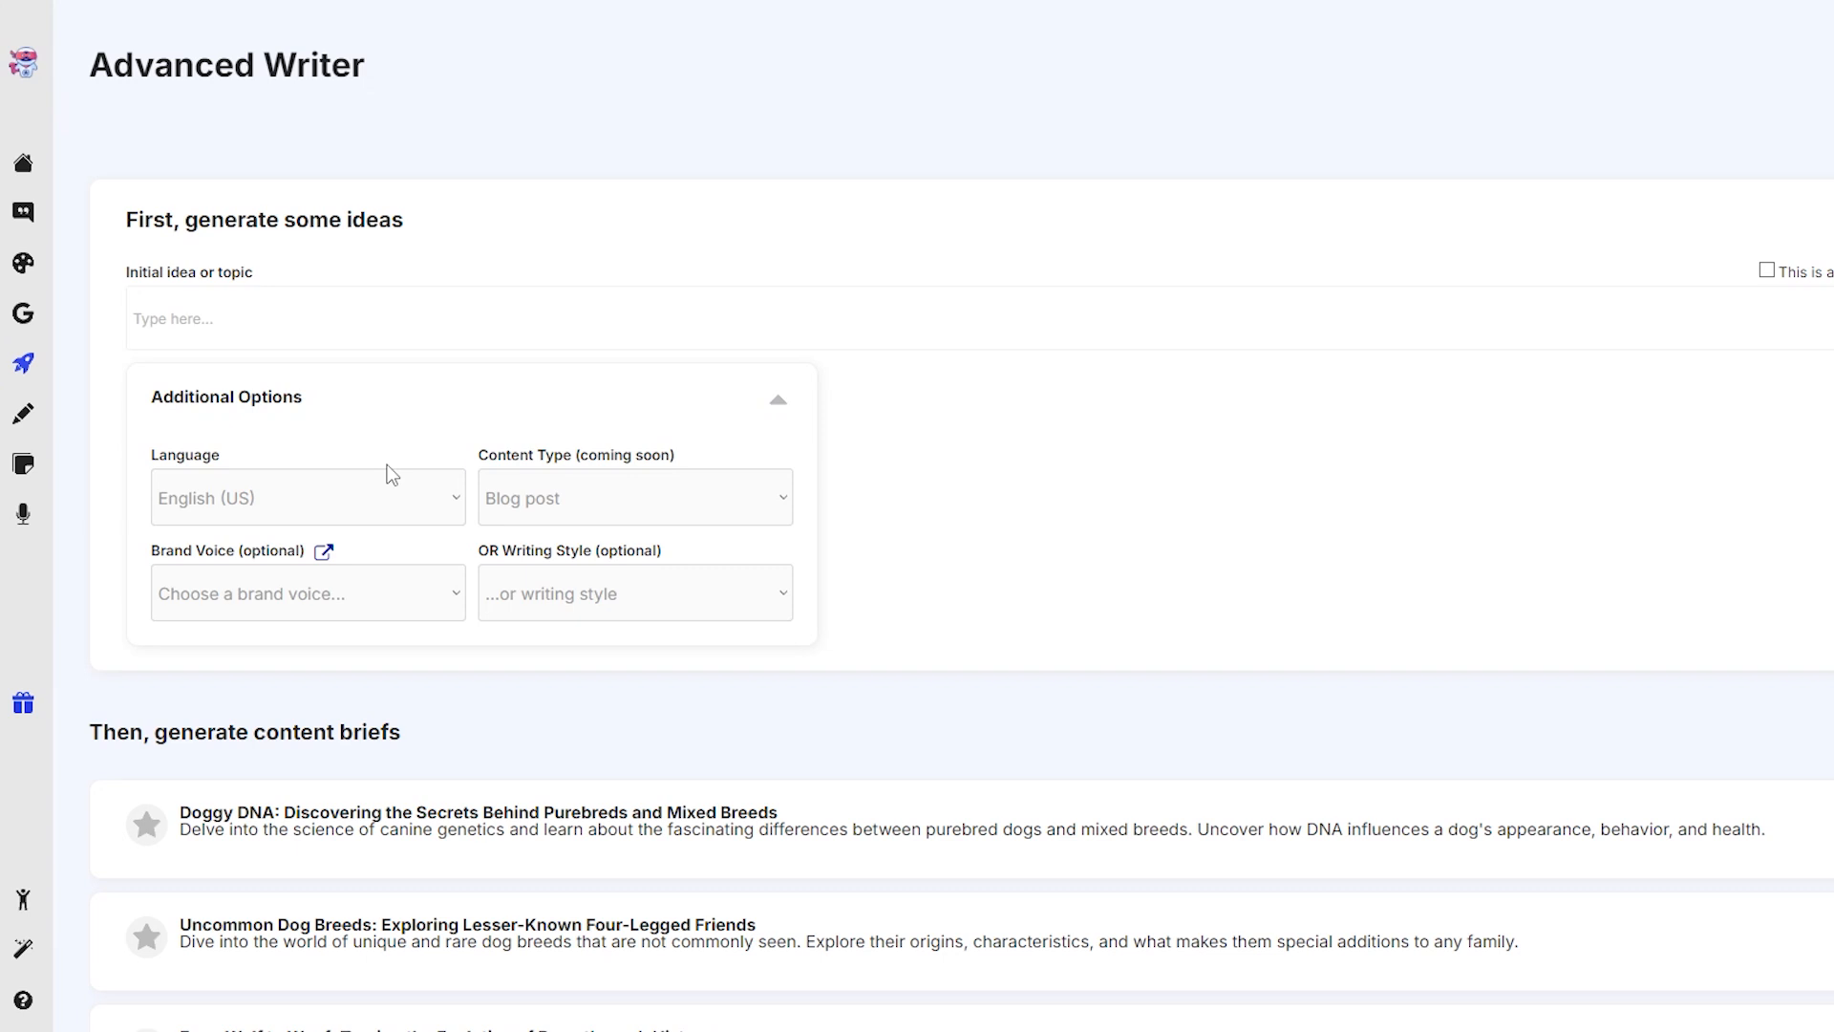
mouse_move(436, 444)
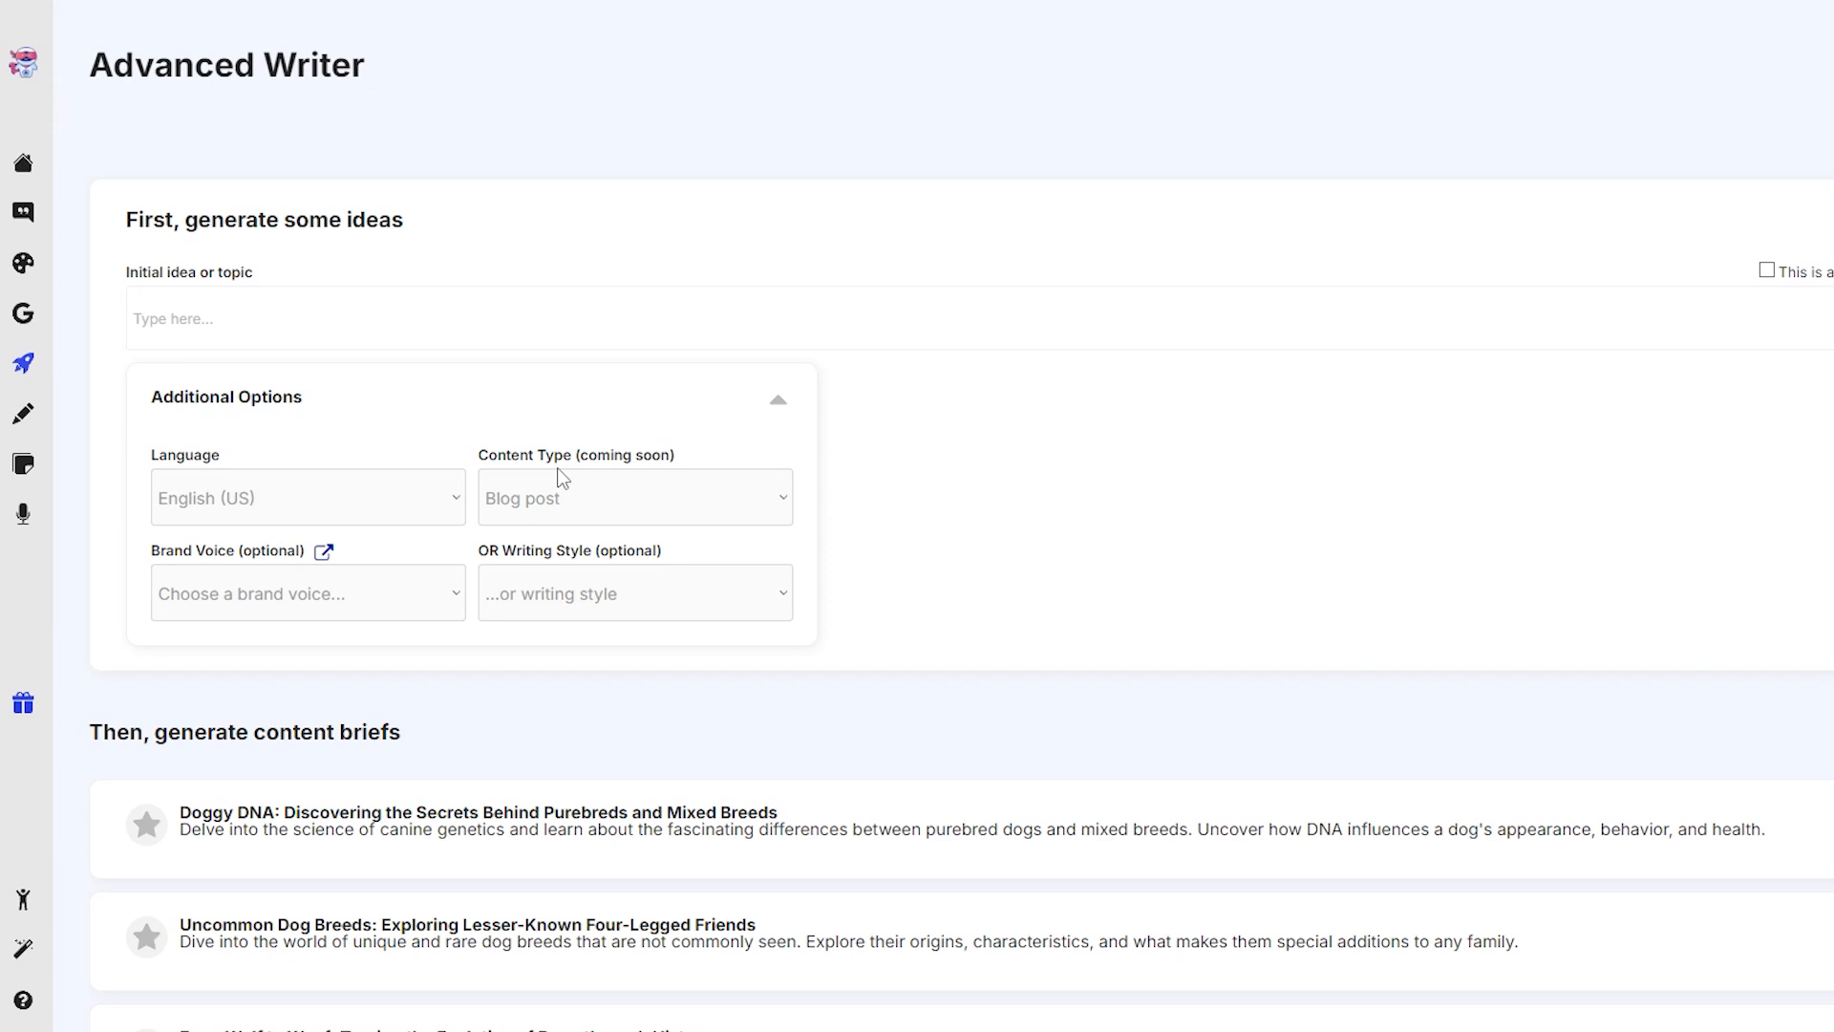
mouse_move(653, 431)
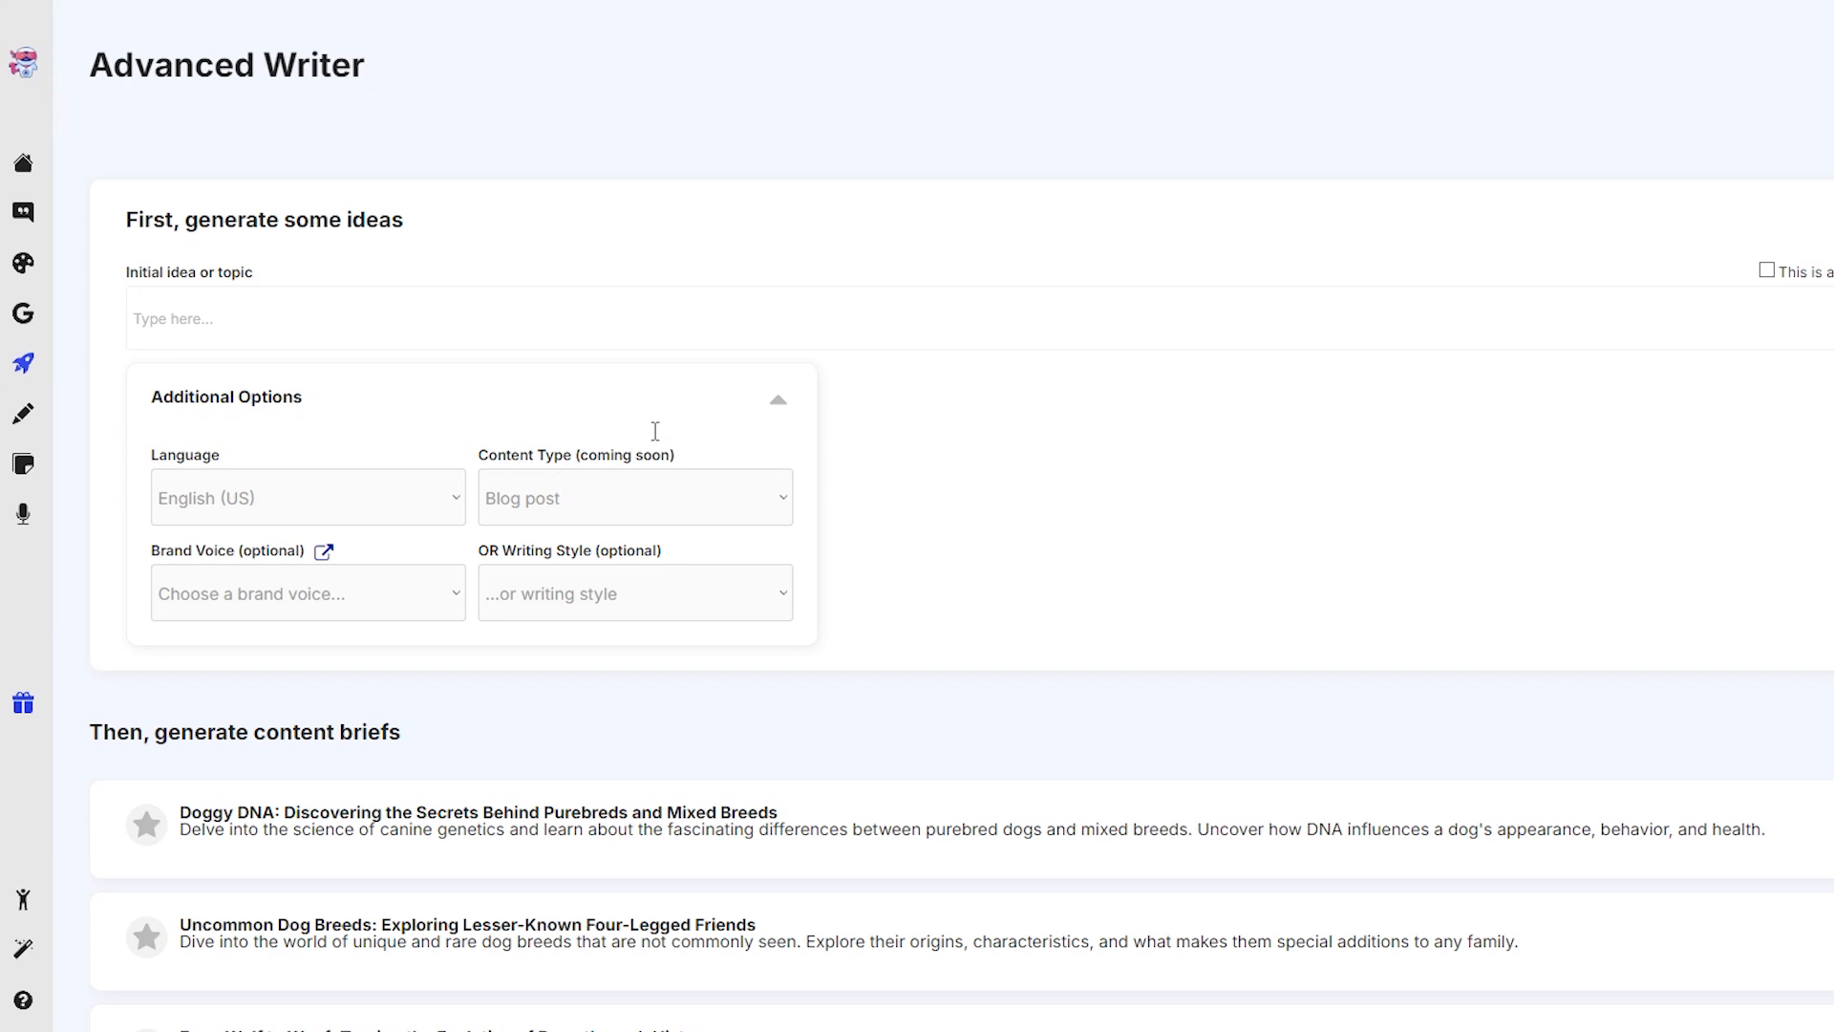
mouse_move(925, 437)
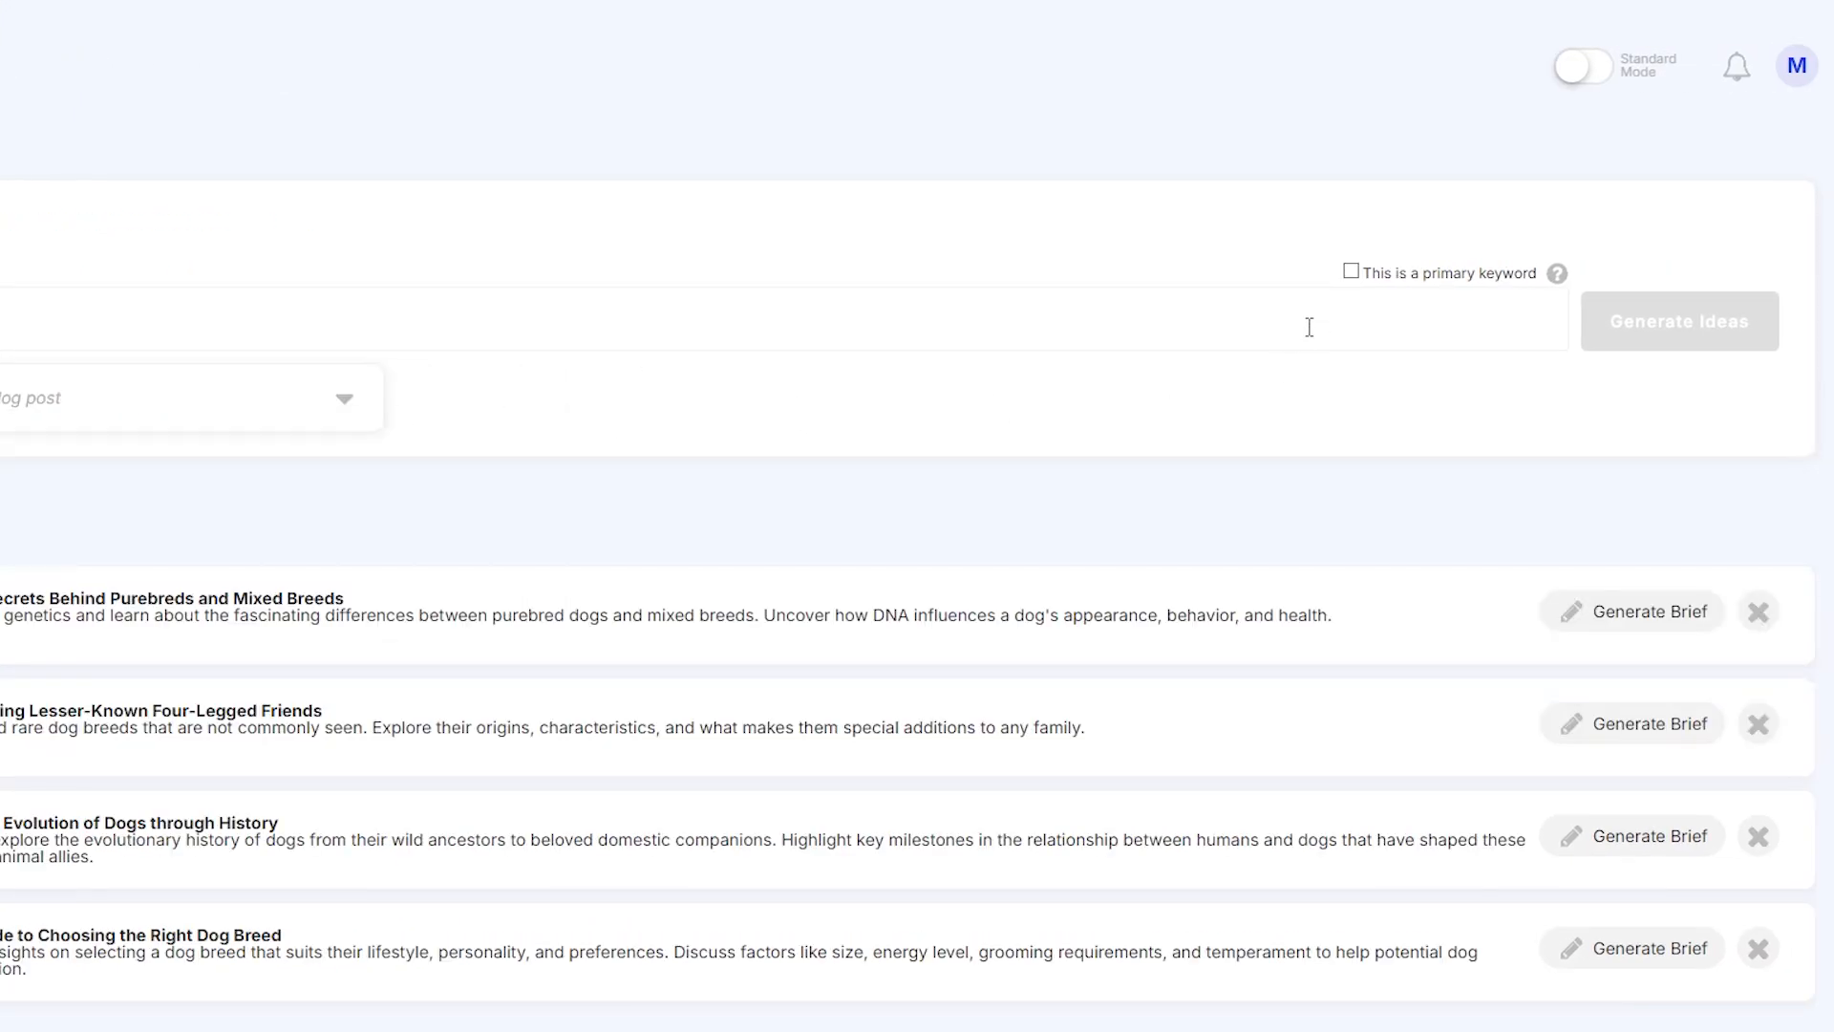
mouse_move(1490, 289)
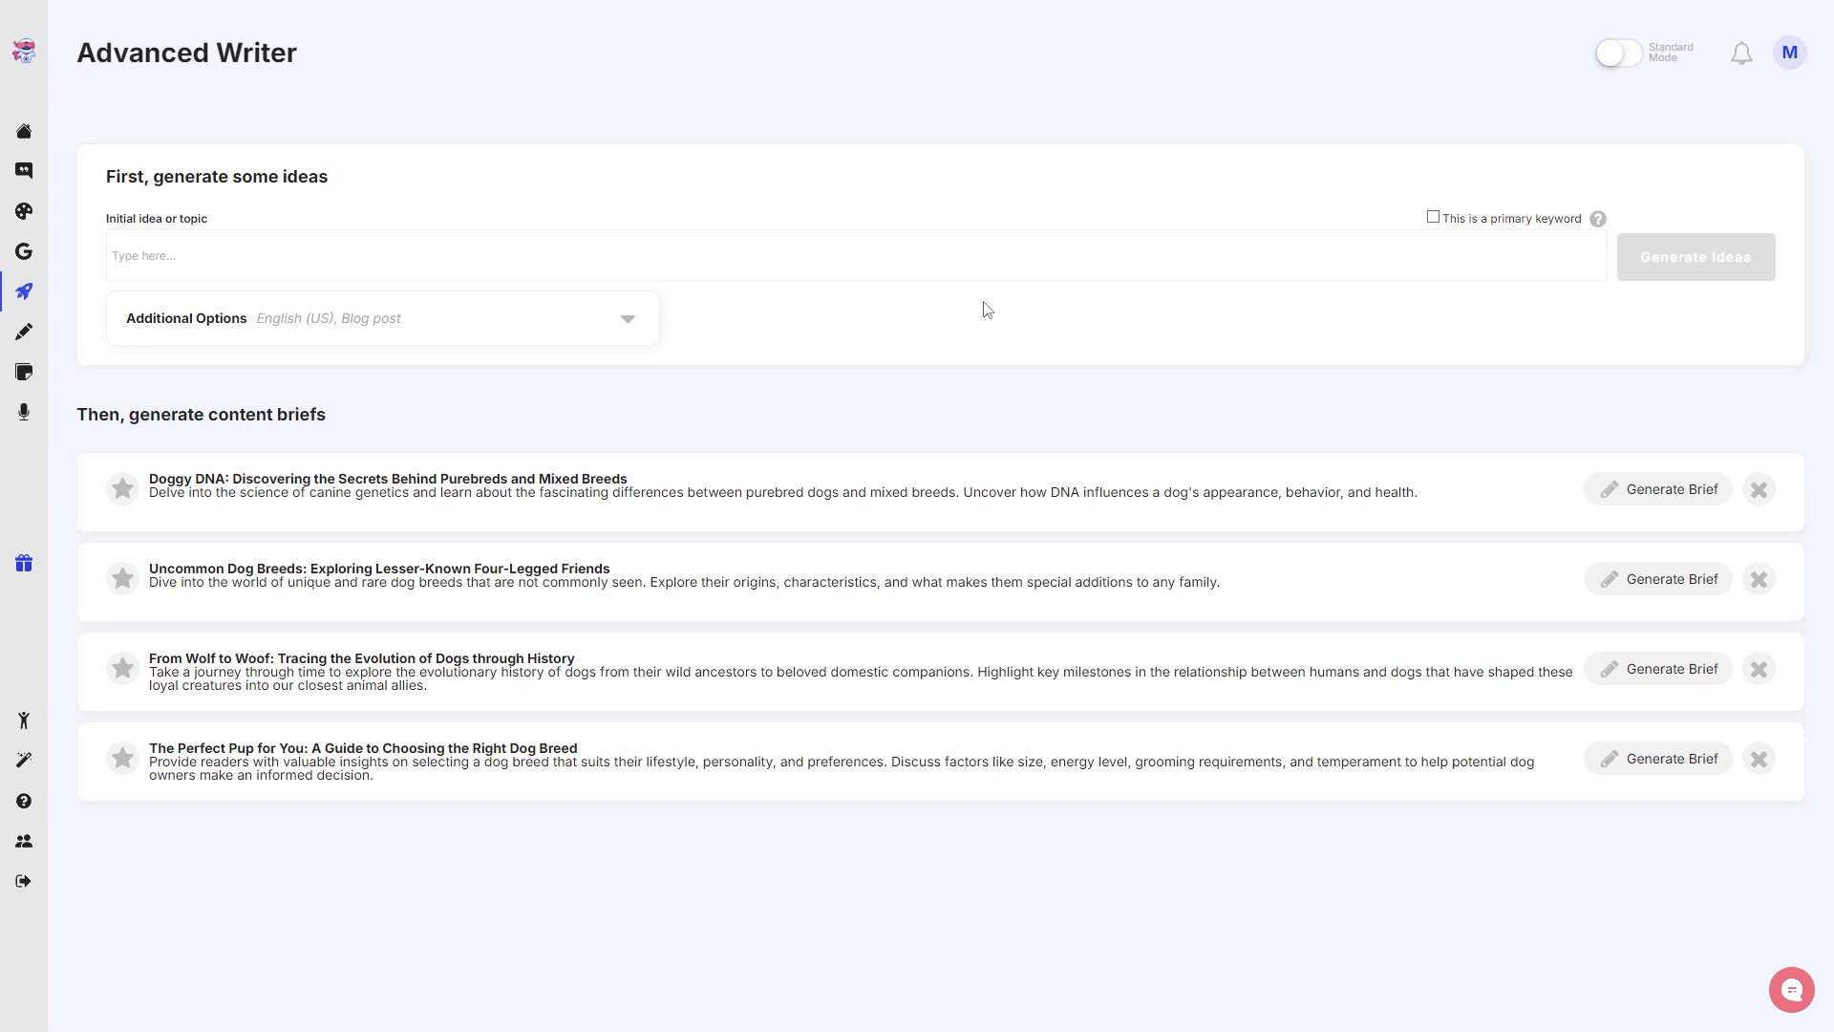
mouse_move(332, 255)
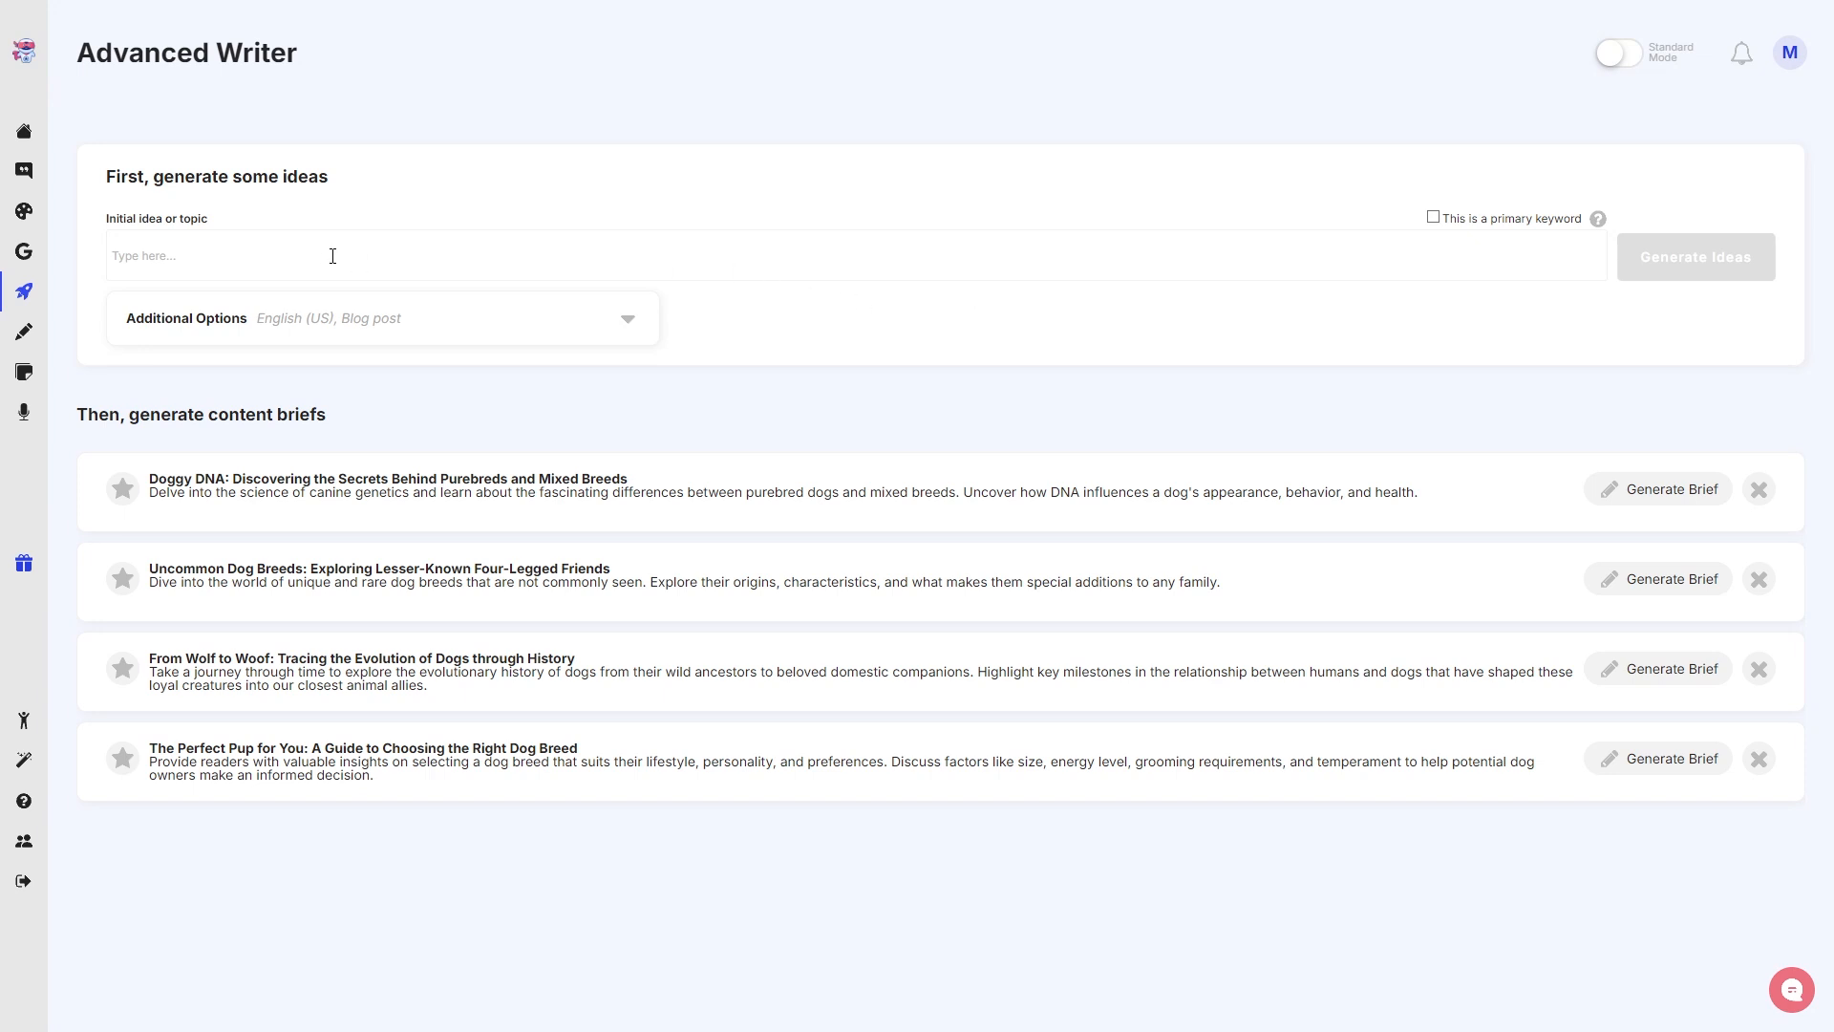
- Enter 'The AI revolution' as the initial topic and generate blog ideas
type("The AI revolution")
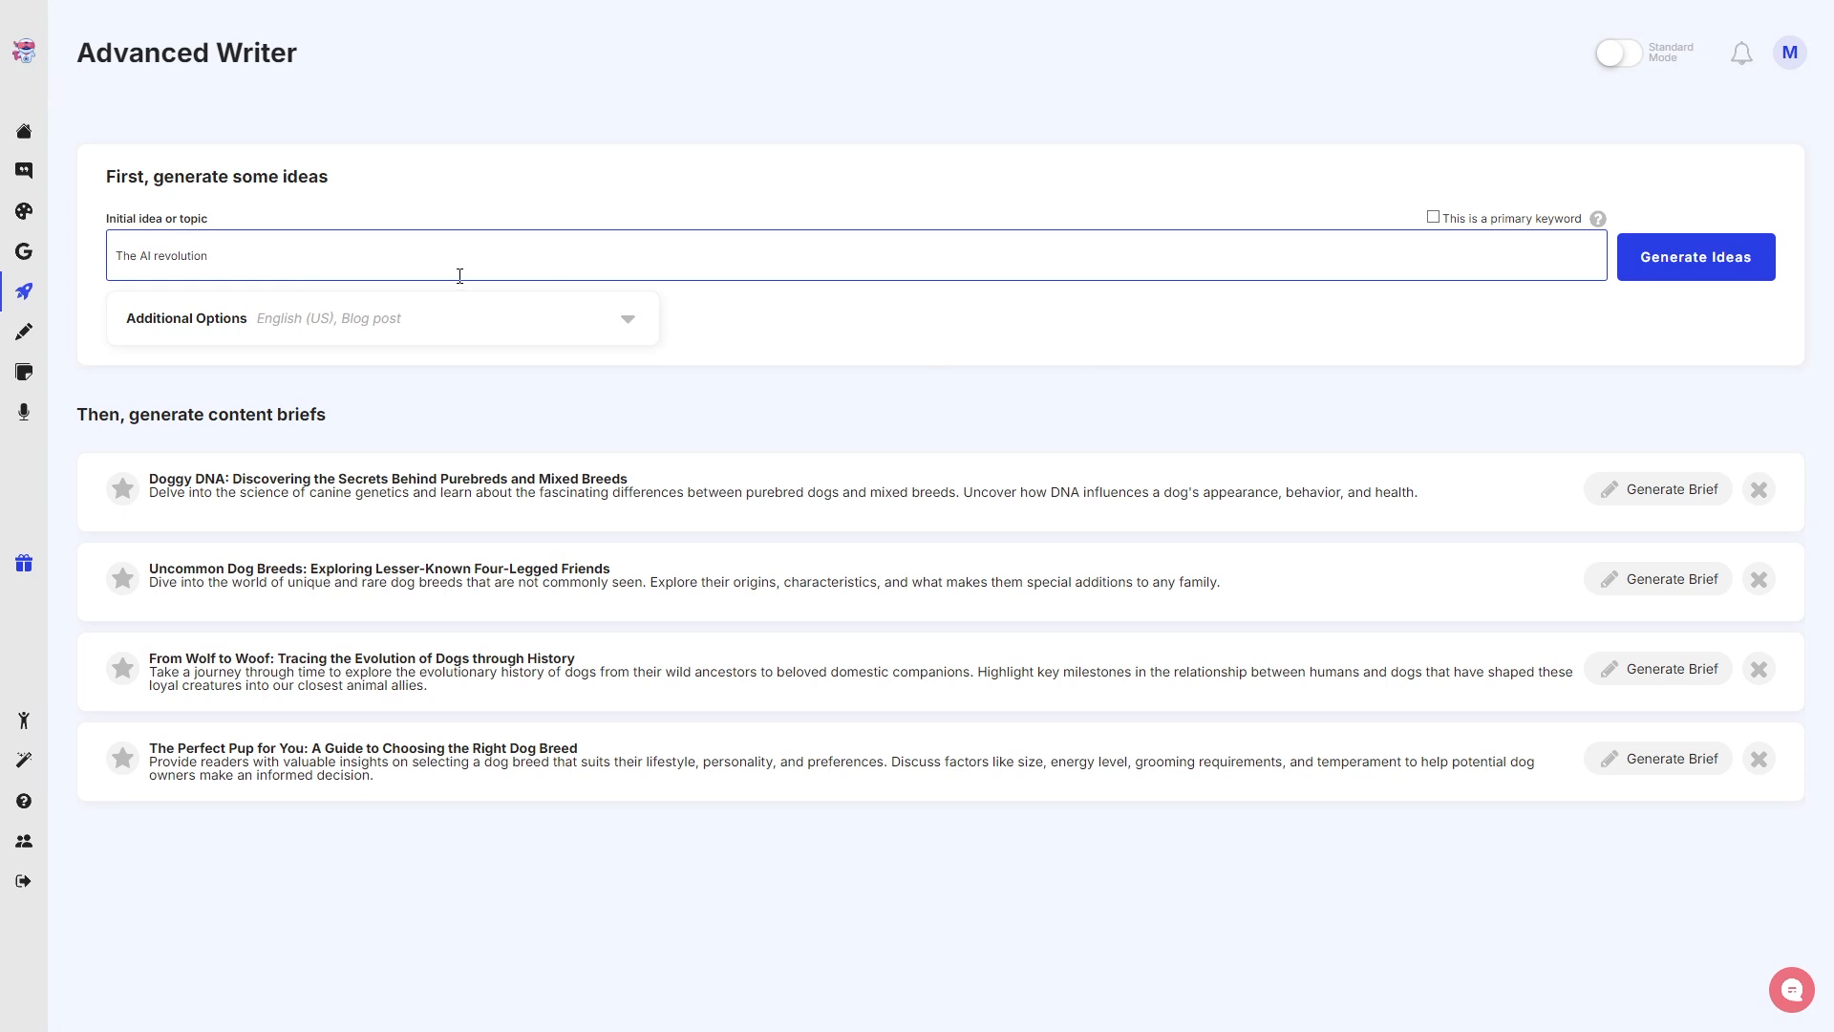
mouse_move(1692, 282)
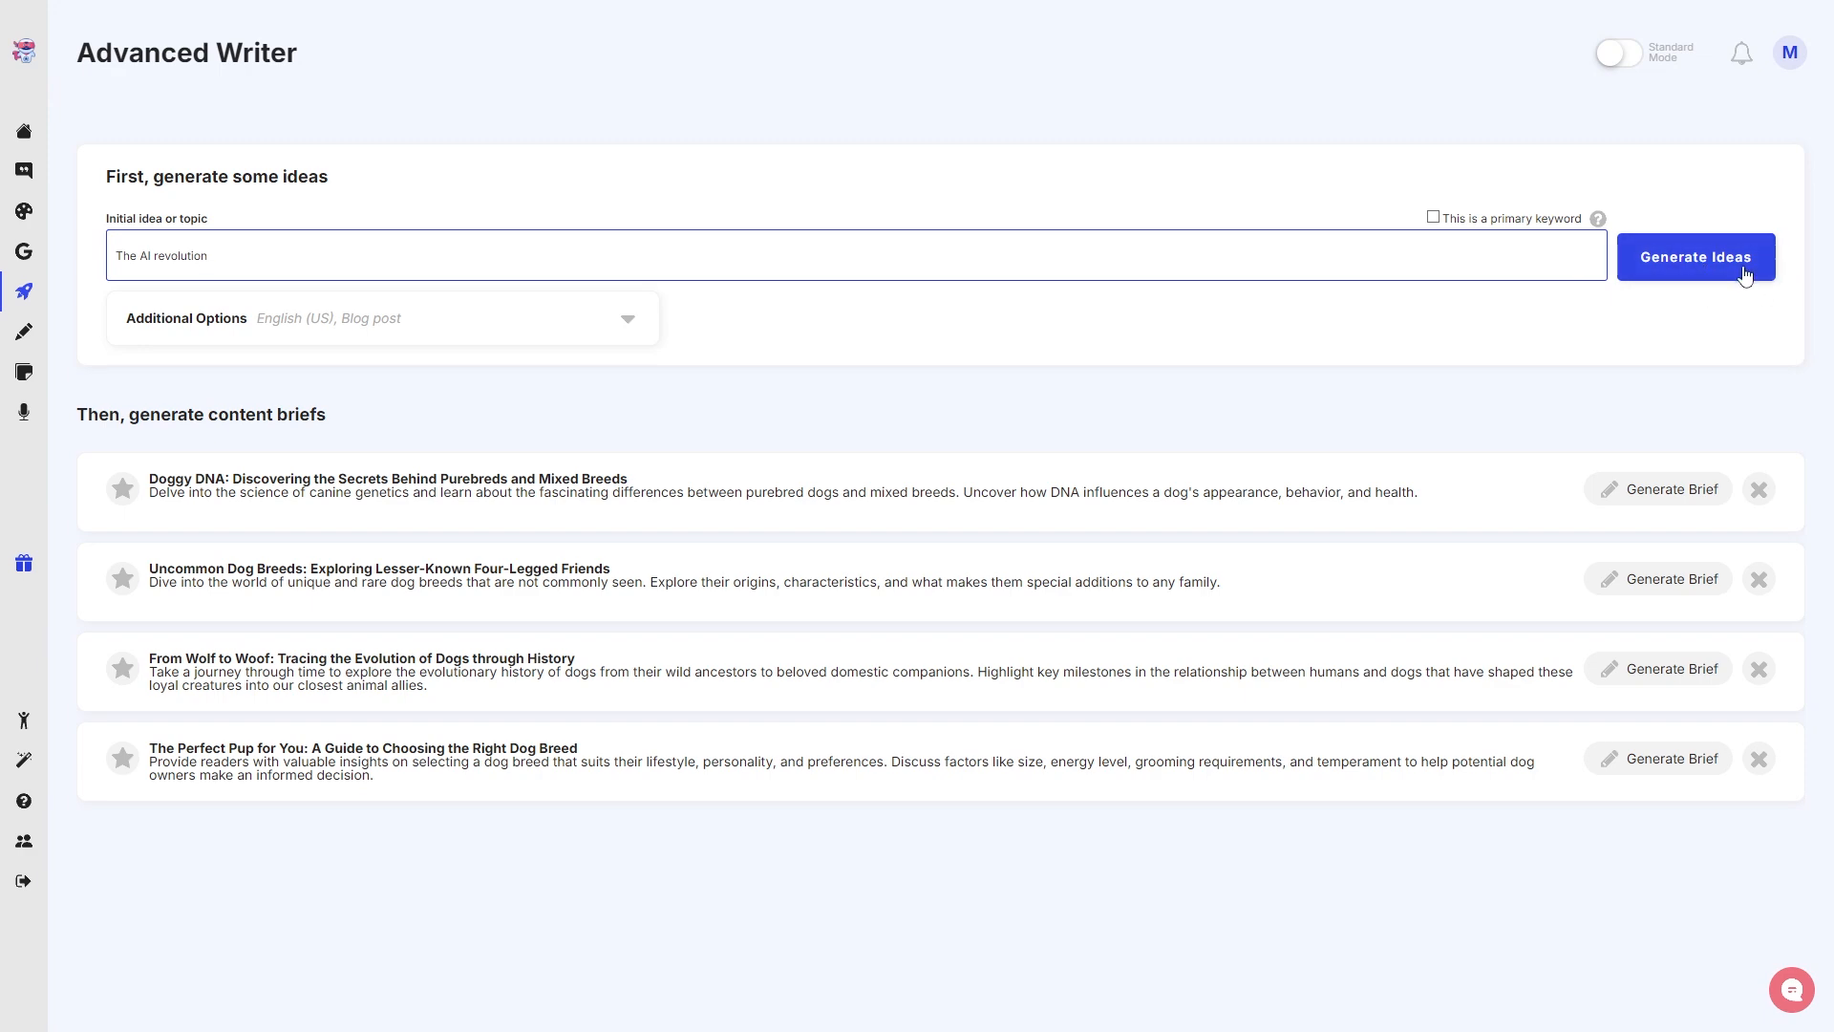
left_click(1693, 256)
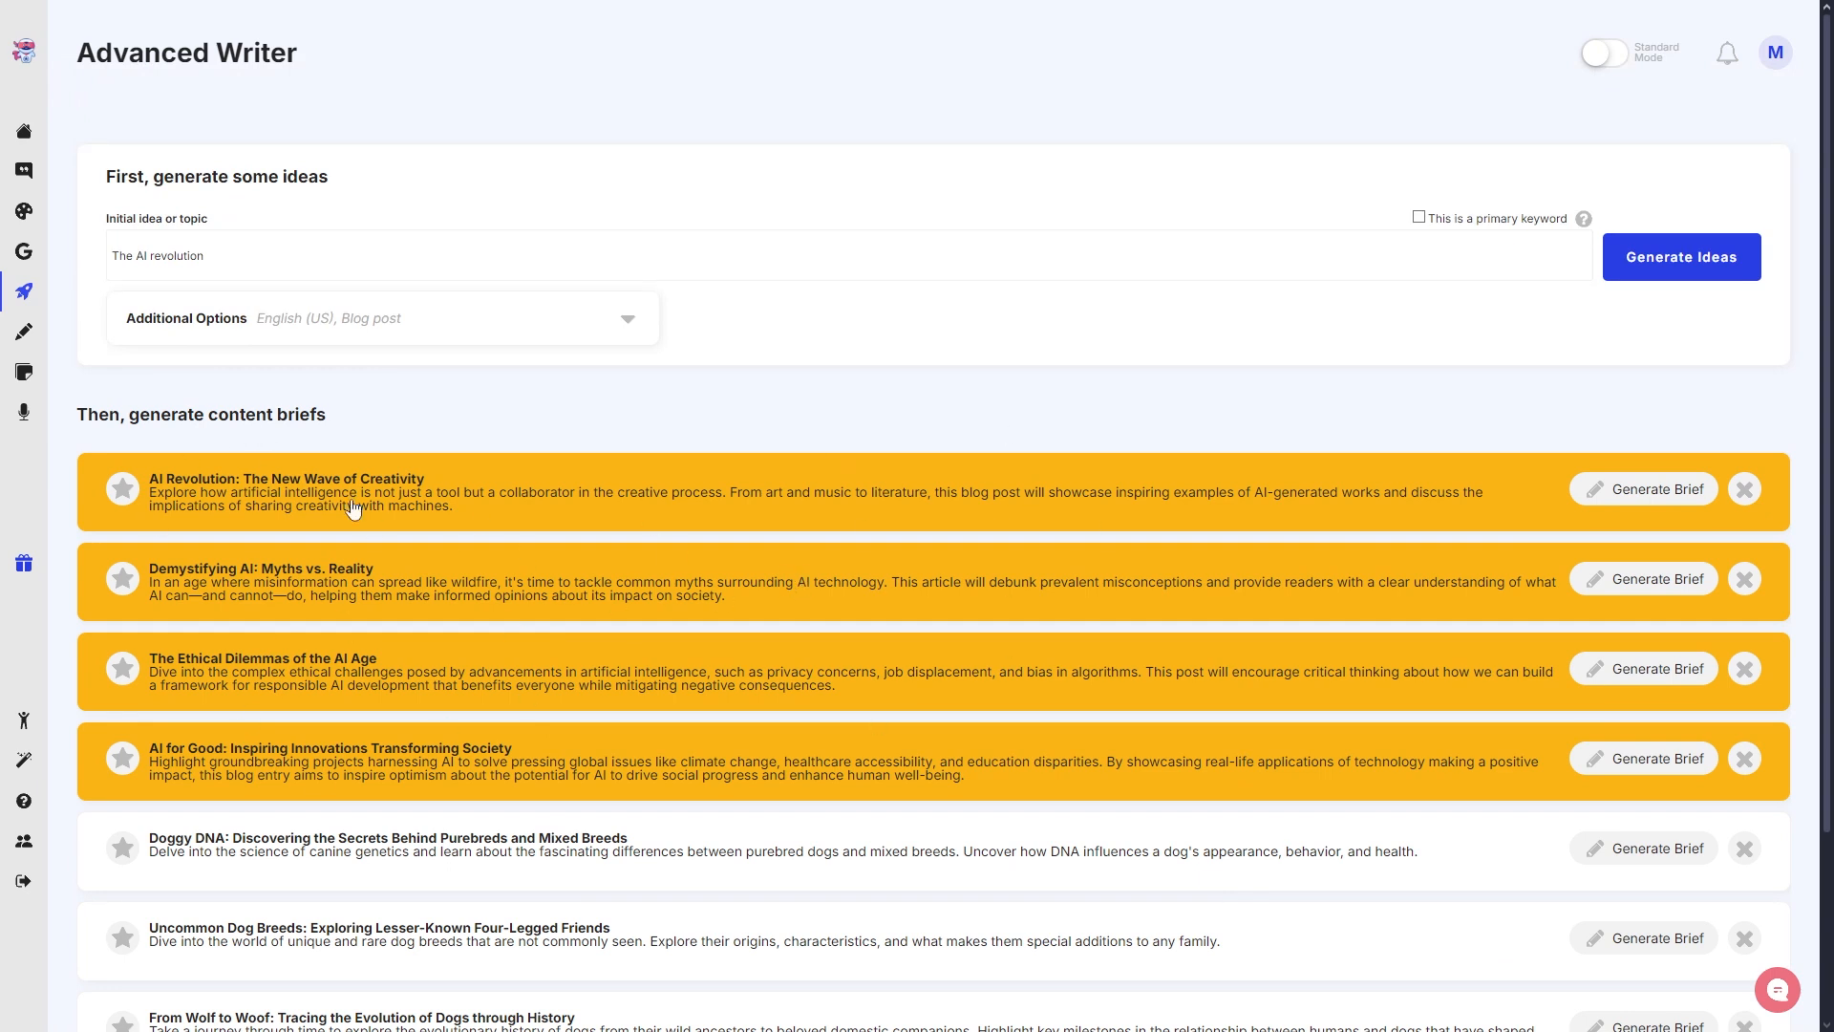
mouse_move(267, 442)
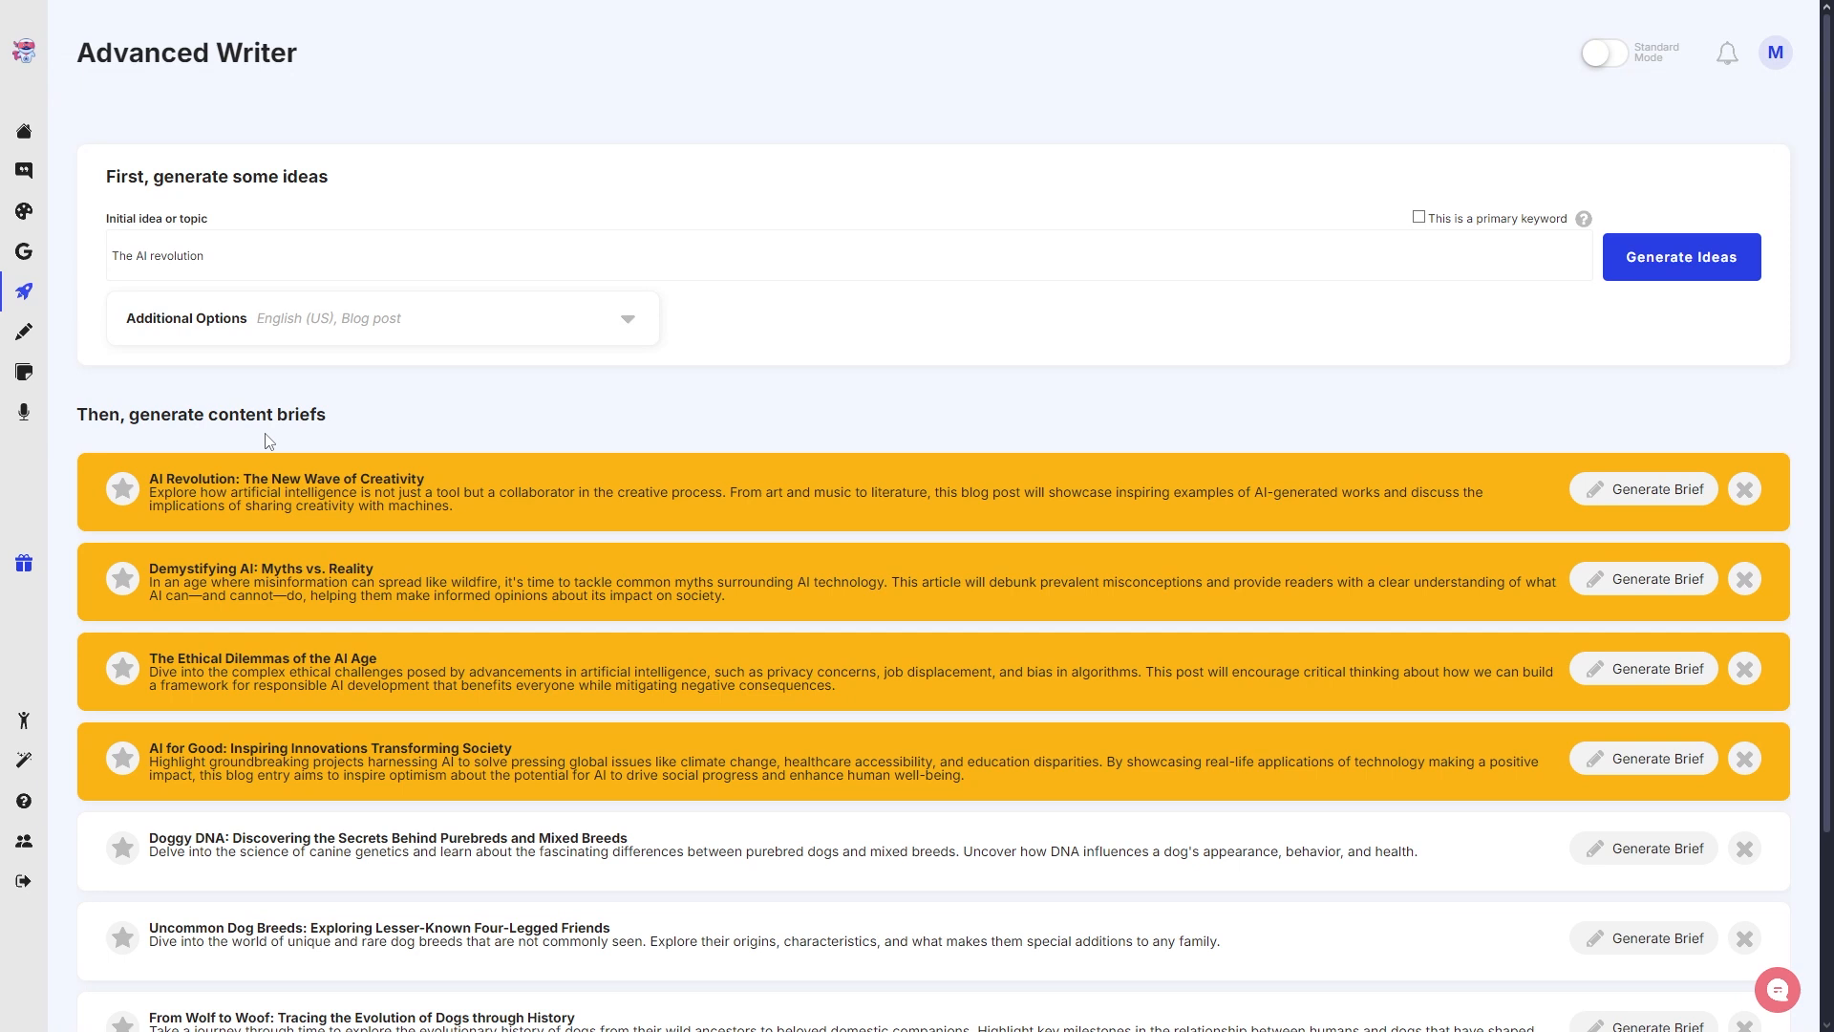
mouse_move(348, 249)
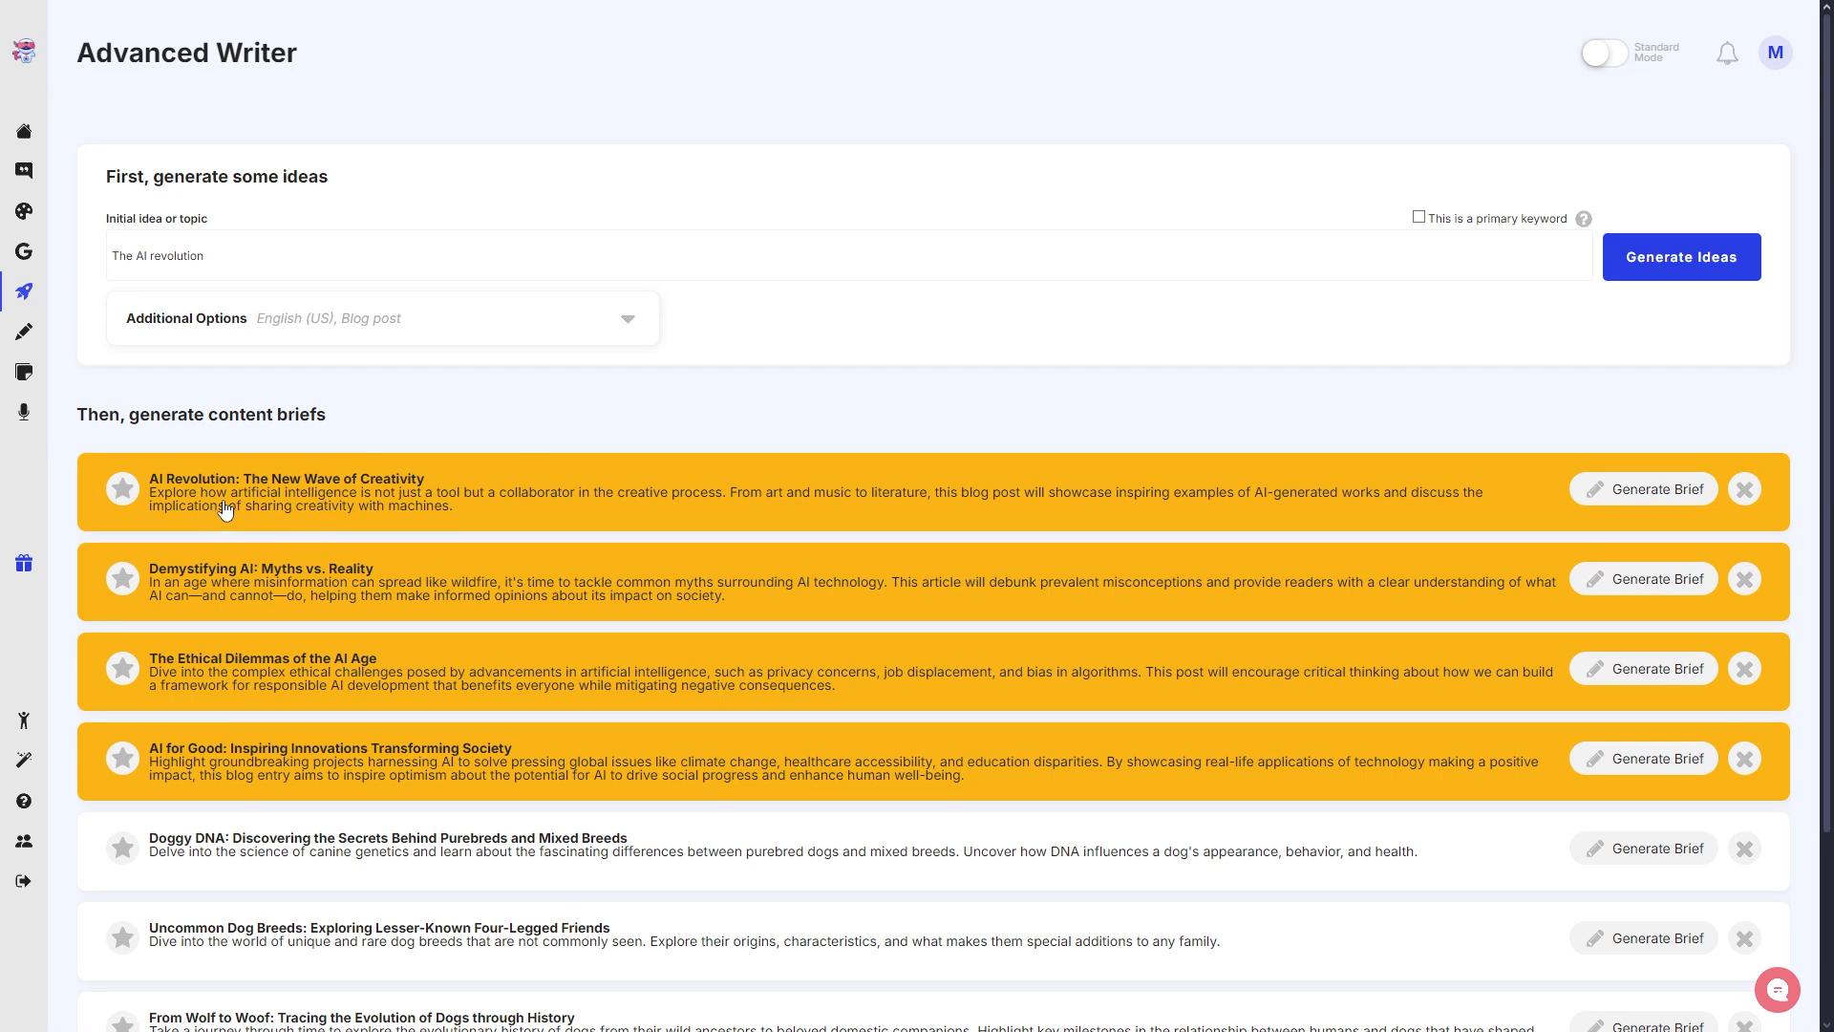
mouse_move(274, 489)
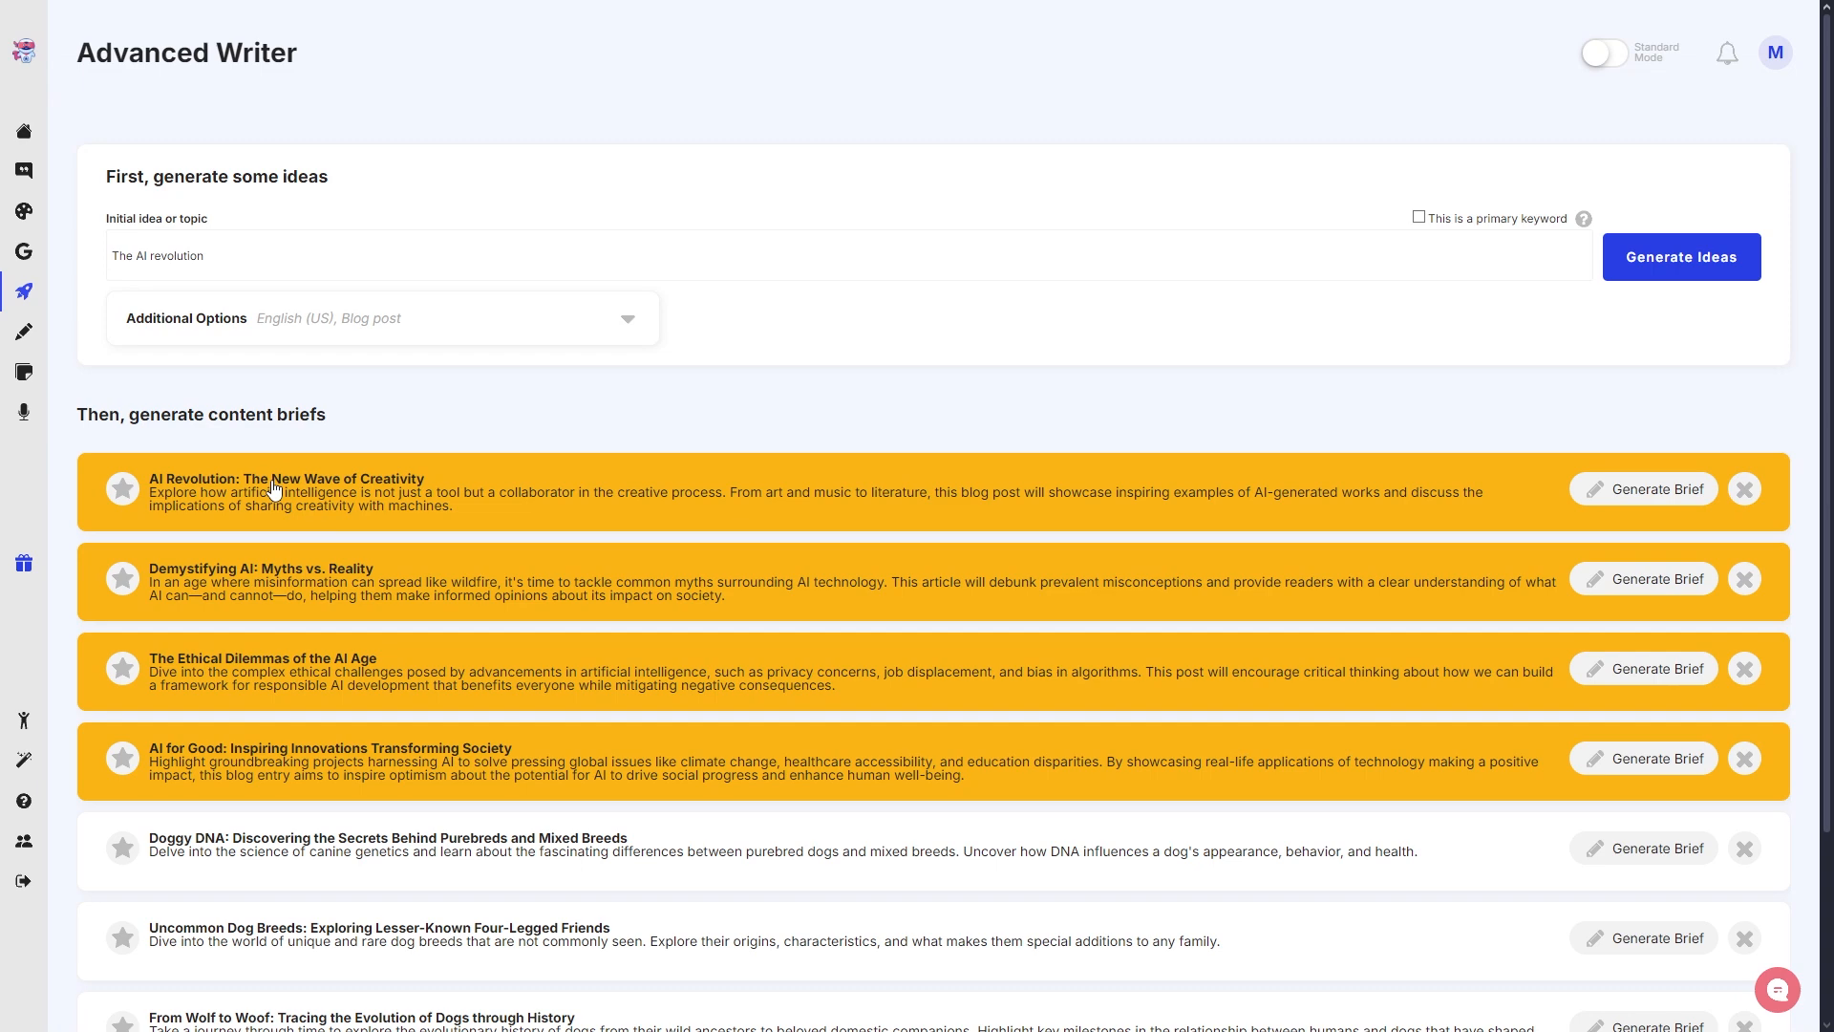
mouse_move(214, 613)
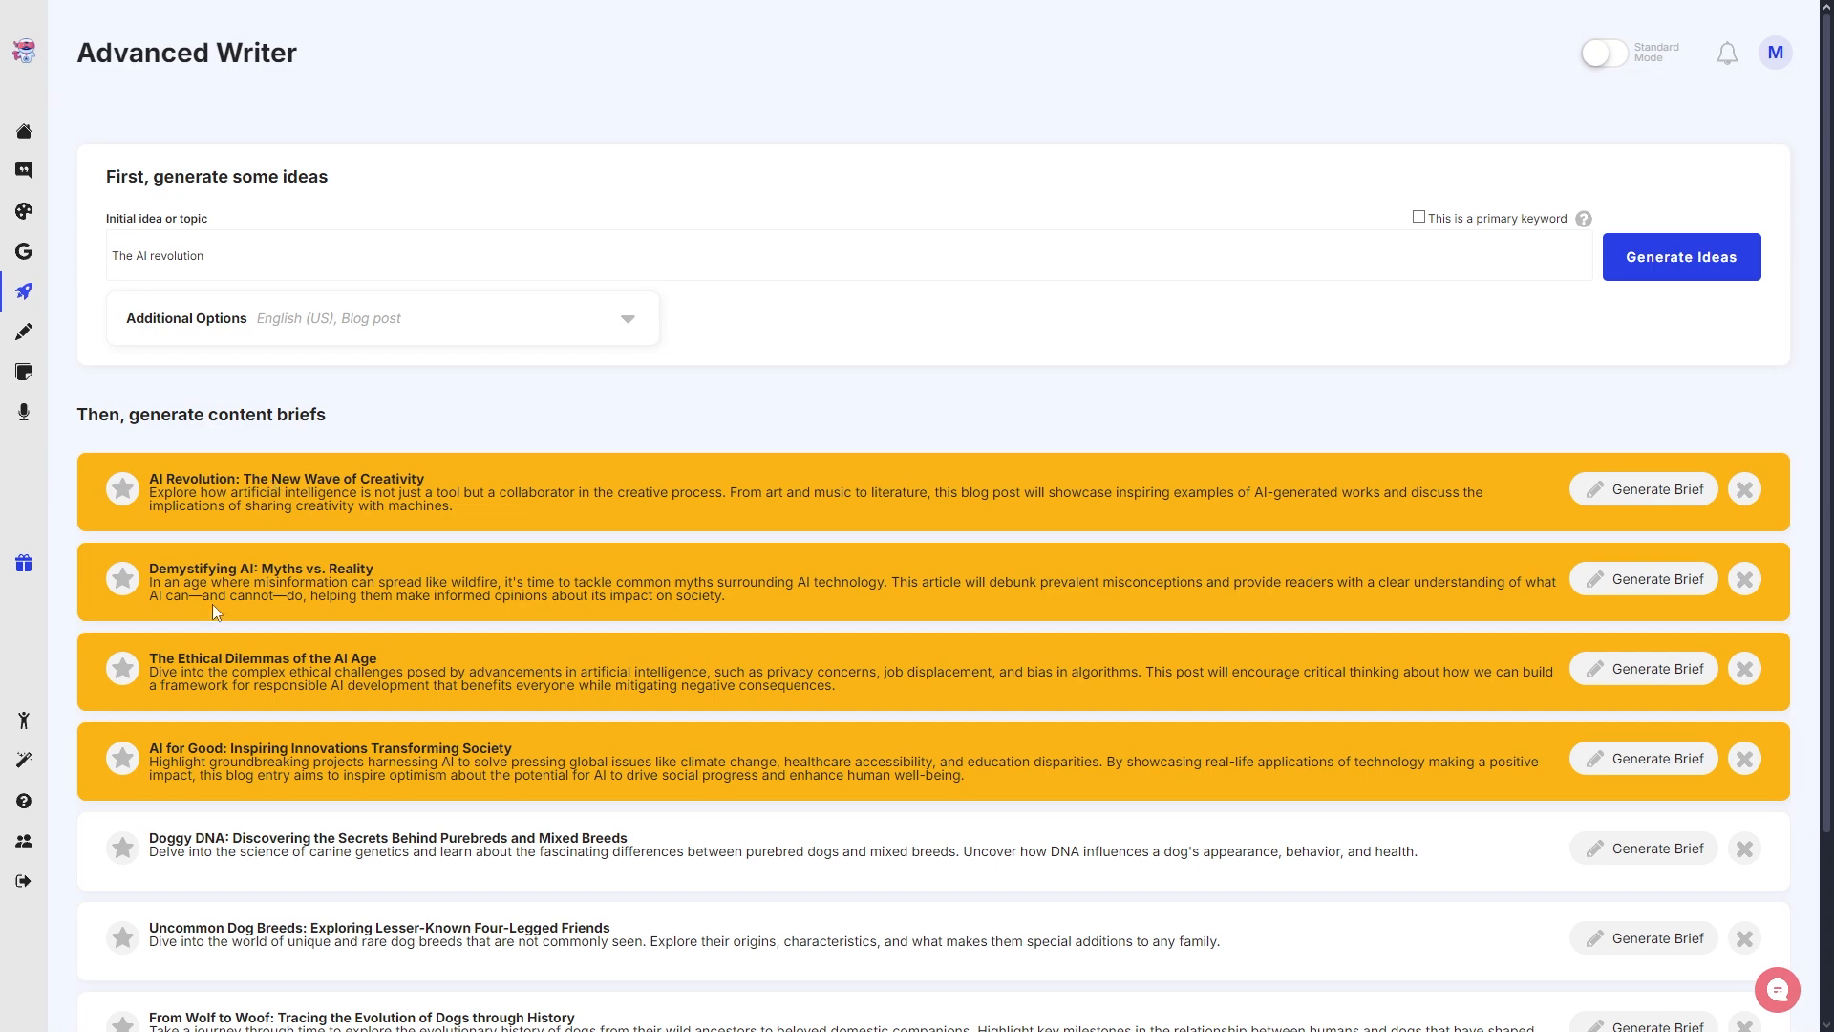
- Scroll through the four new AI-revolution ideas above the earlier dog ideas
scroll("down", 3)
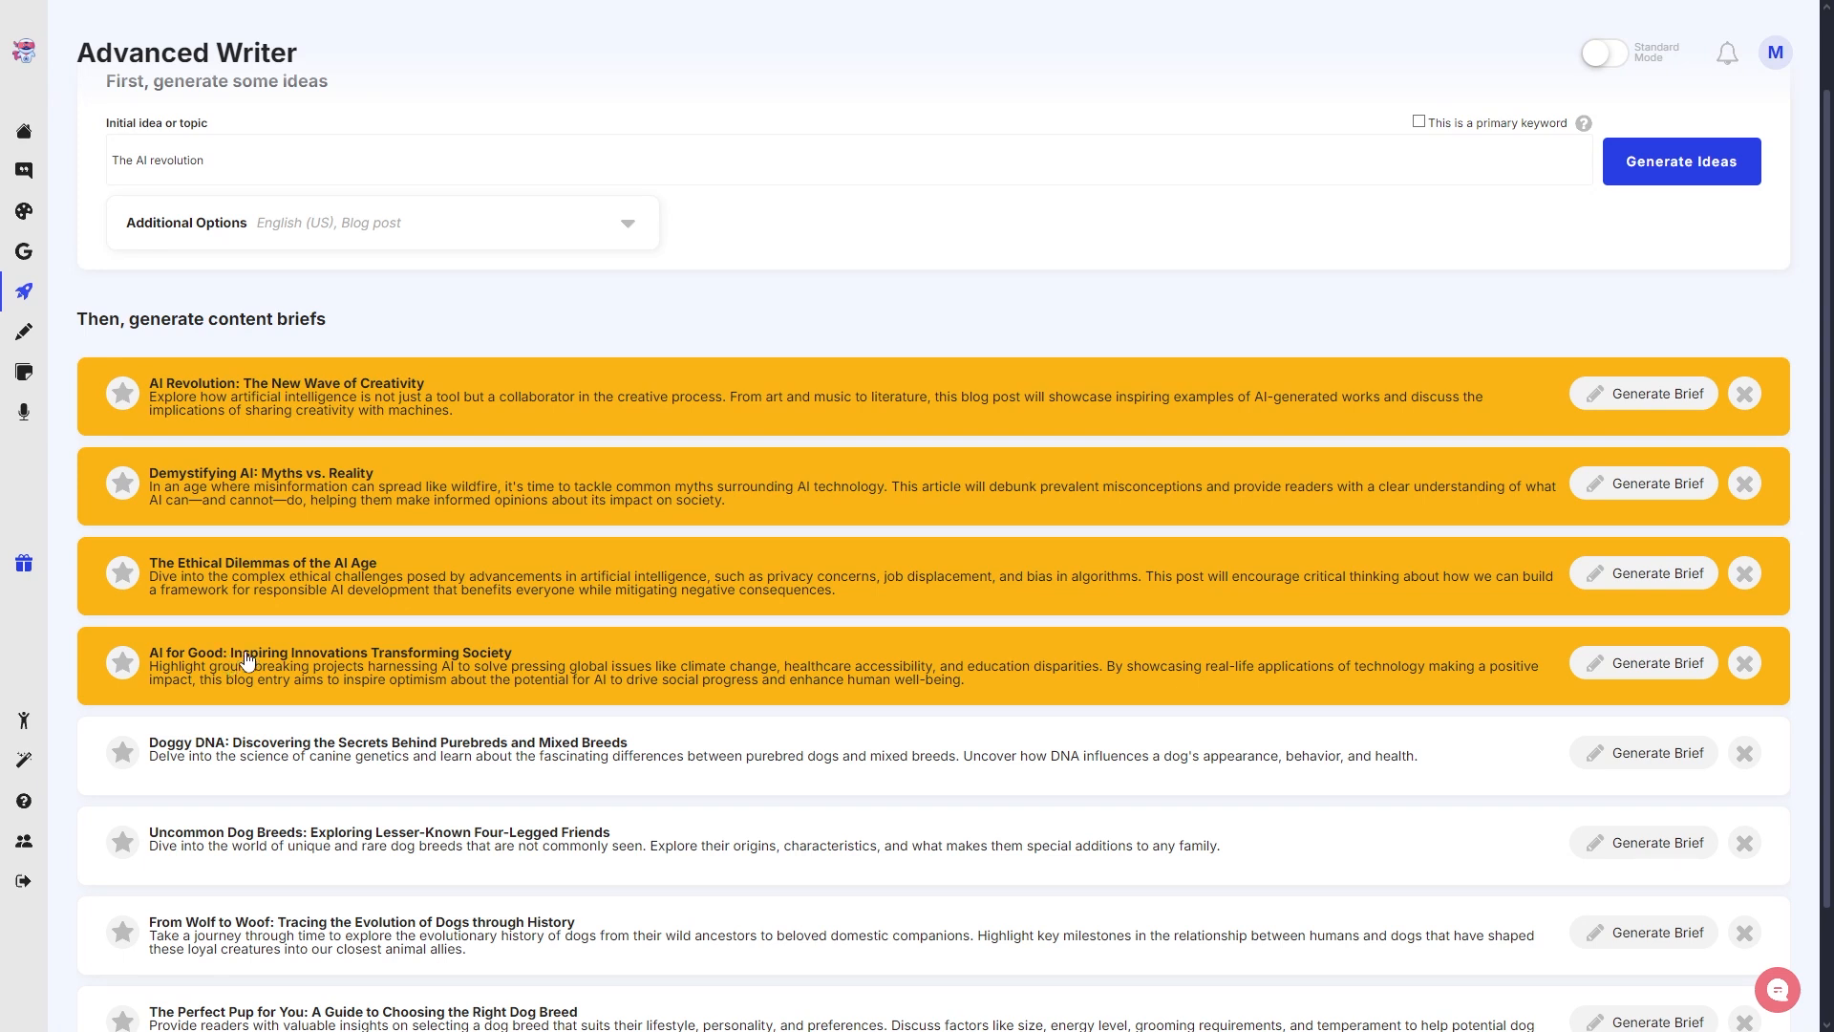
mouse_move(829, 450)
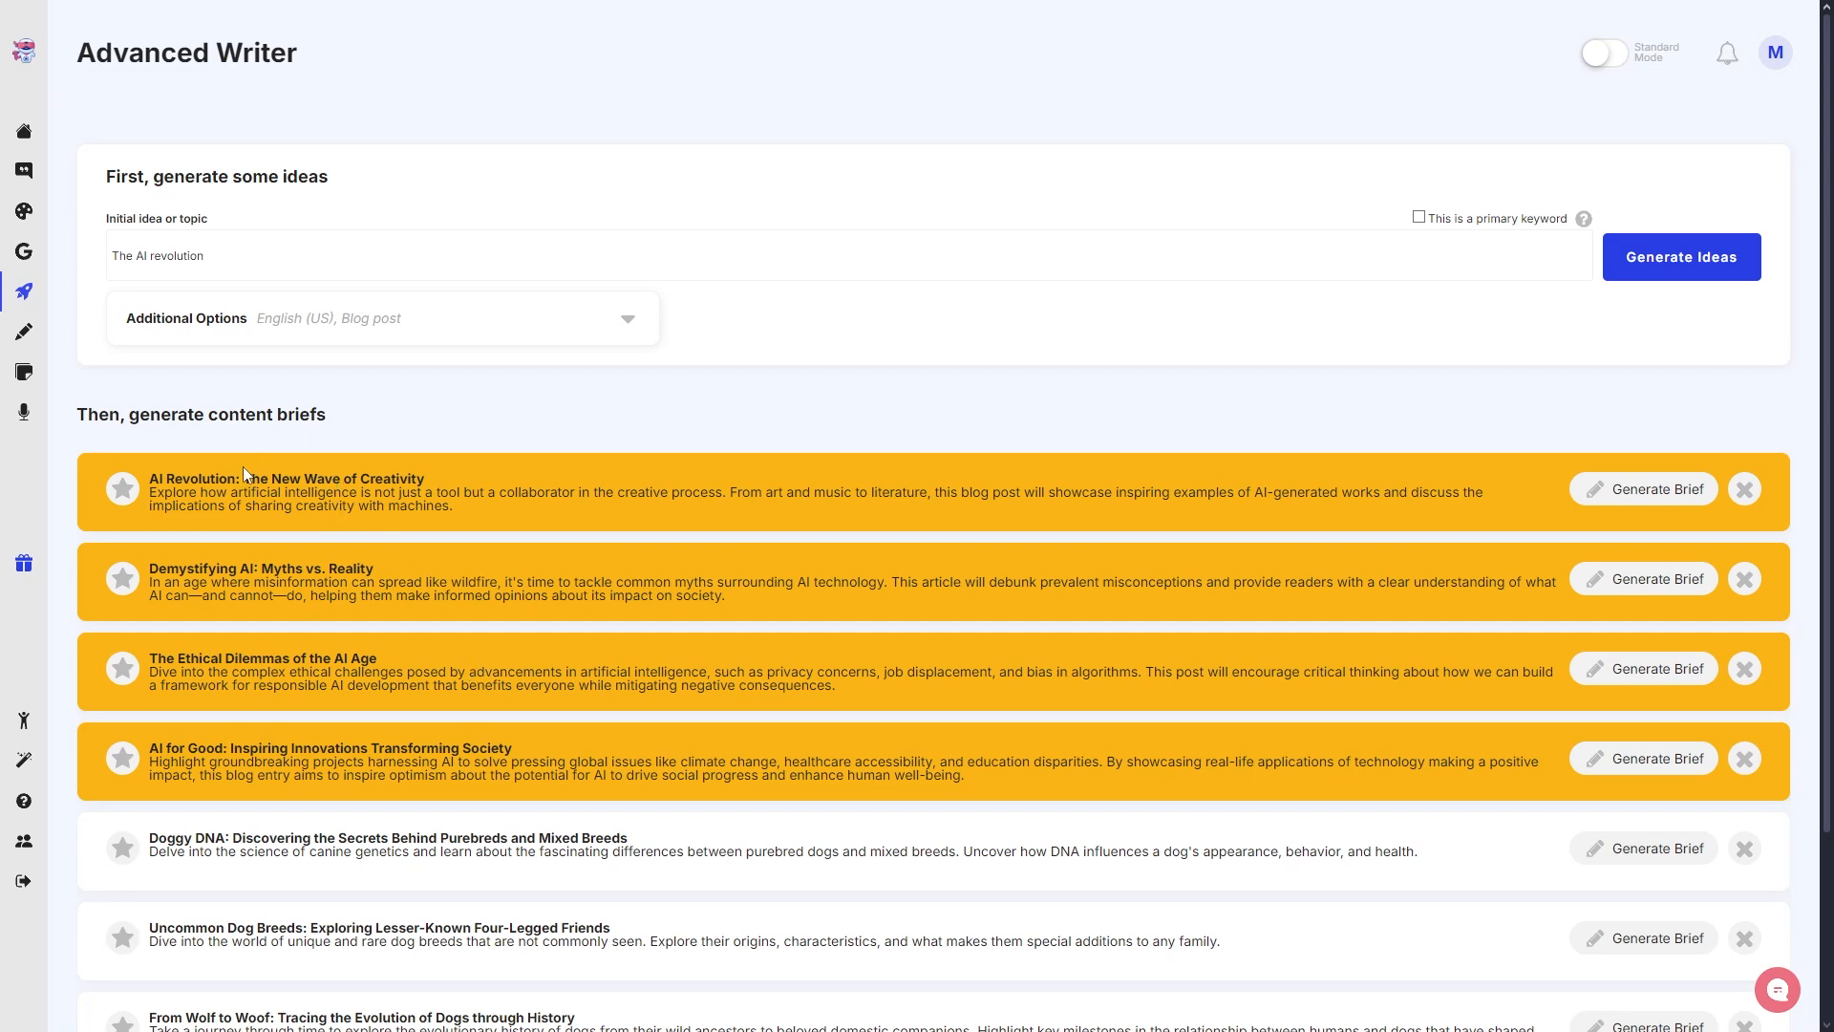
mouse_move(770, 558)
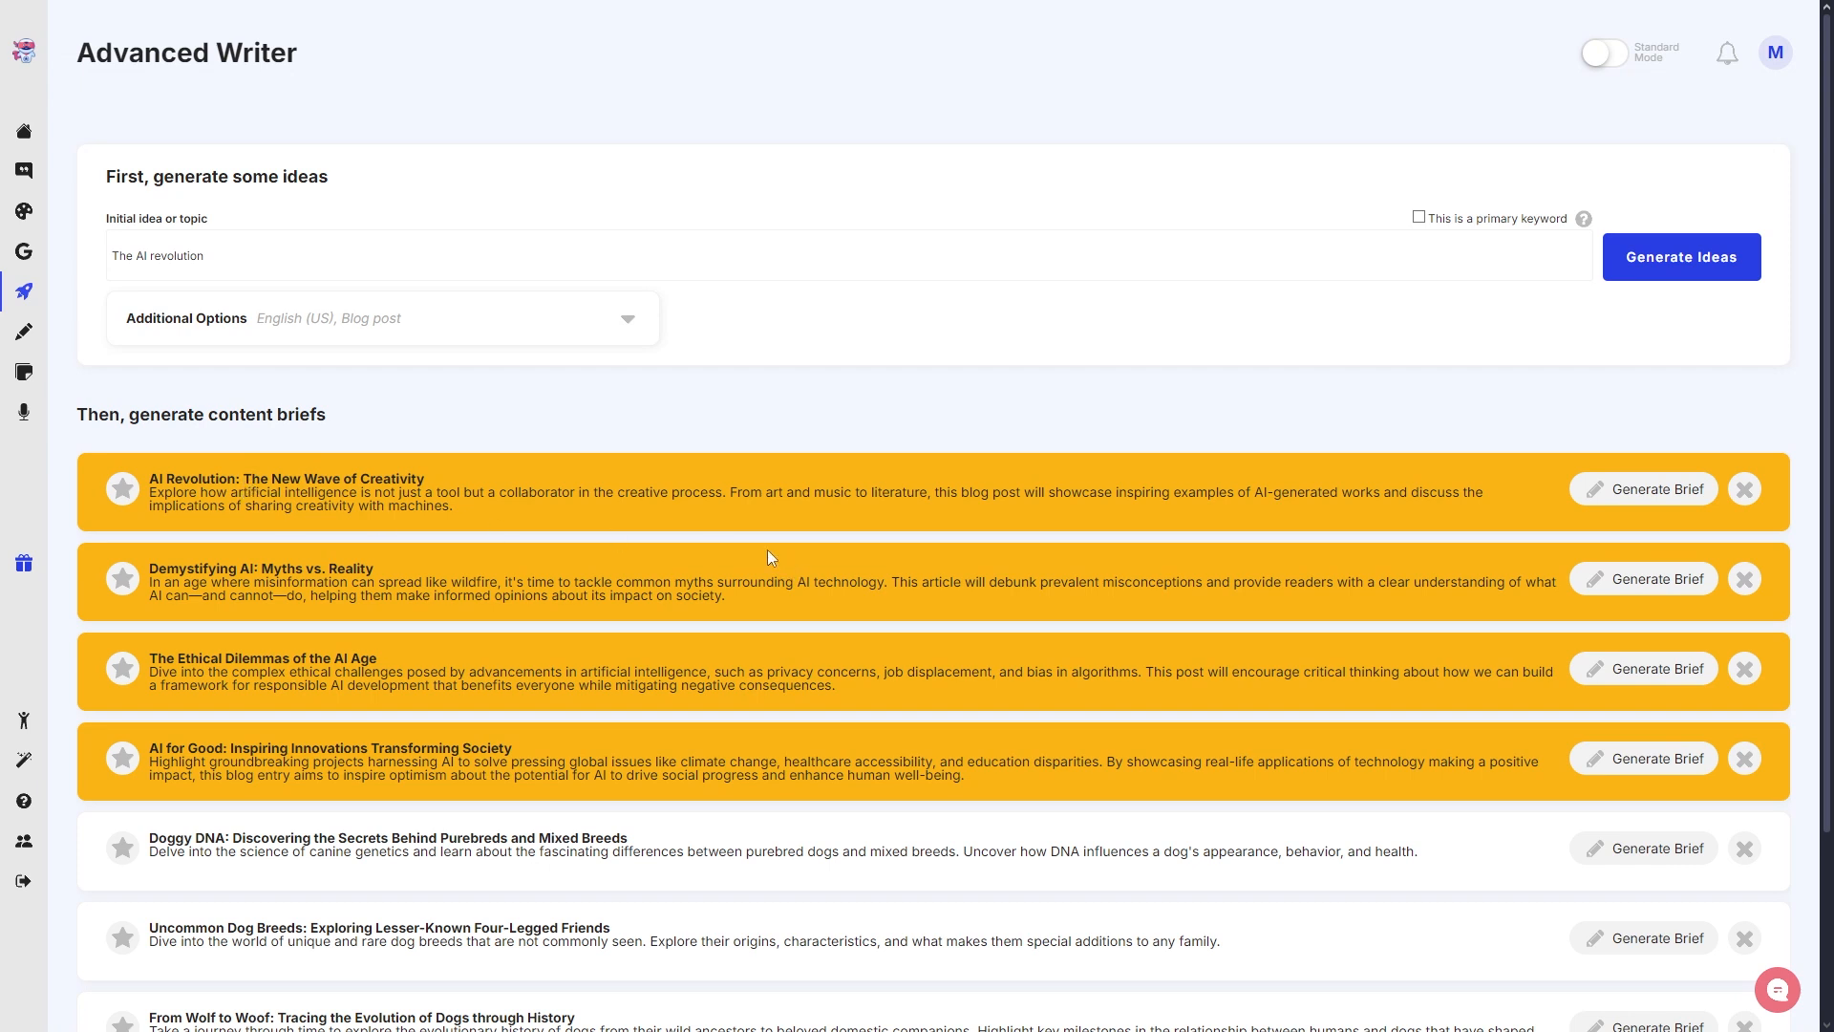
mouse_move(137, 471)
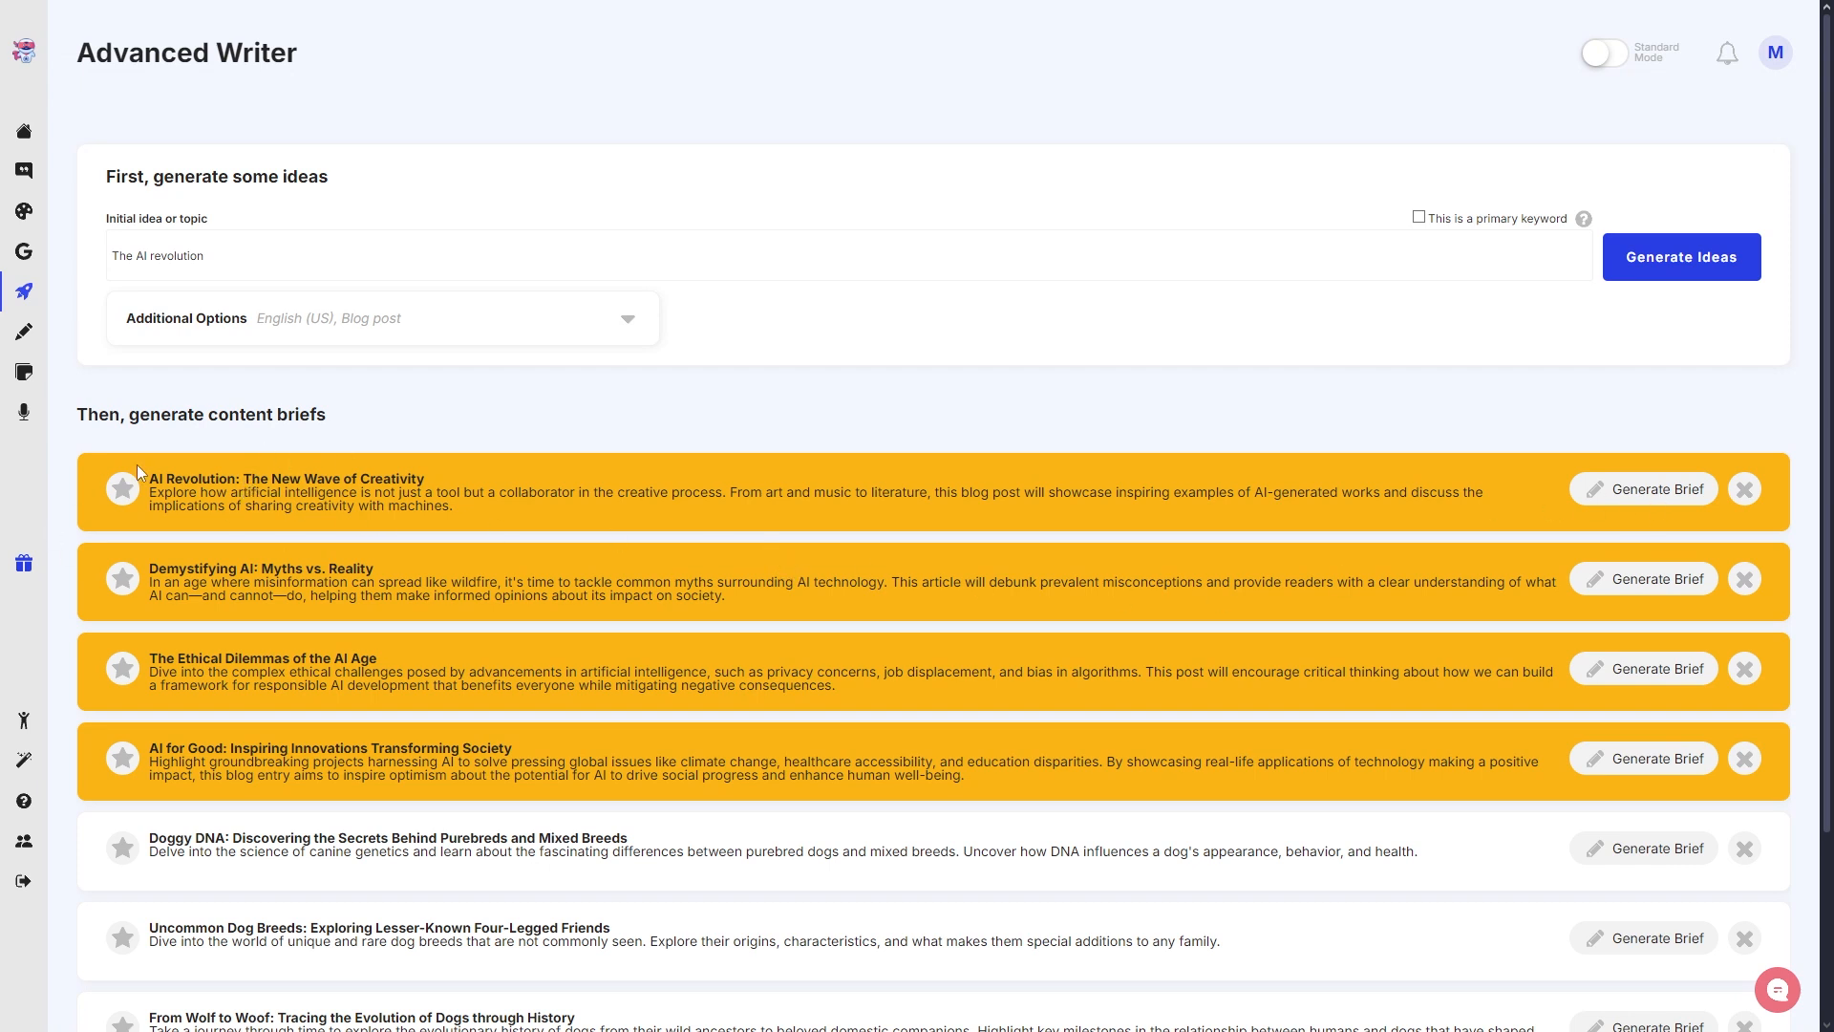
mouse_move(269, 843)
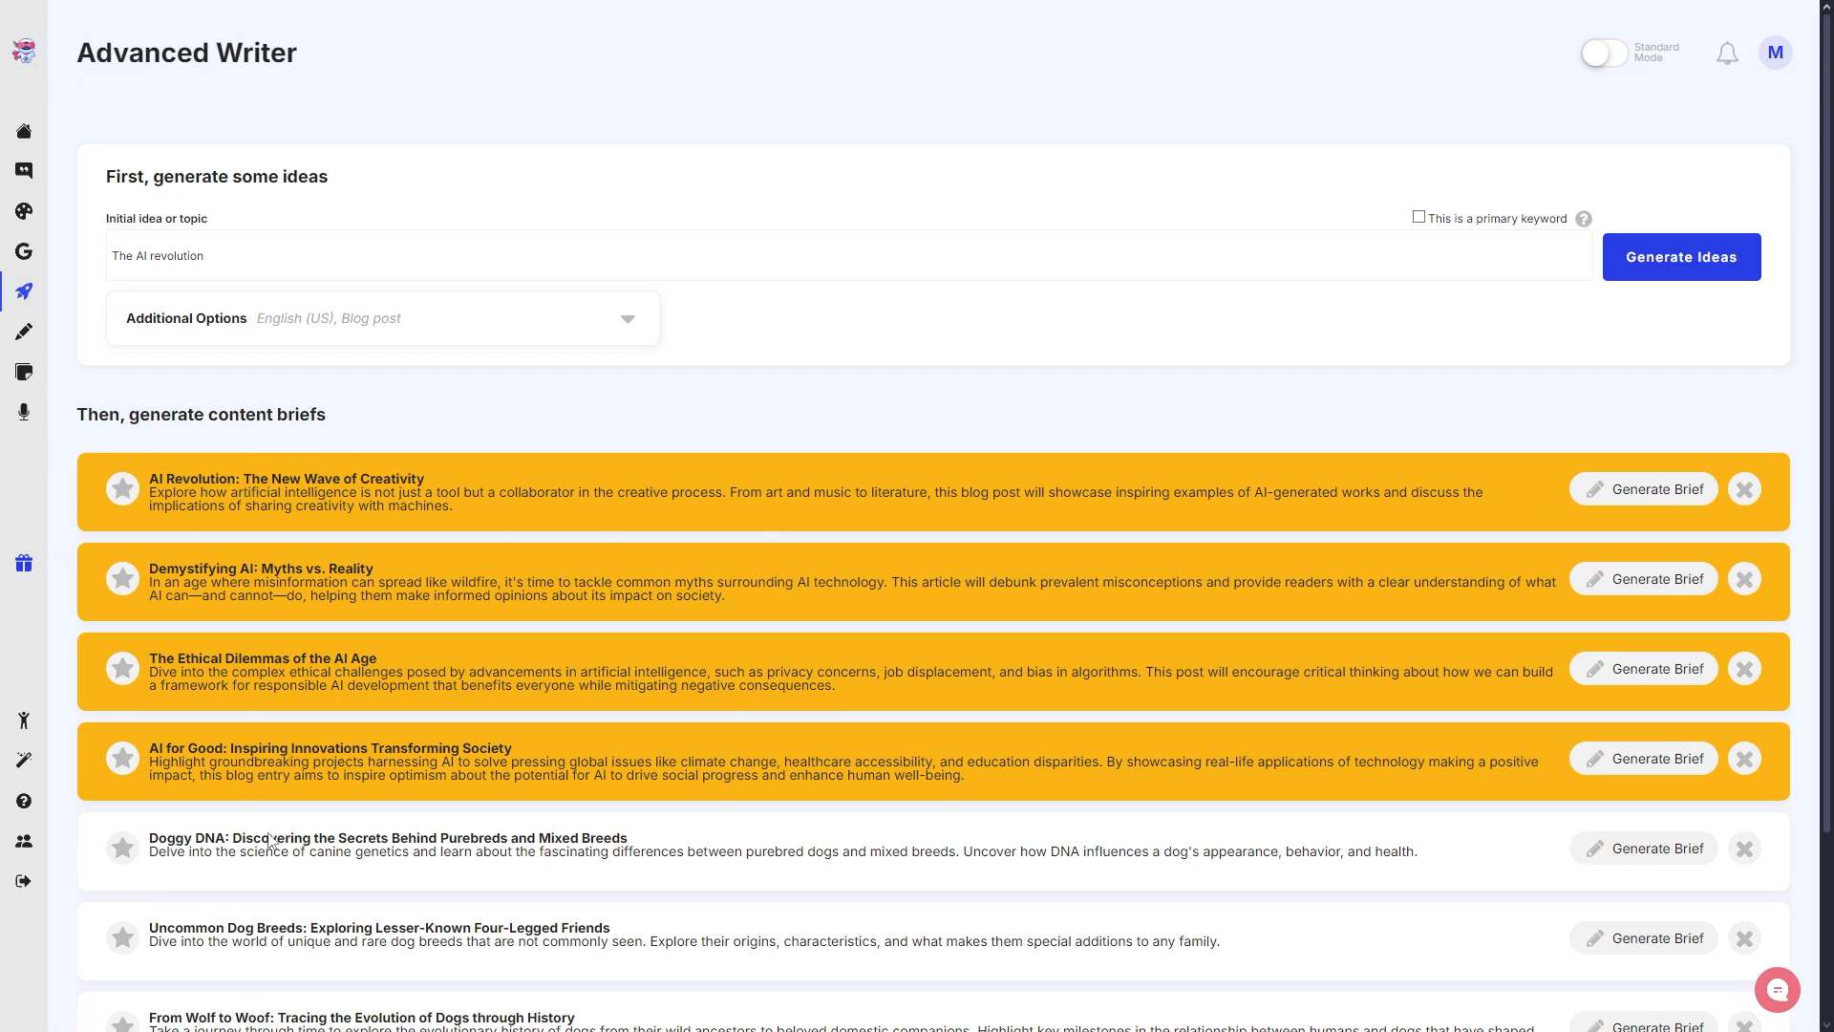
mouse_move(400, 460)
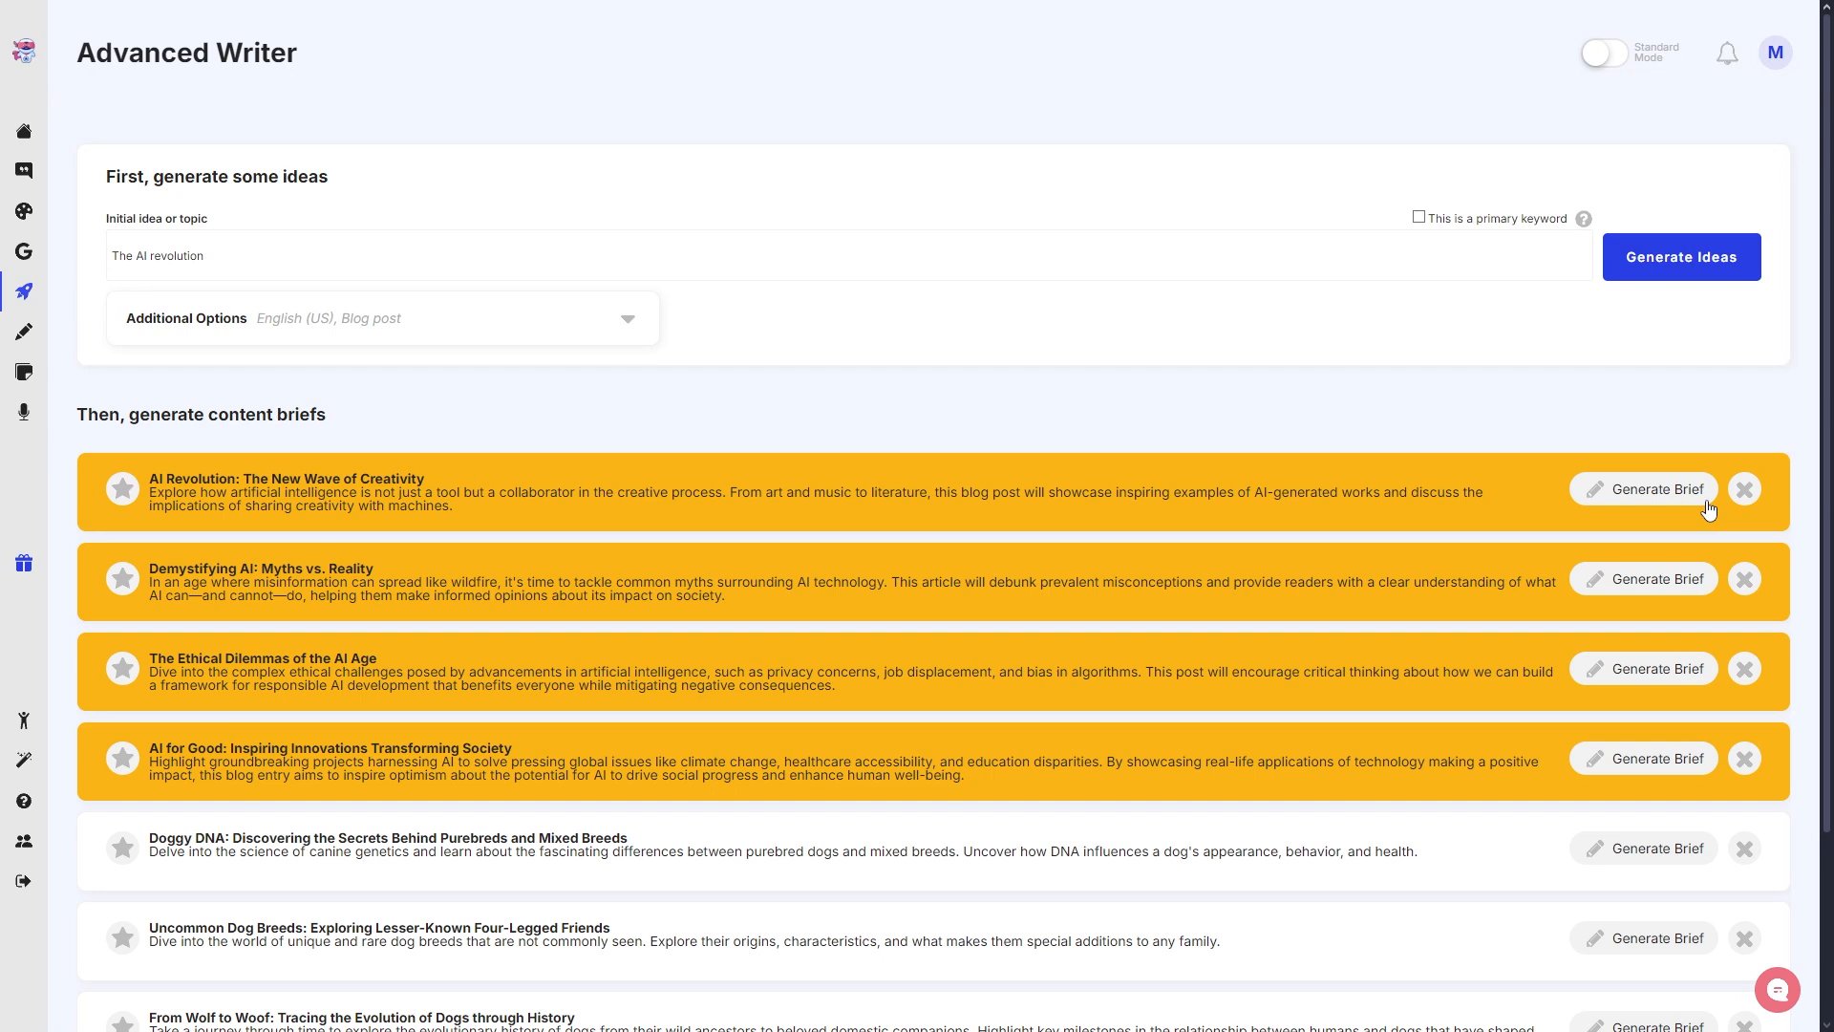
- Generate the brief for 'AI Revolution: The New Wave of Creativity' and view it
left_click(1652, 489)
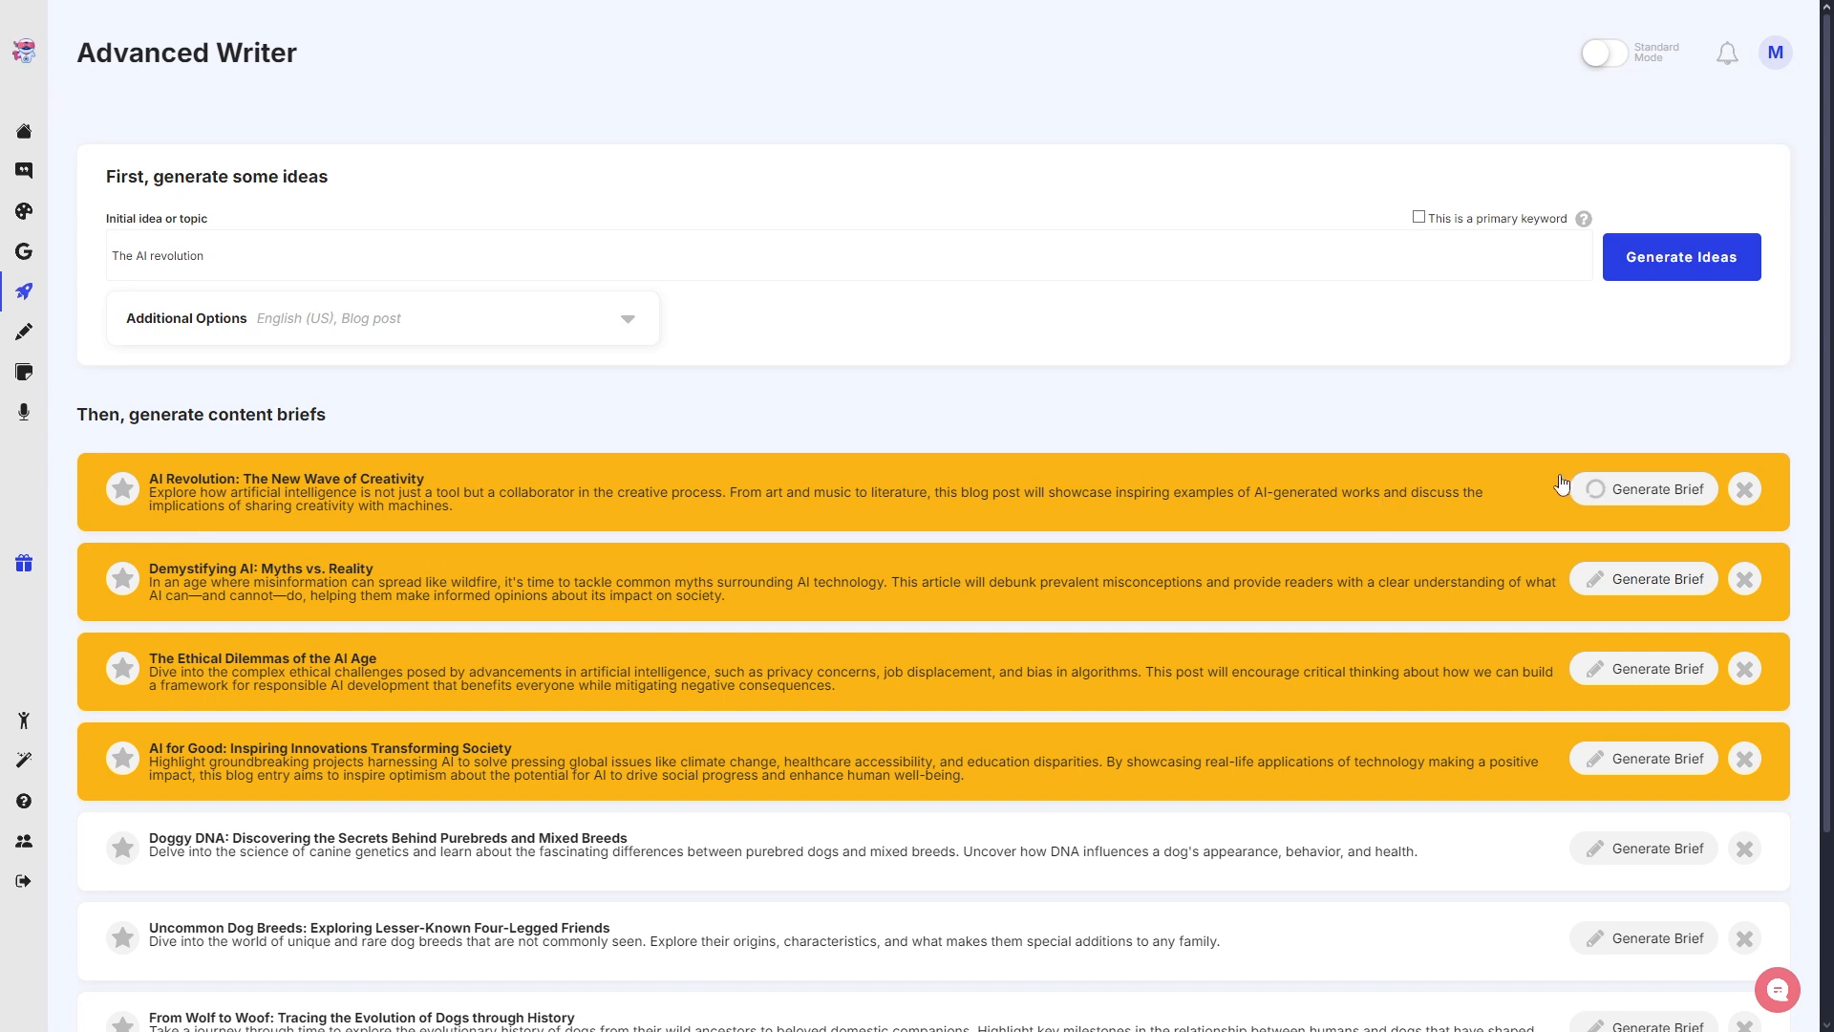
left_click(1651, 489)
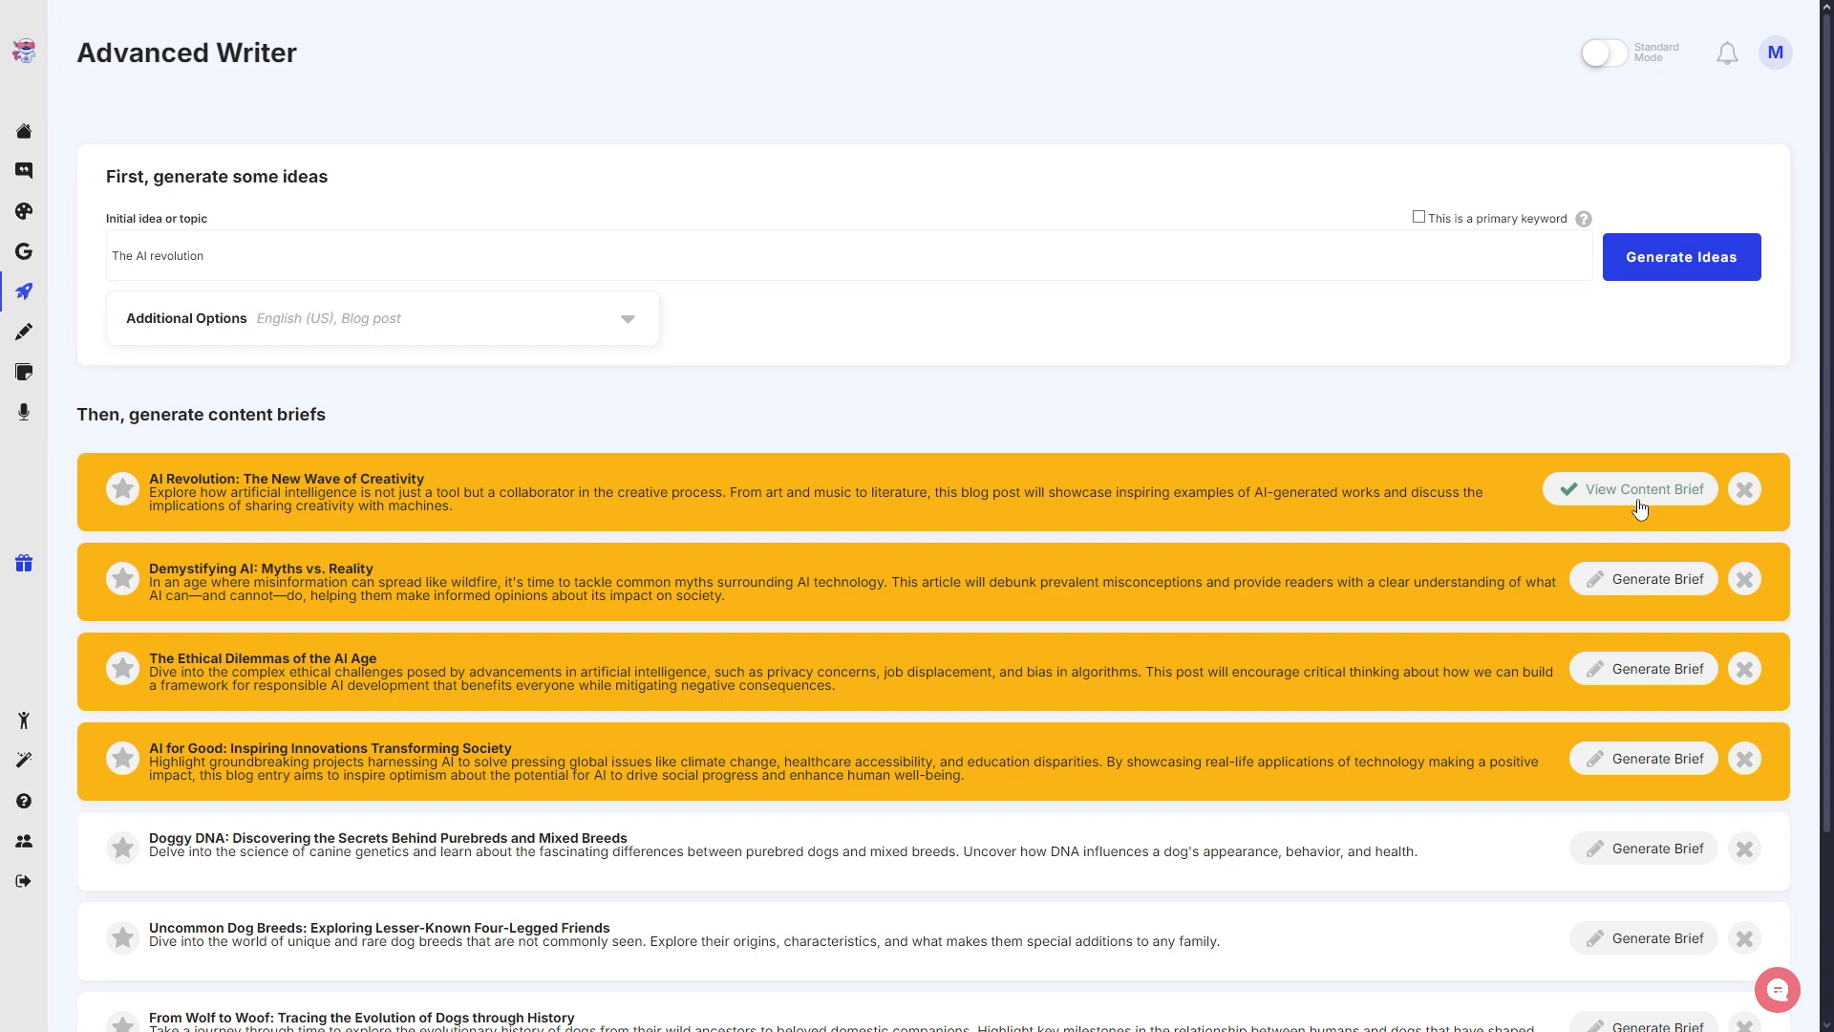
left_click(1640, 489)
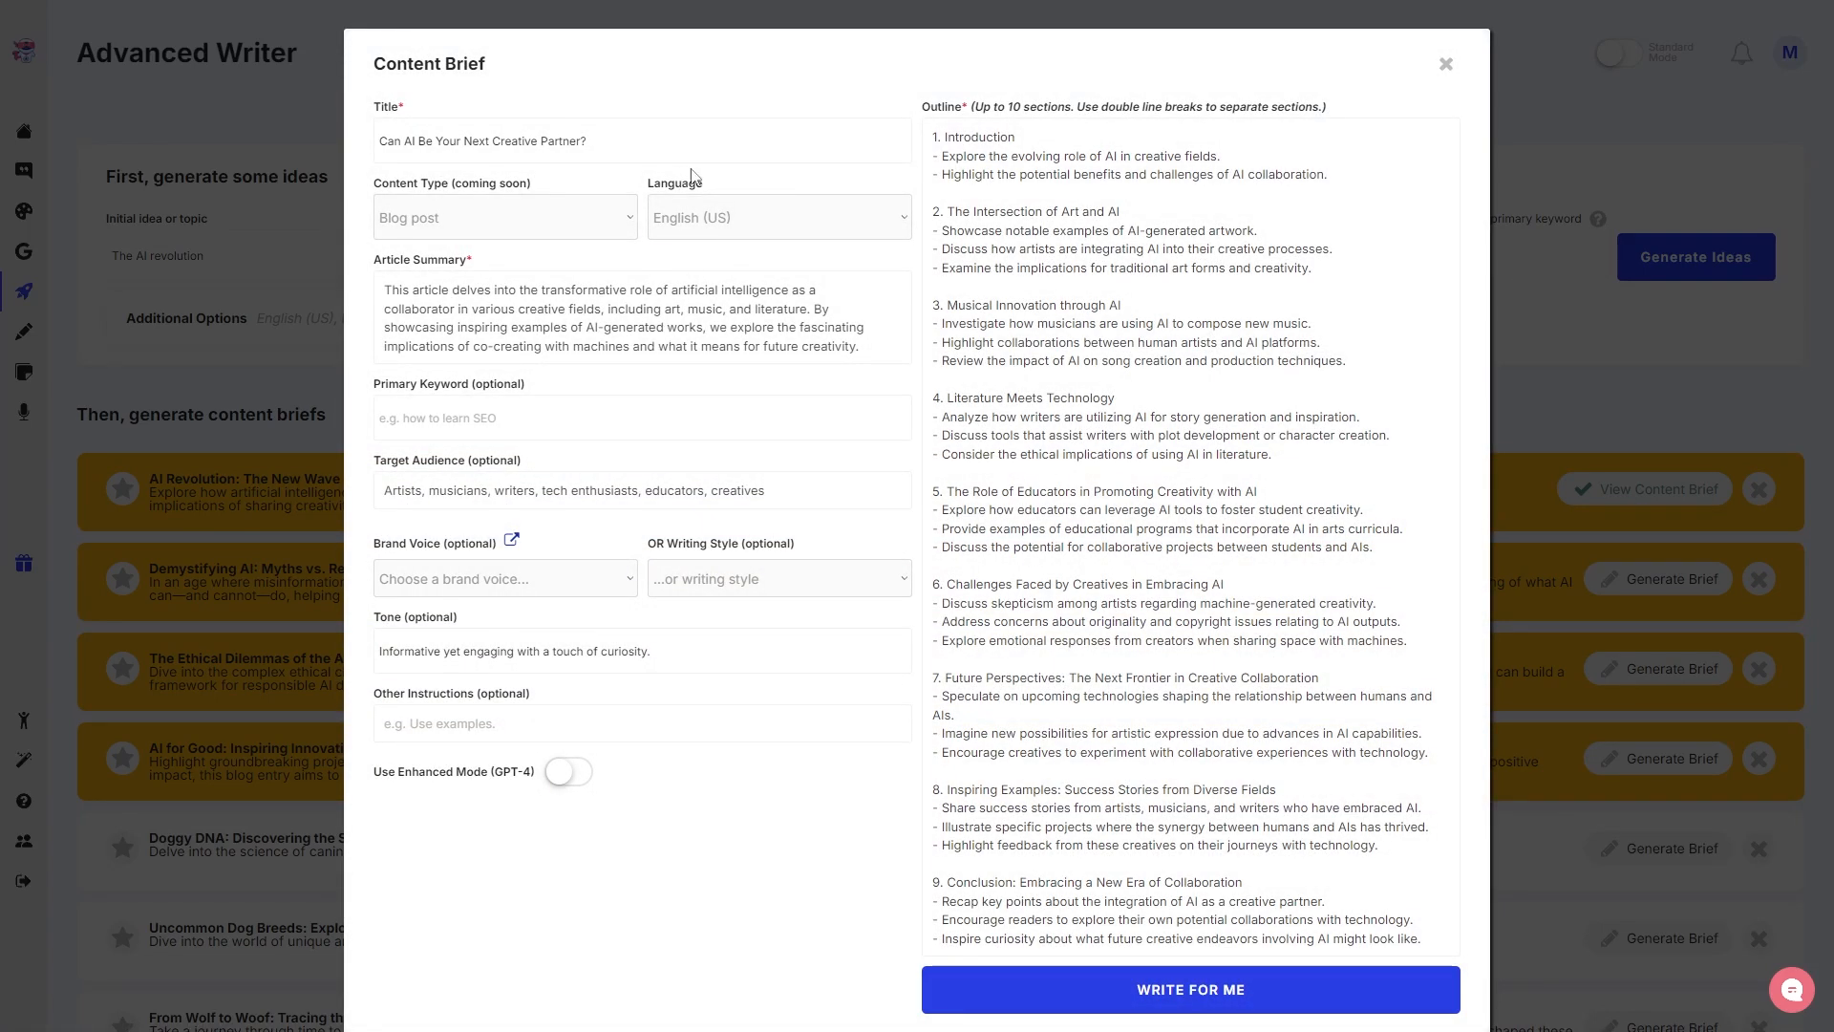
- Review the title, summary, target audience and tone of 'Can AI Be Your Next Creative Partner?'
left_click(641, 141)
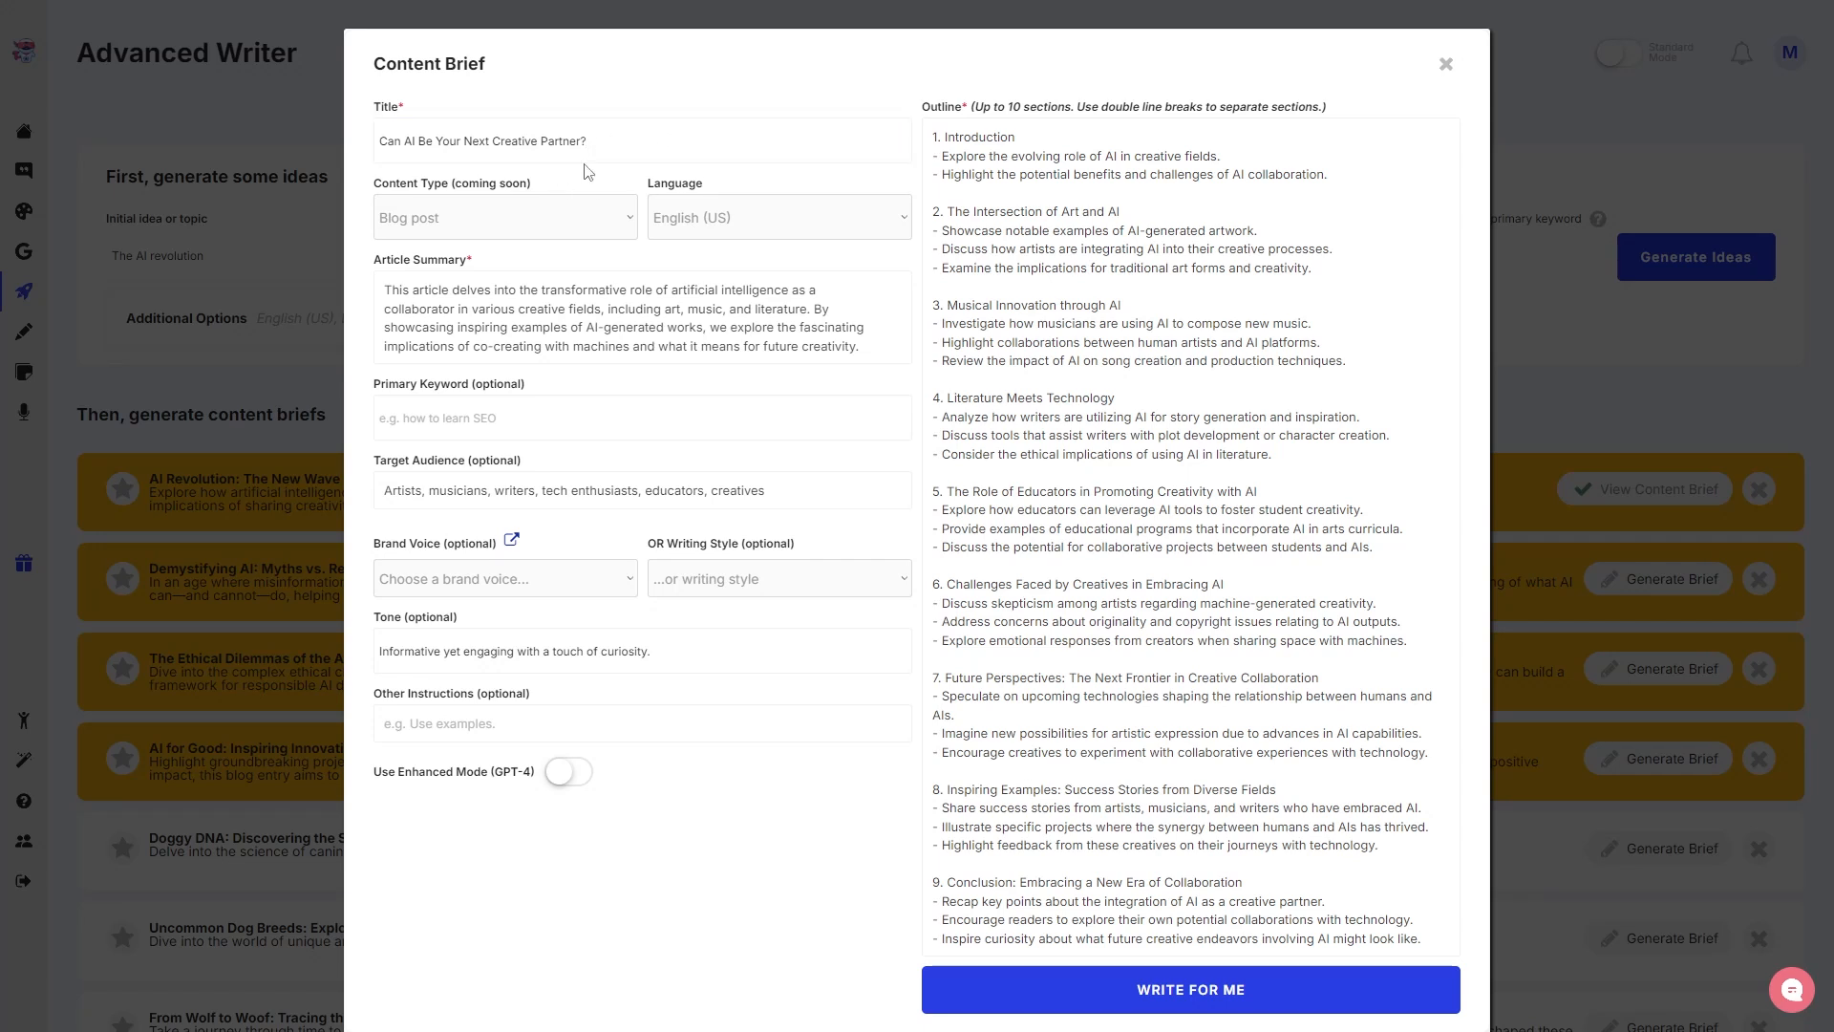
mouse_move(607, 271)
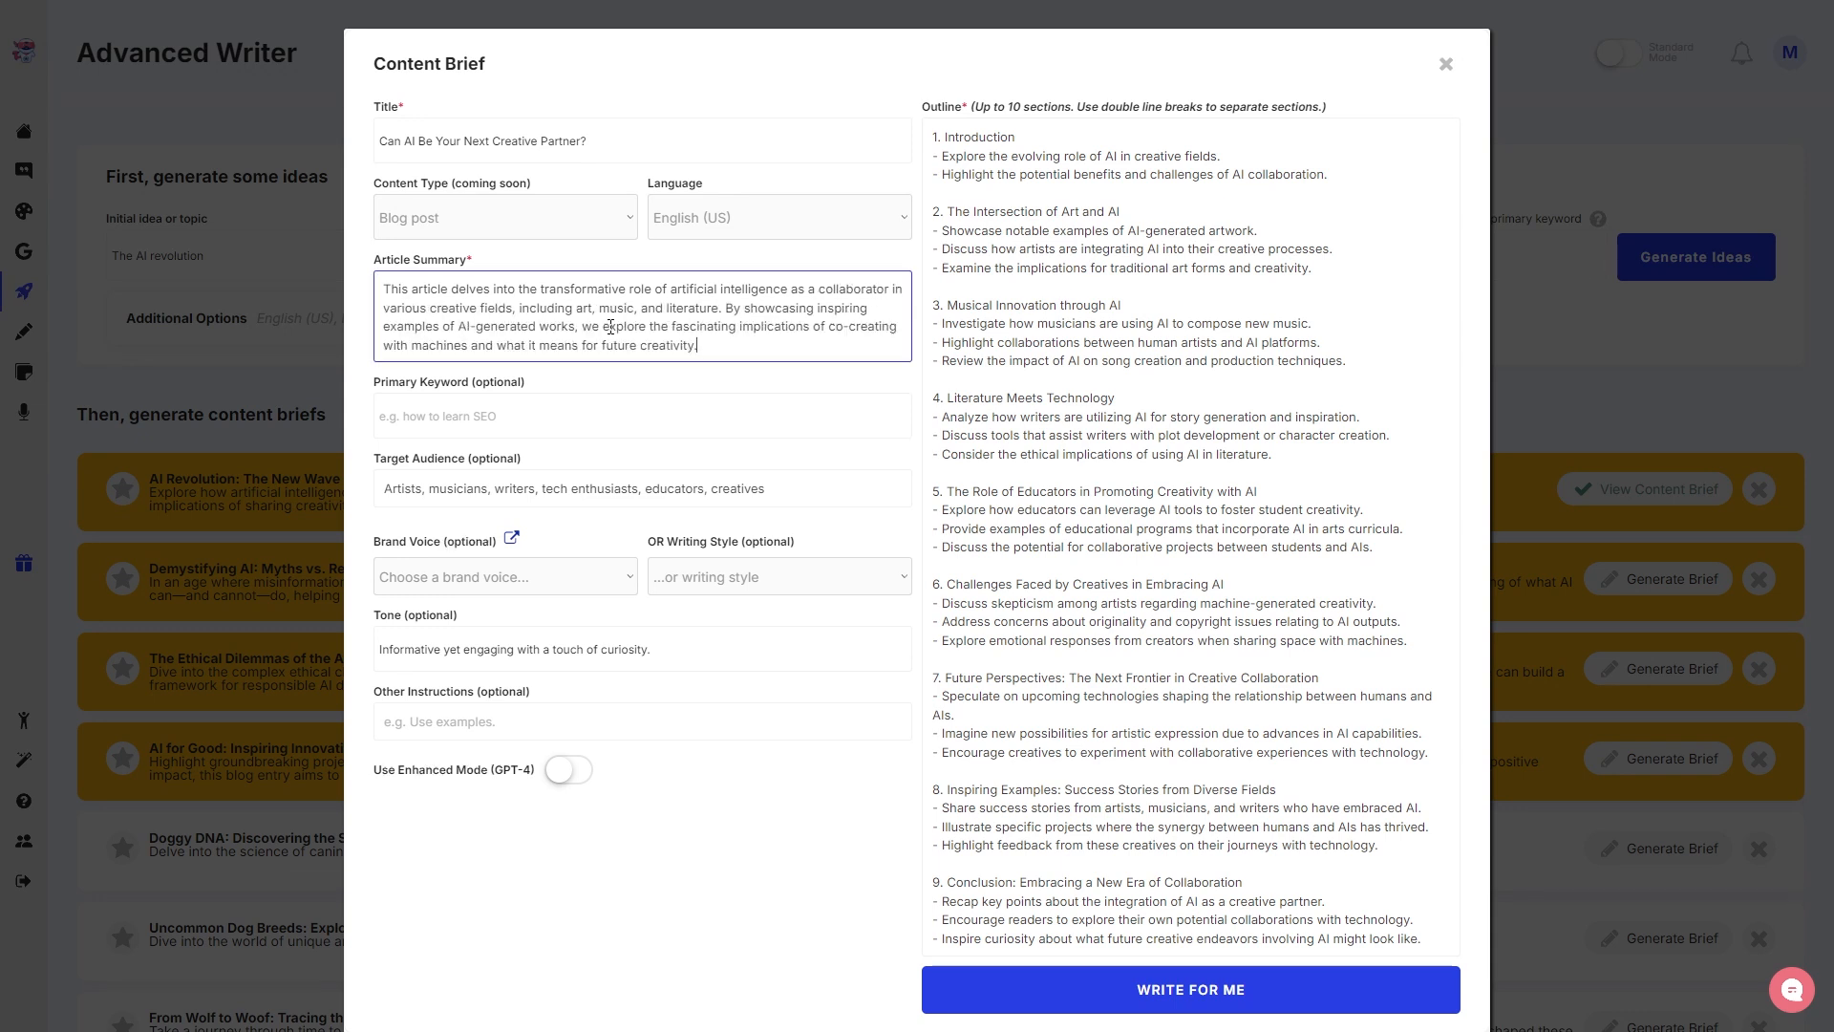
left_click(642, 418)
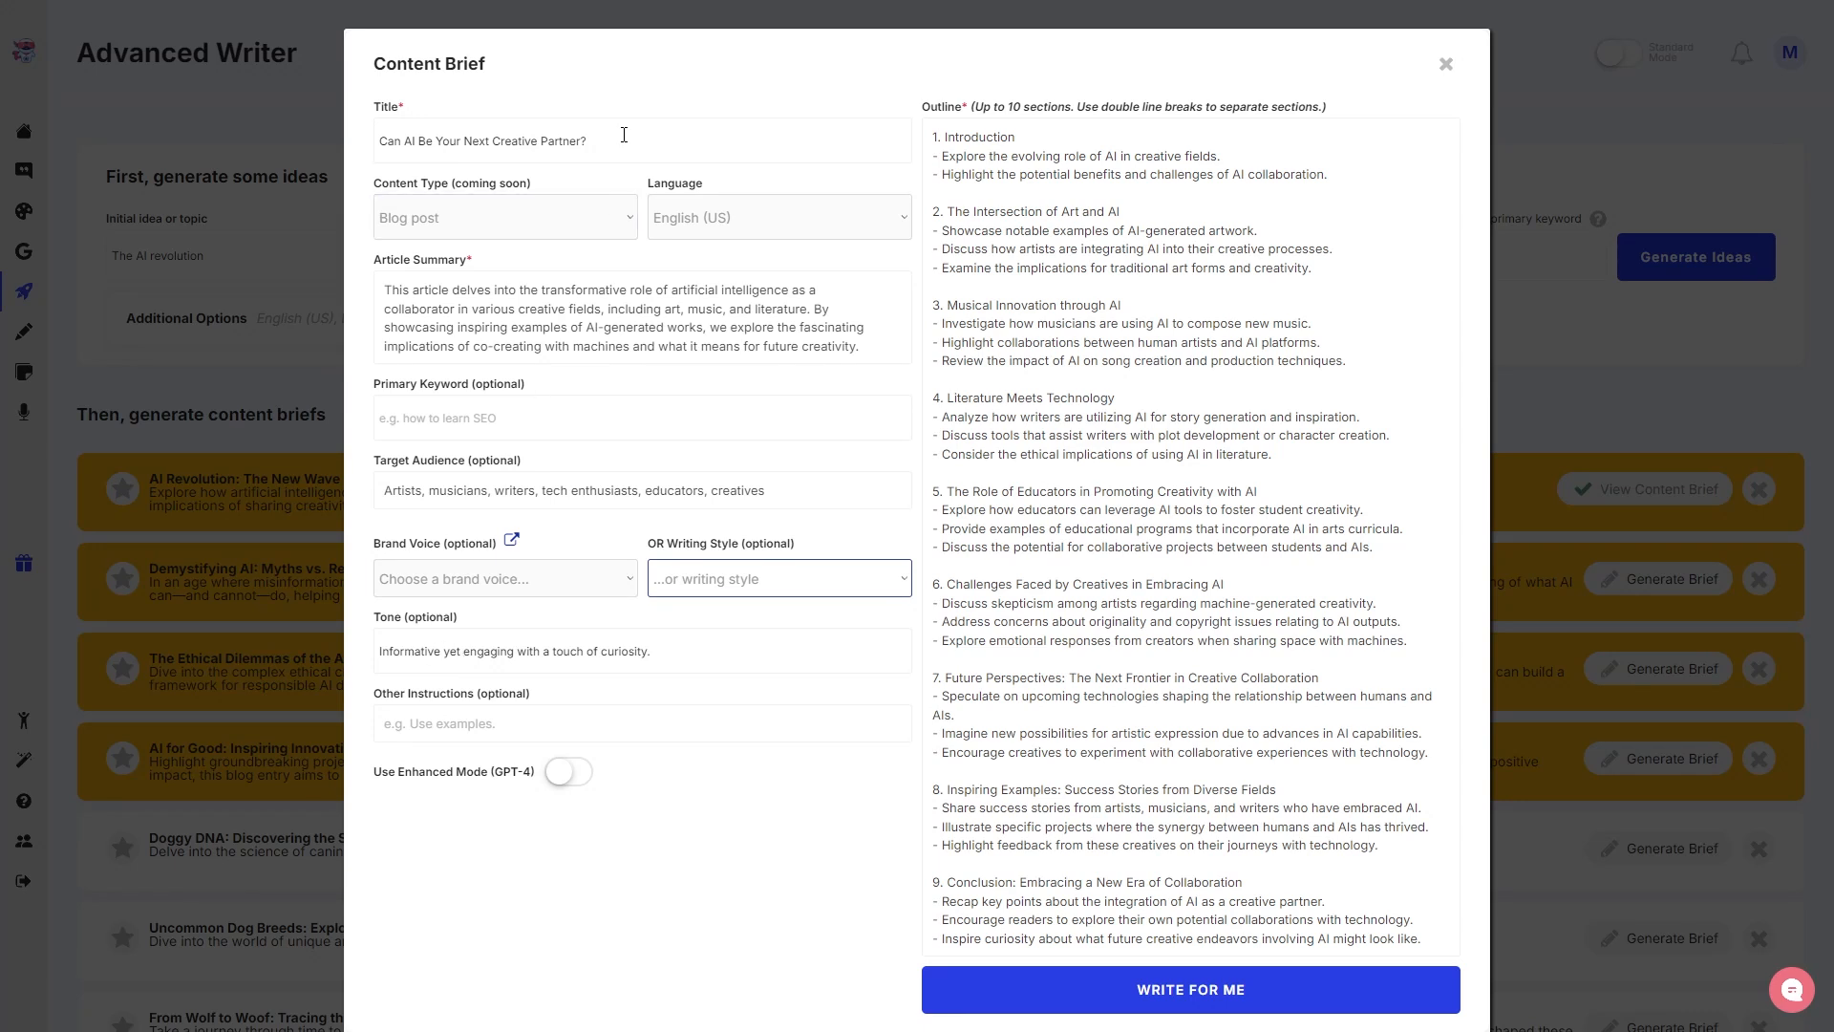
mouse_move(479, 671)
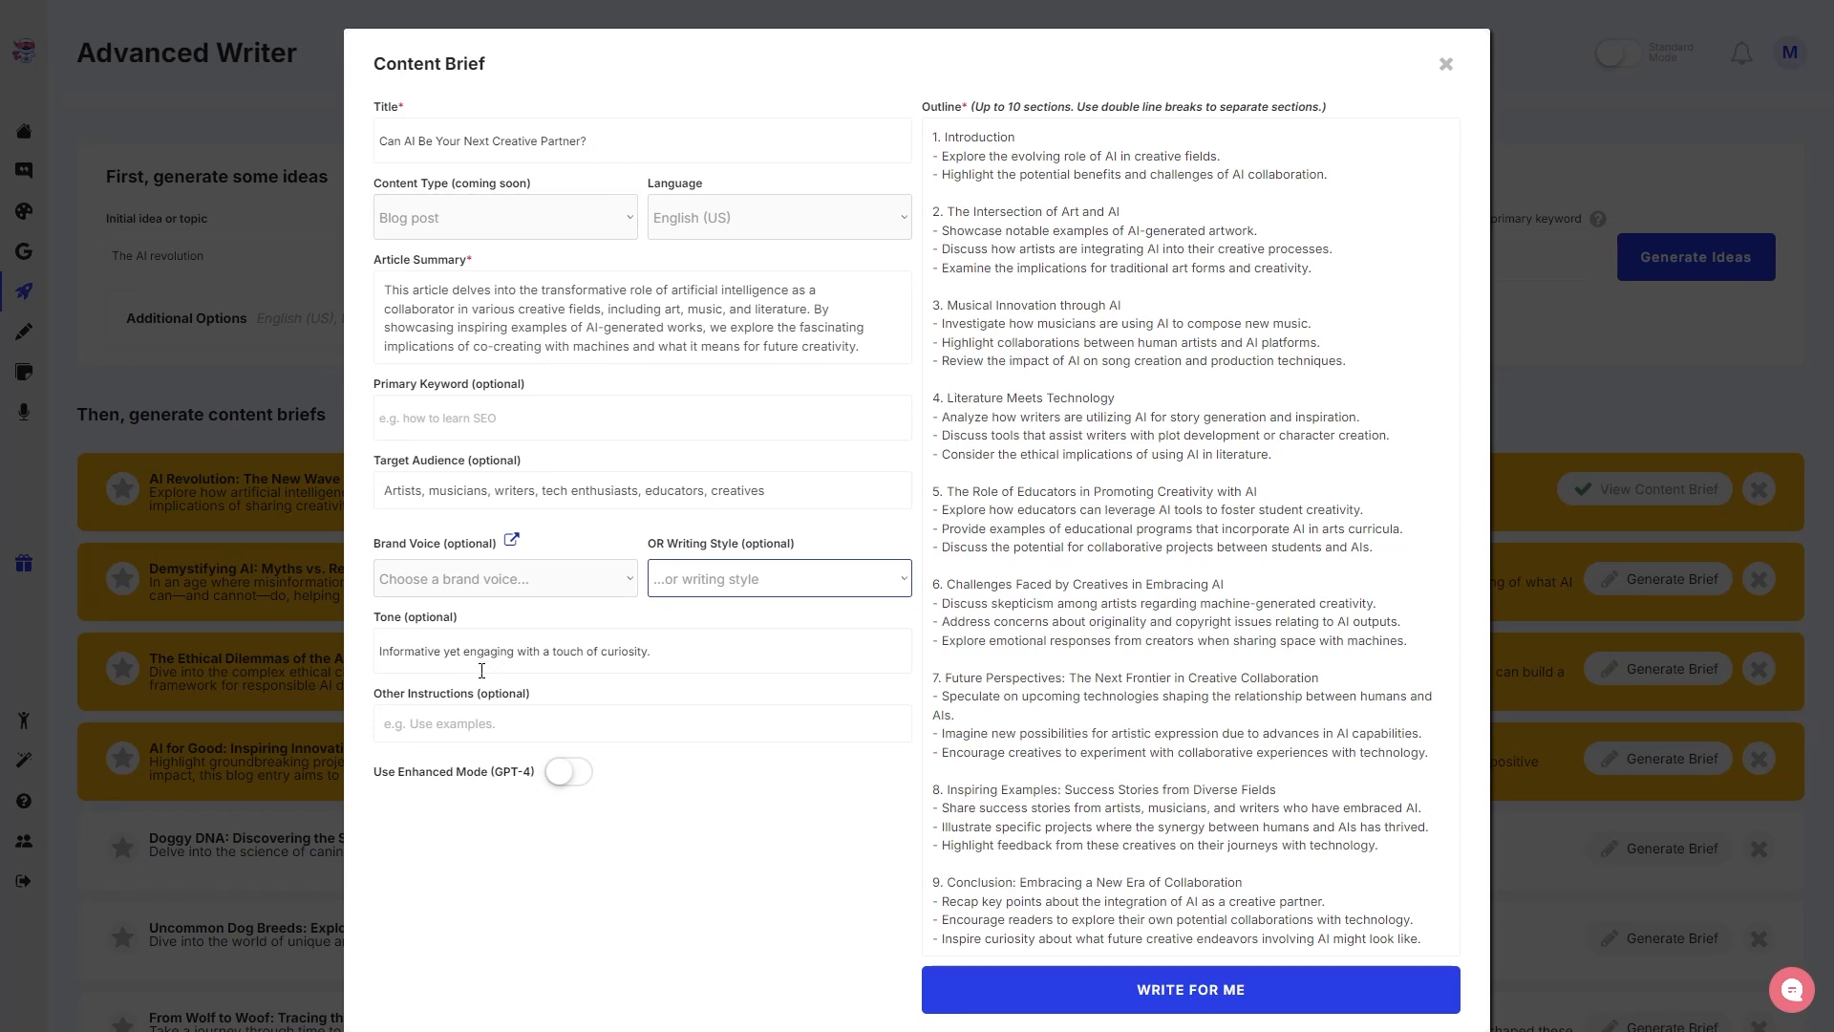
mouse_move(530, 849)
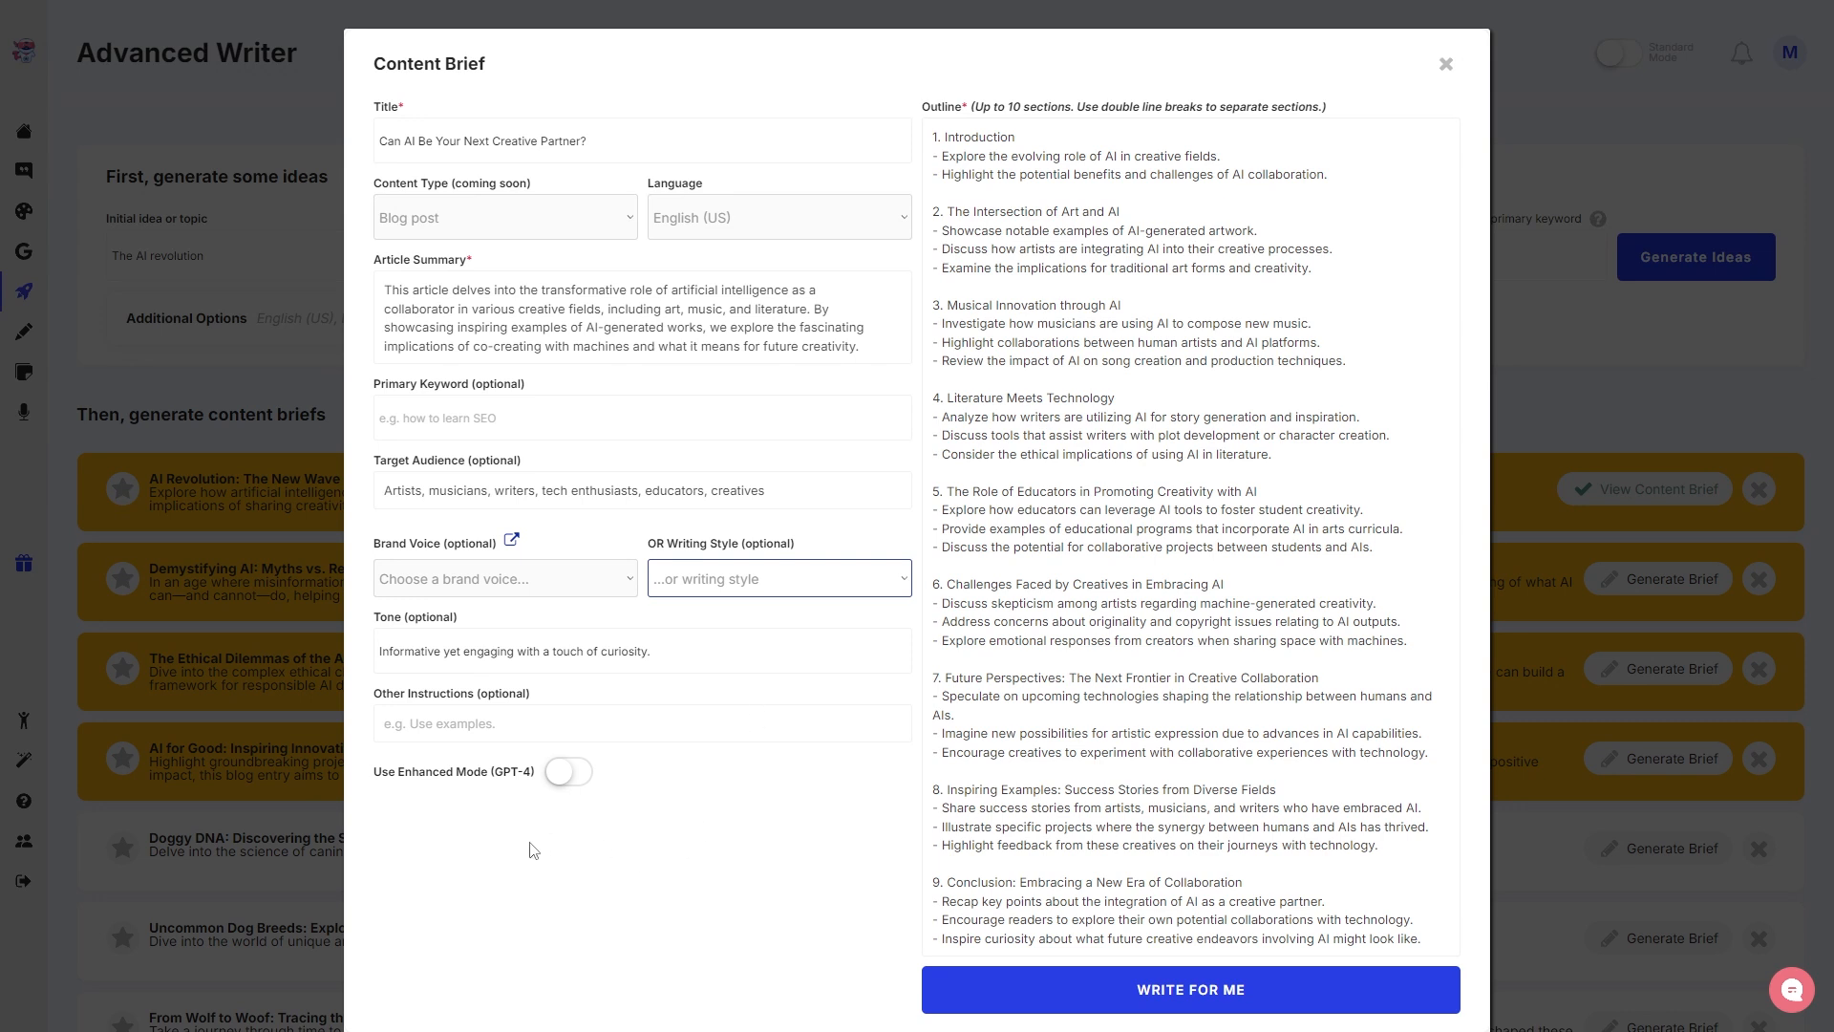
mouse_move(923, 816)
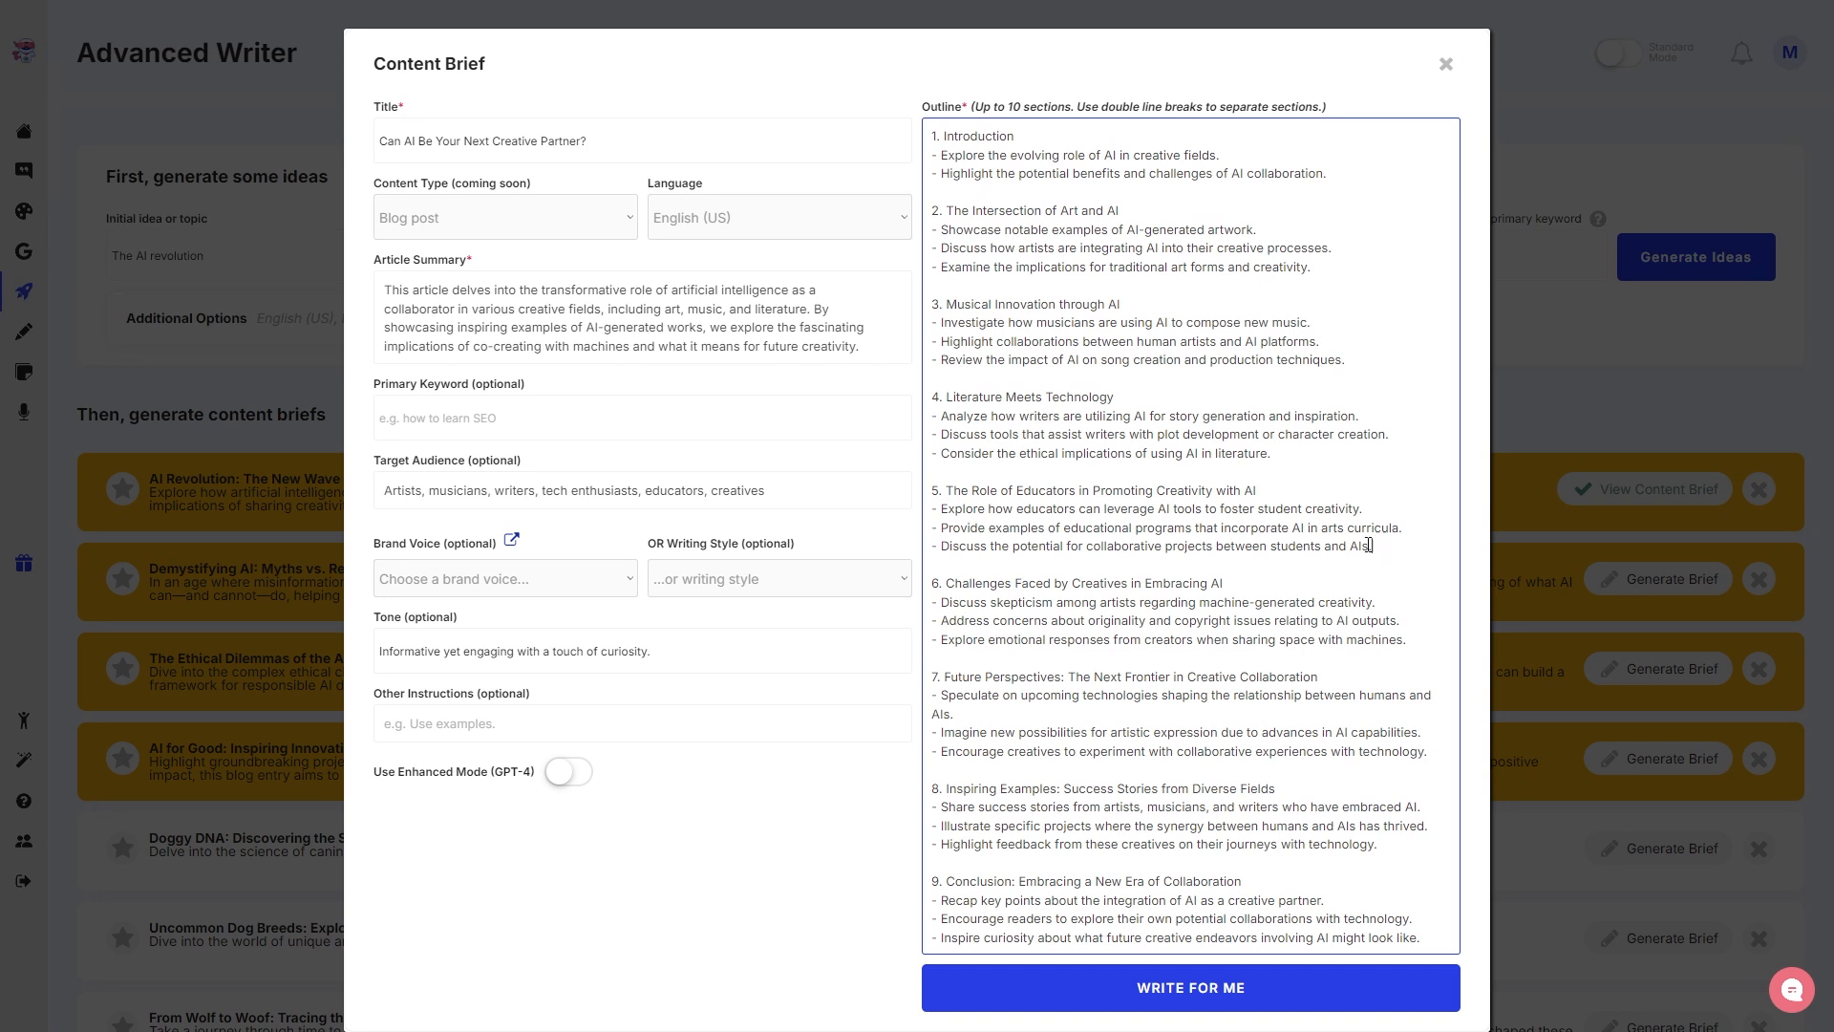
left_click_drag(929, 490, 1373, 545)
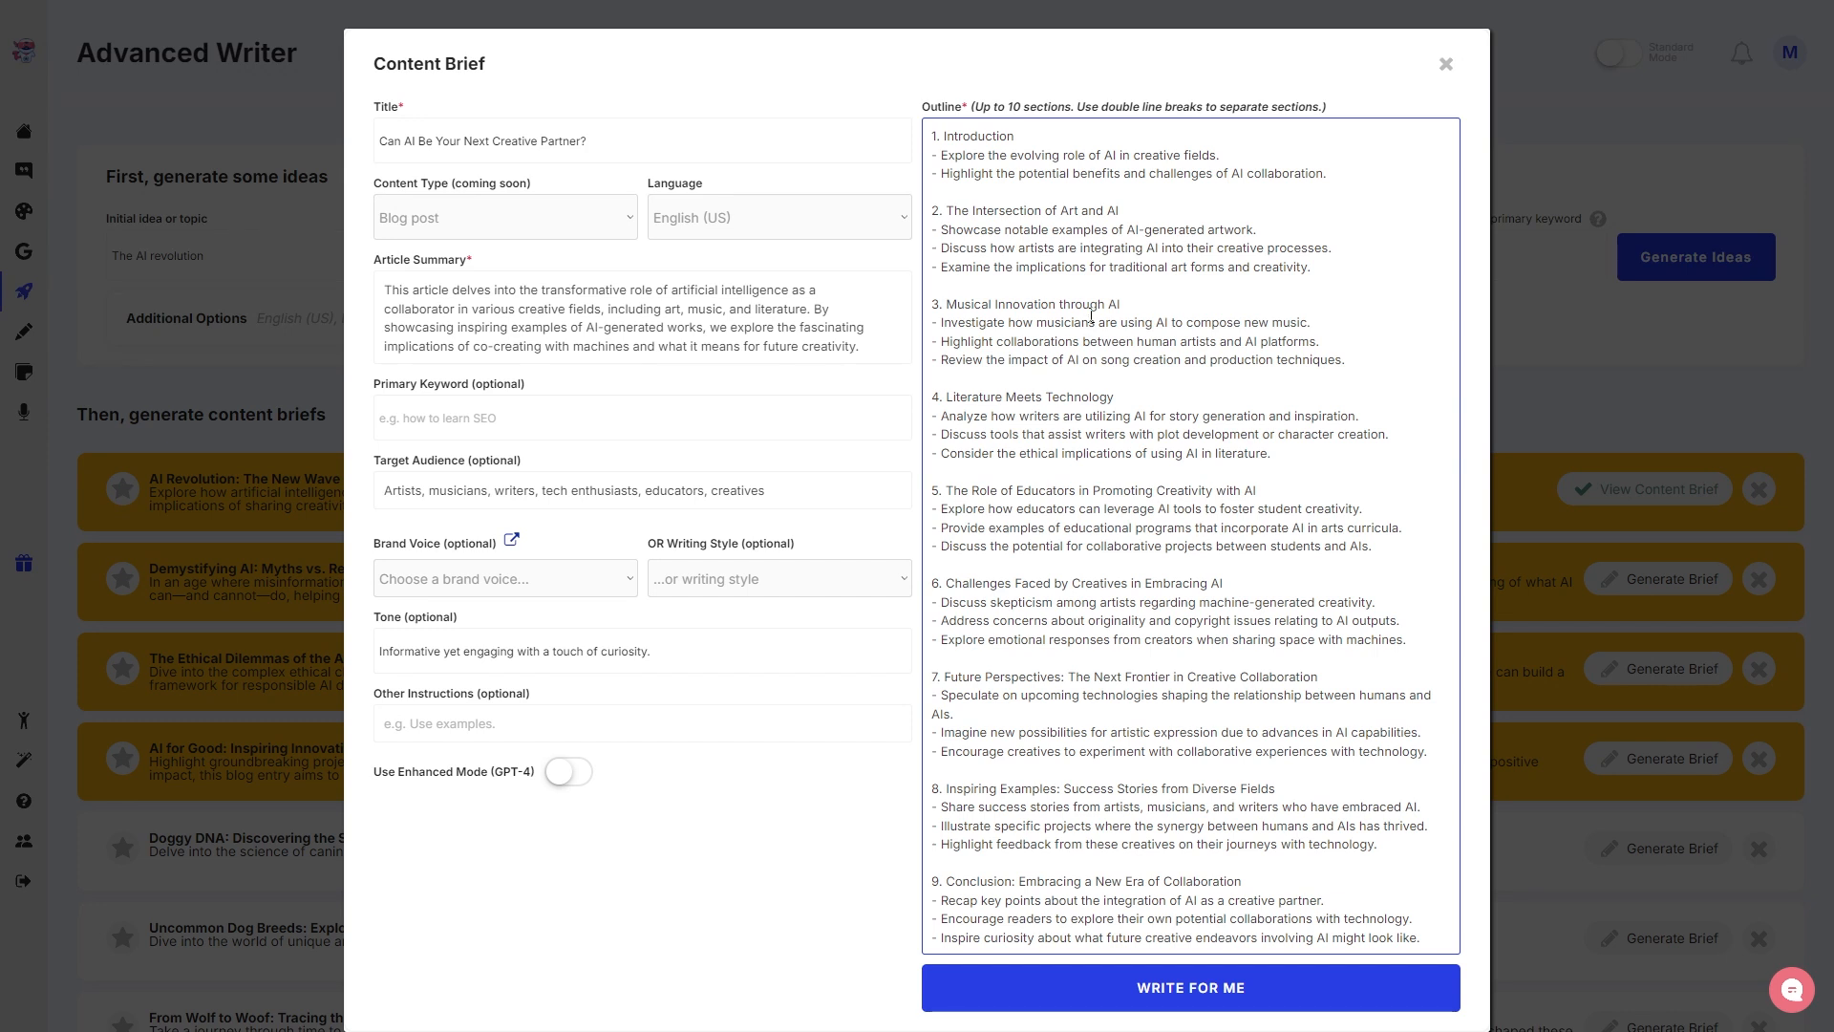
mouse_move(1283, 967)
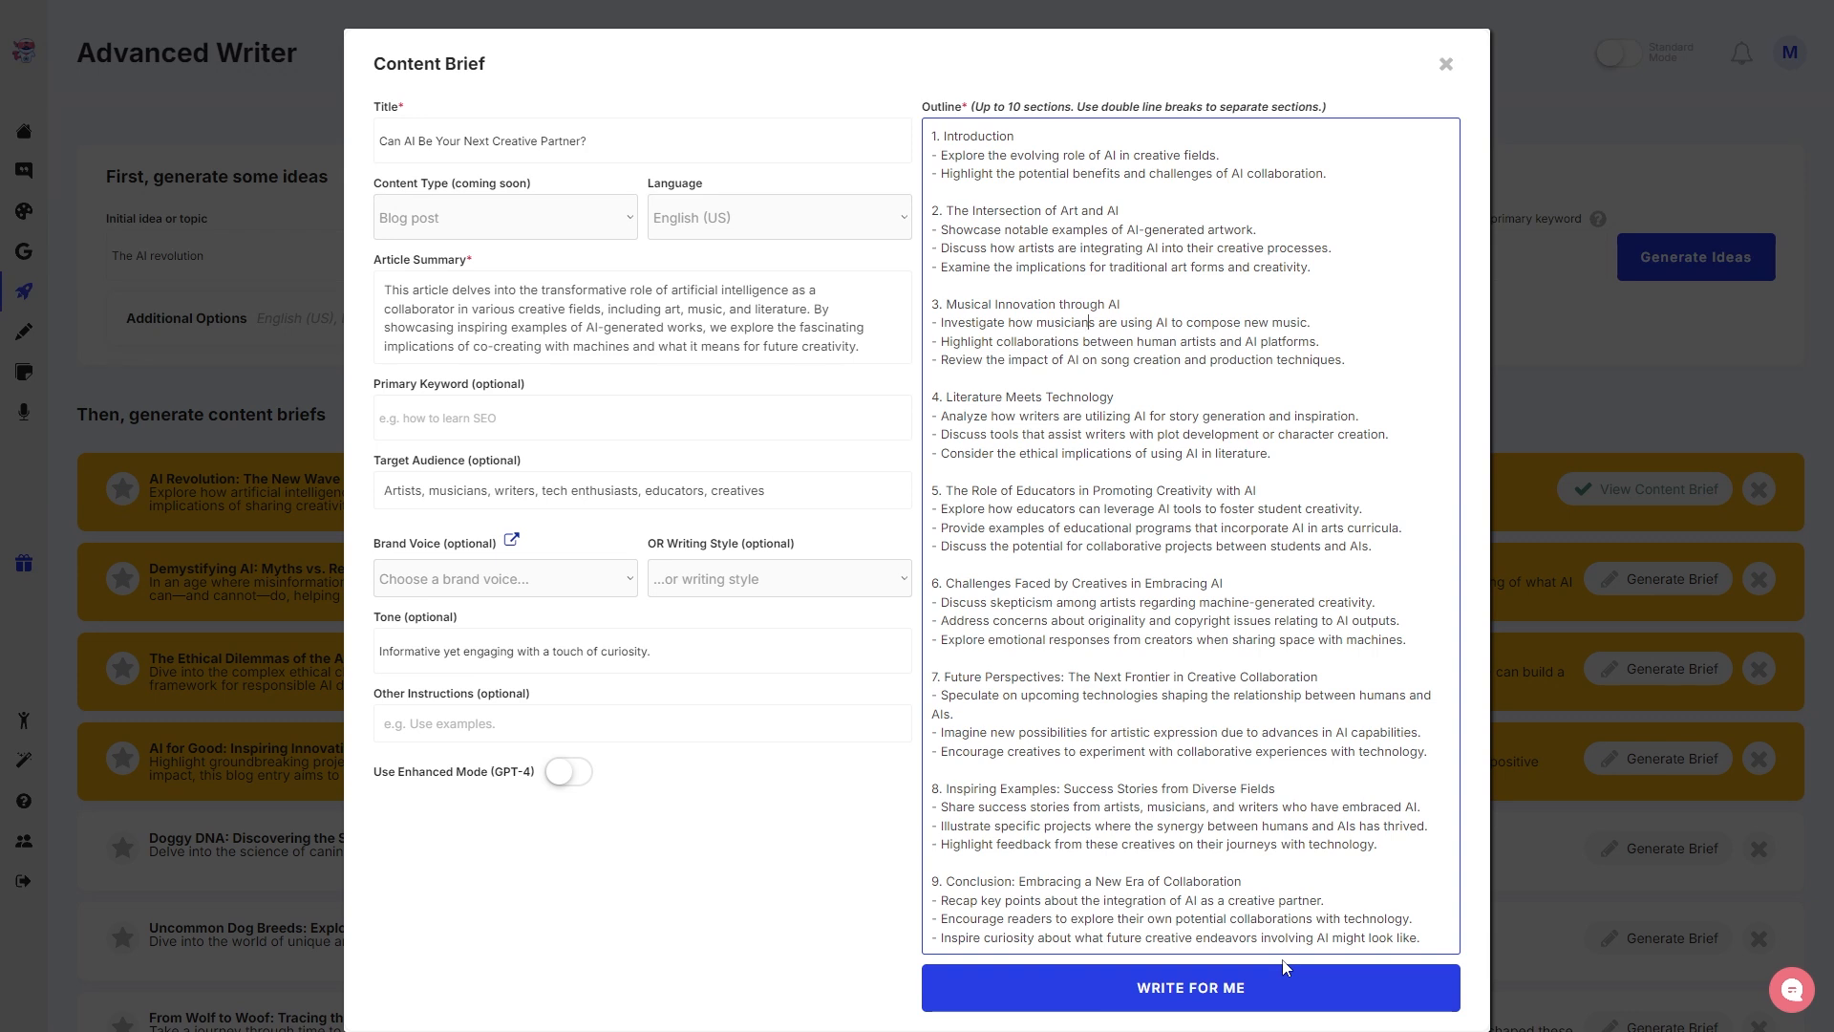
mouse_move(1417, 866)
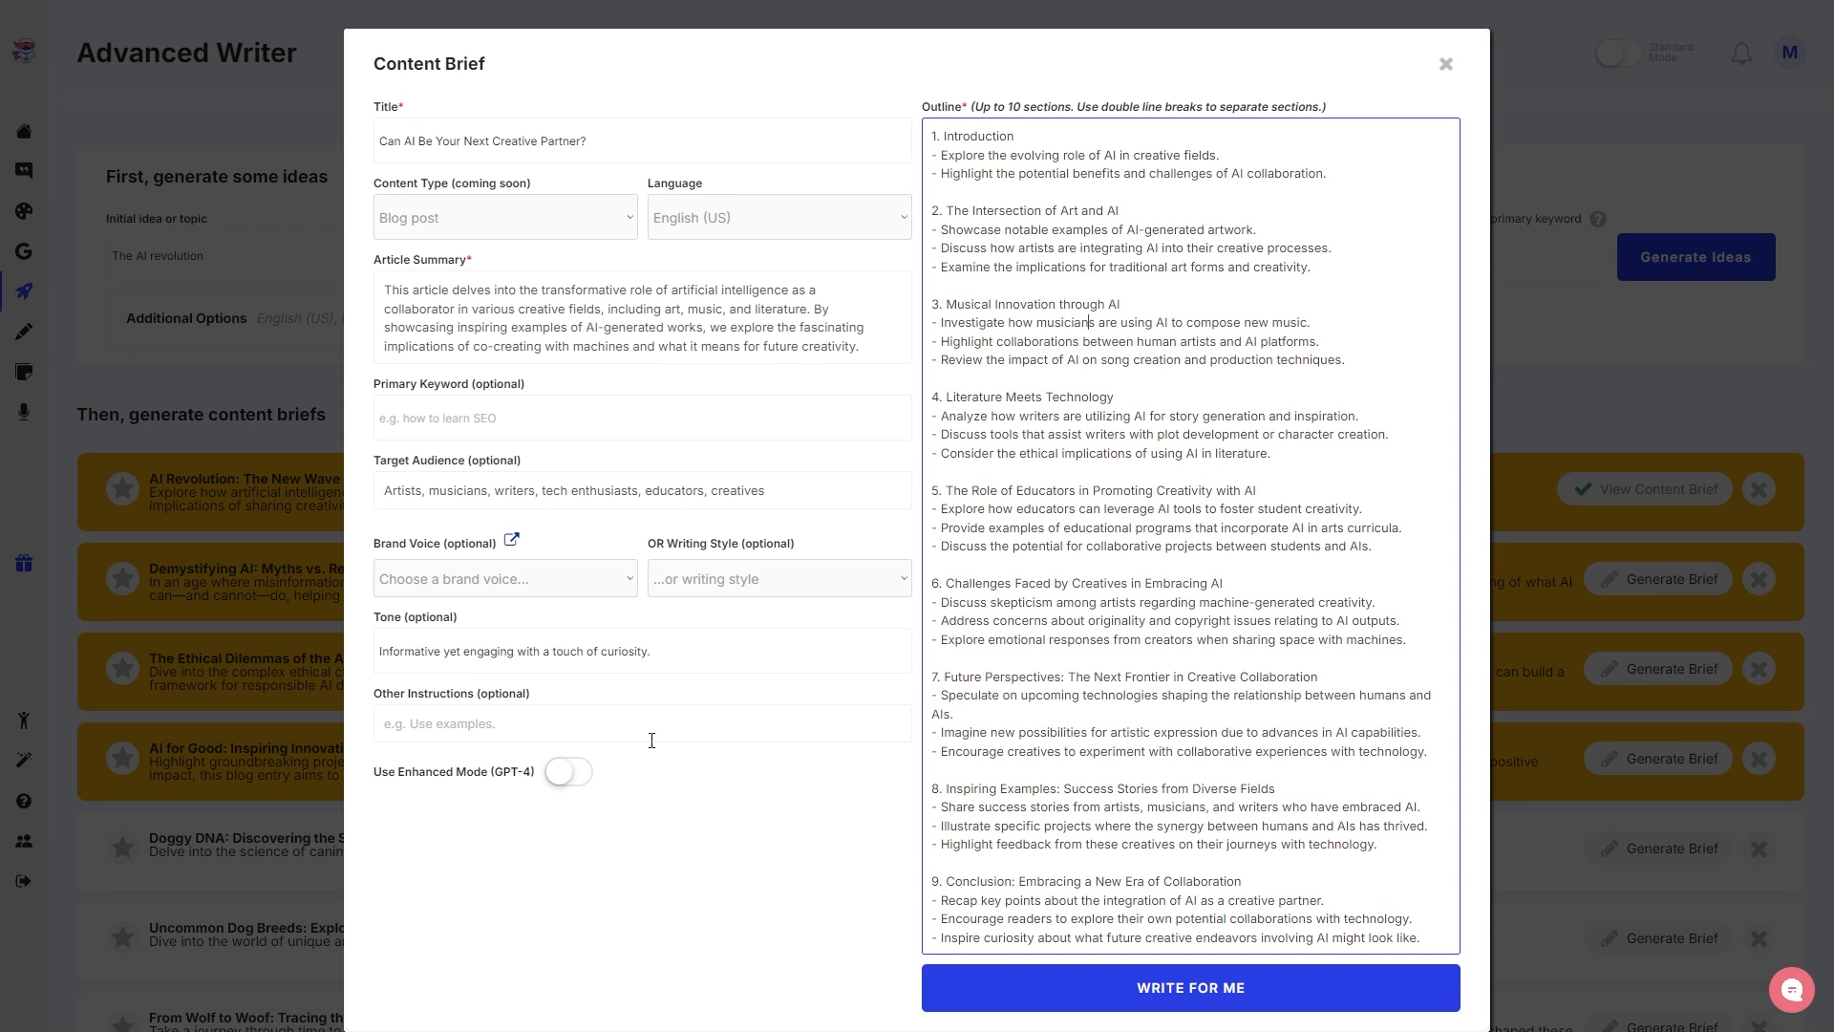
mouse_move(747, 892)
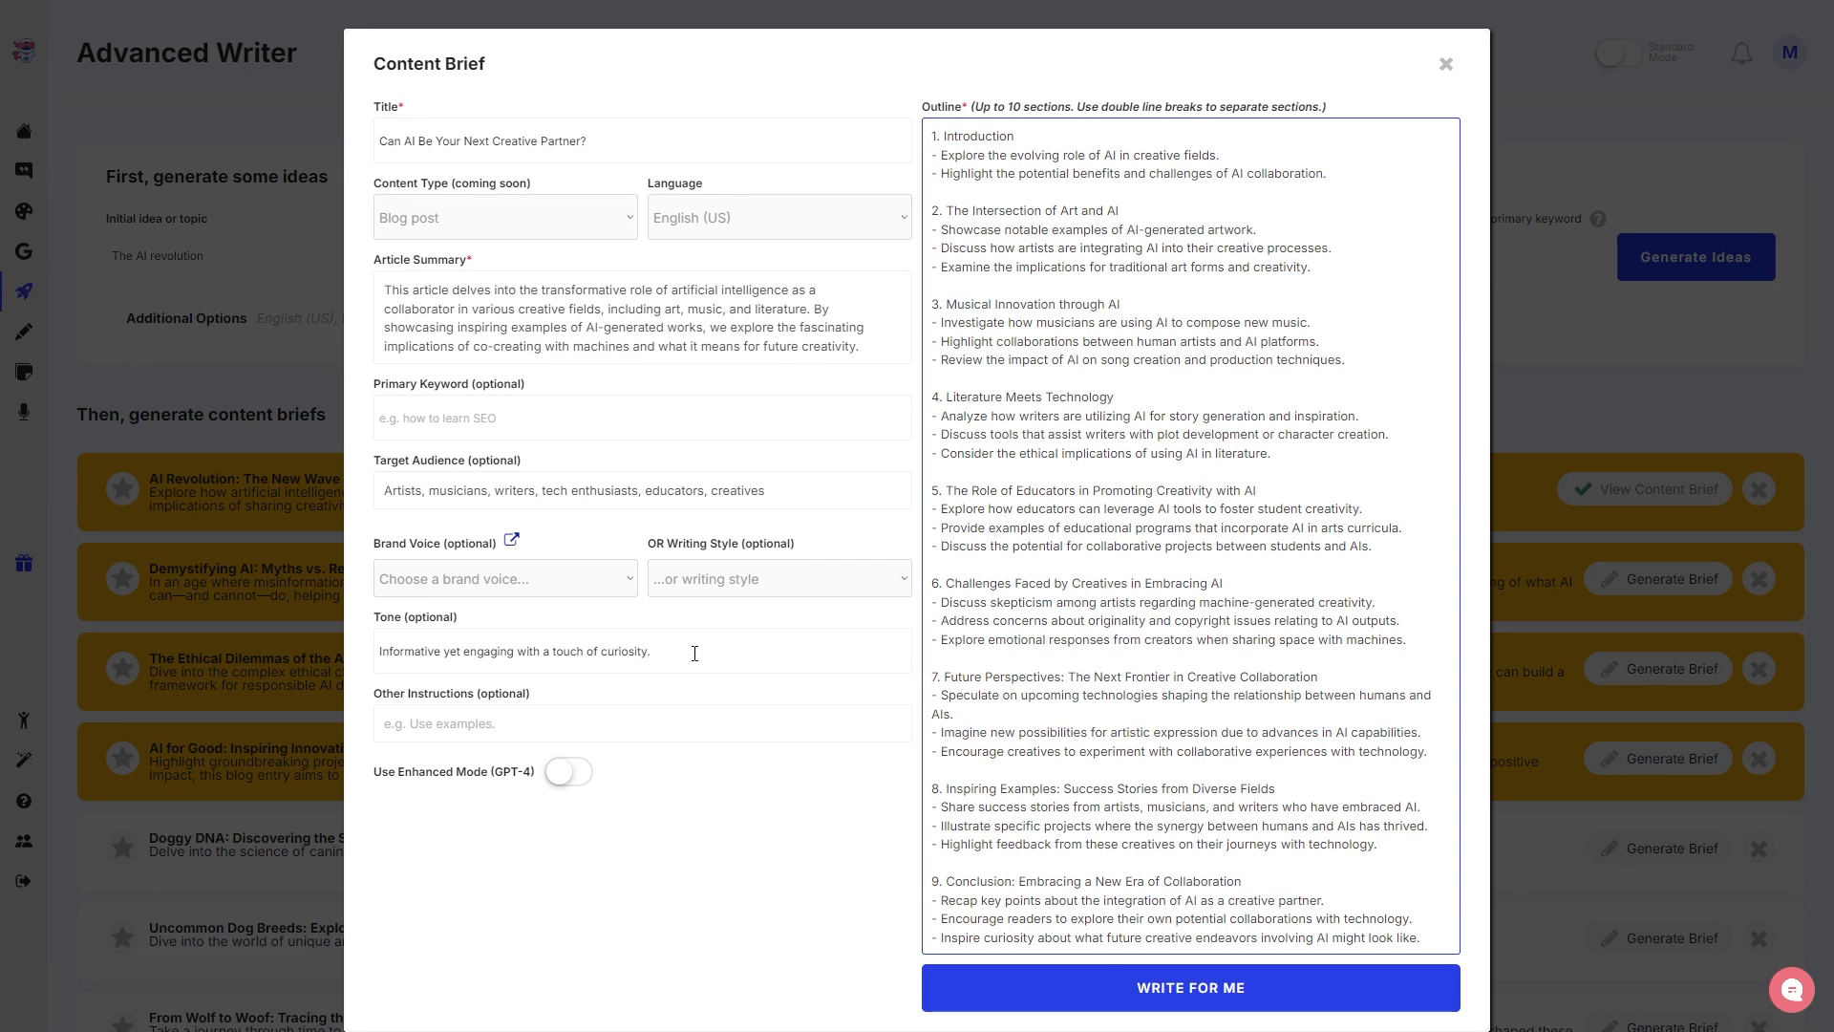
left_click(1088, 322)
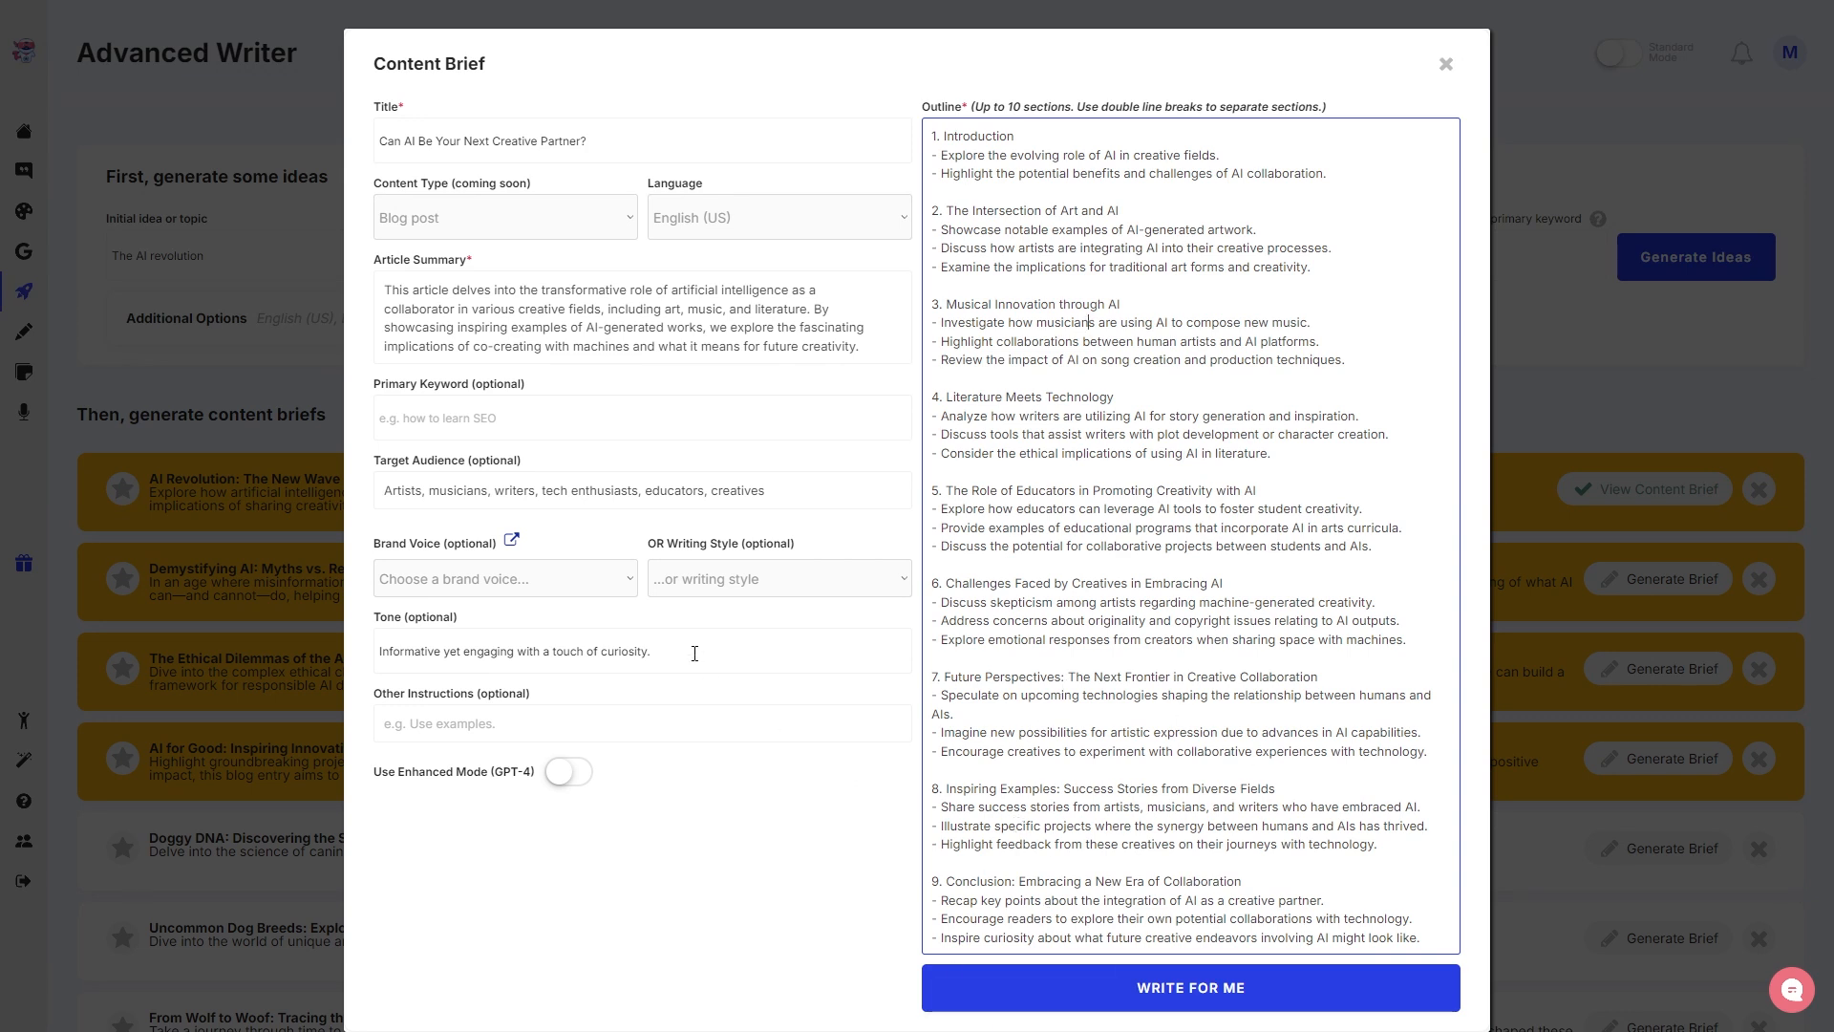
mouse_move(394, 447)
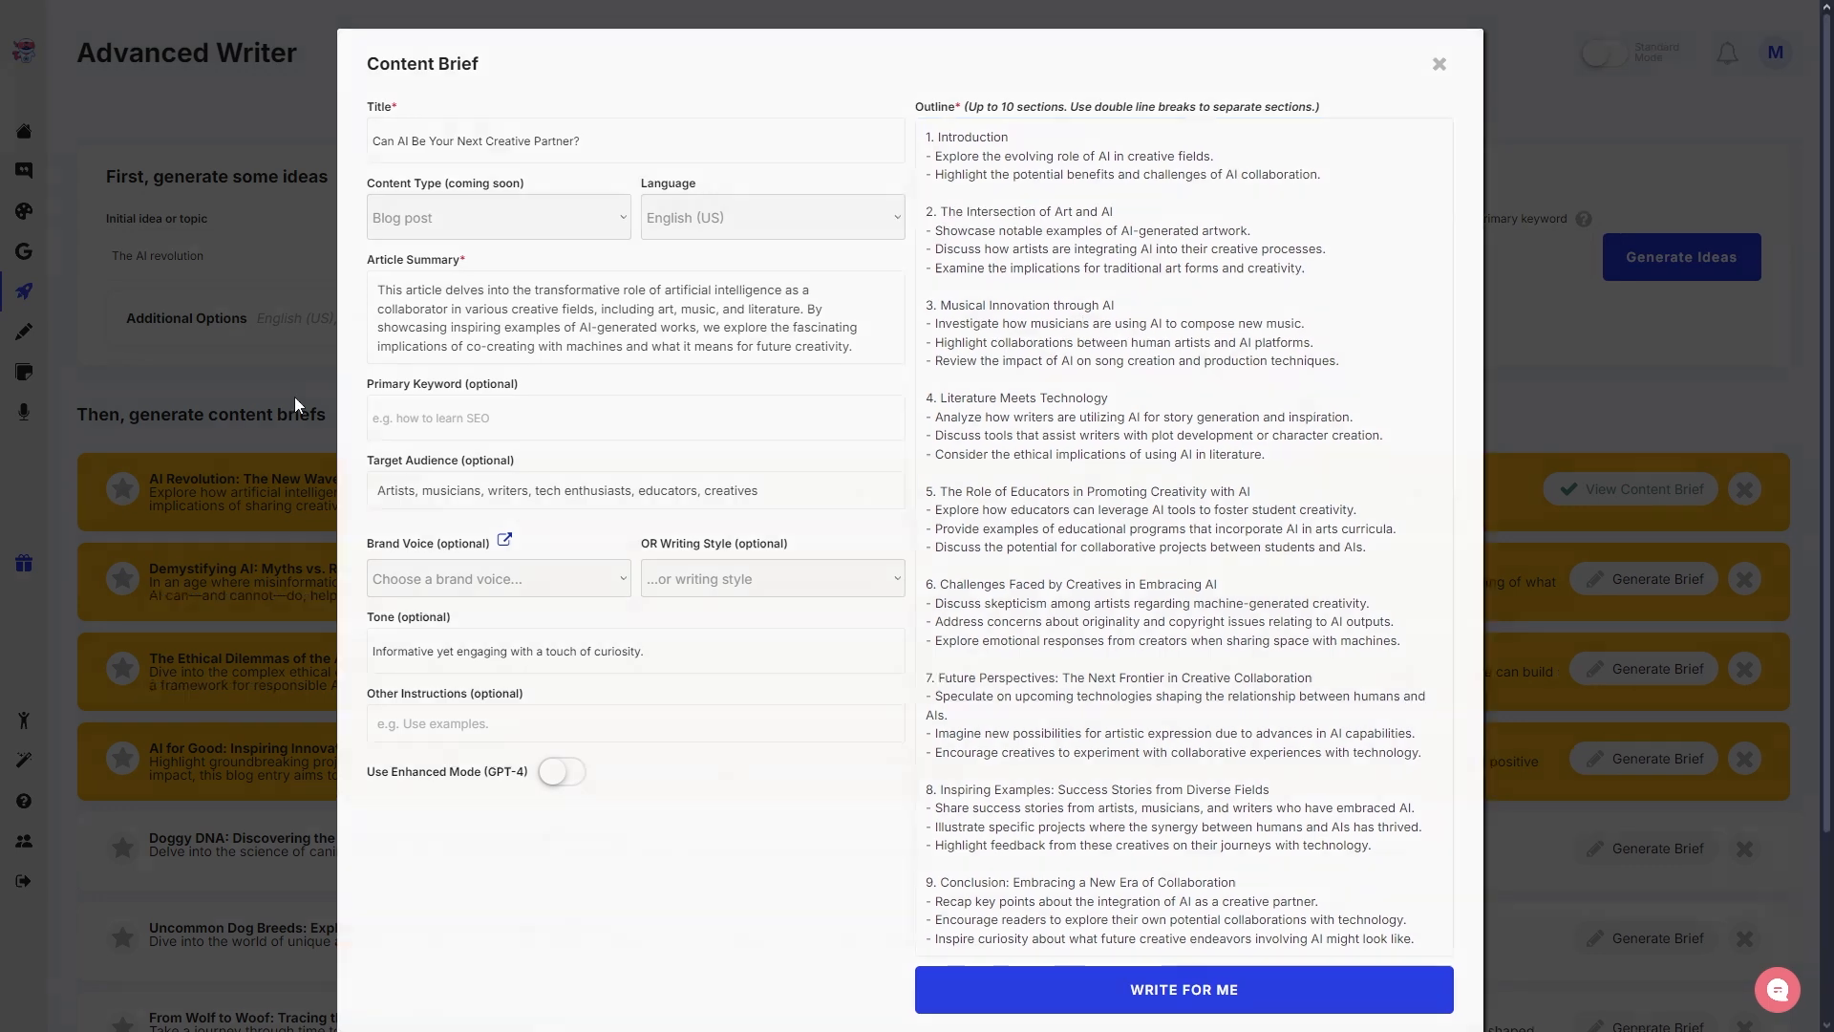
- Close the Content Brief dialog and go to the saved Documents list
left_click(1438, 63)
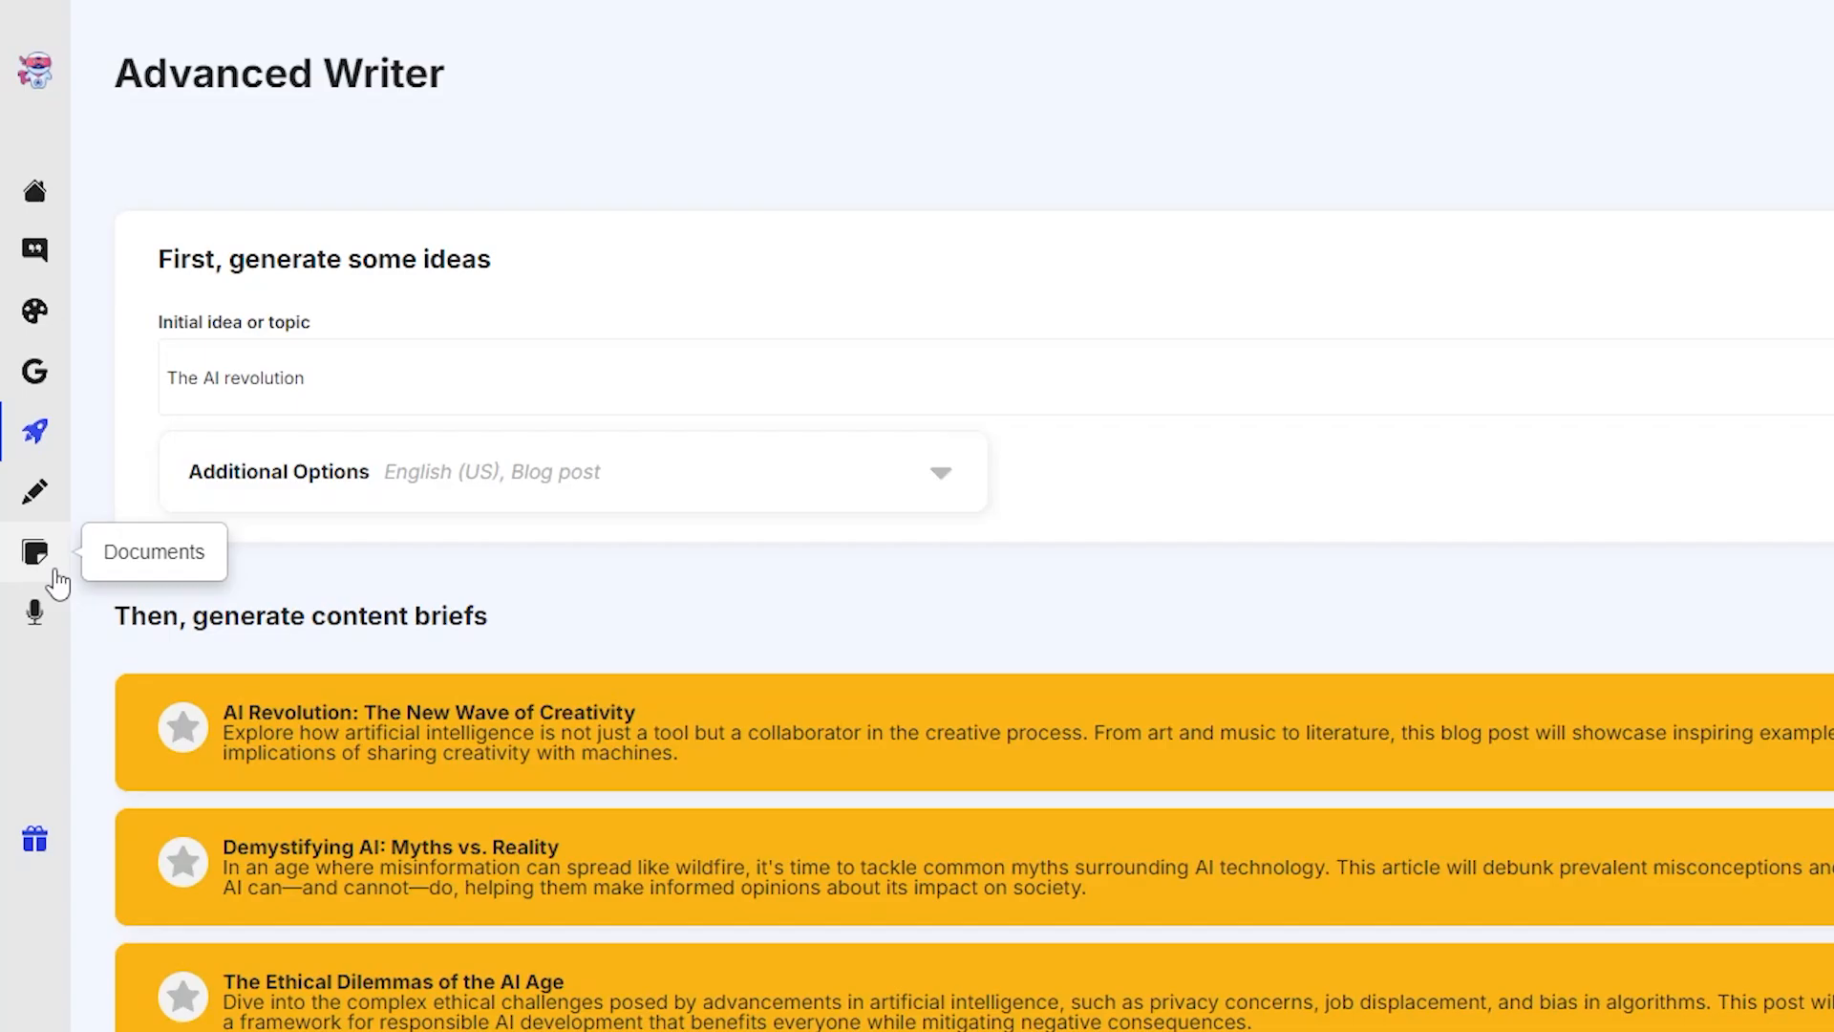
left_click(34, 553)
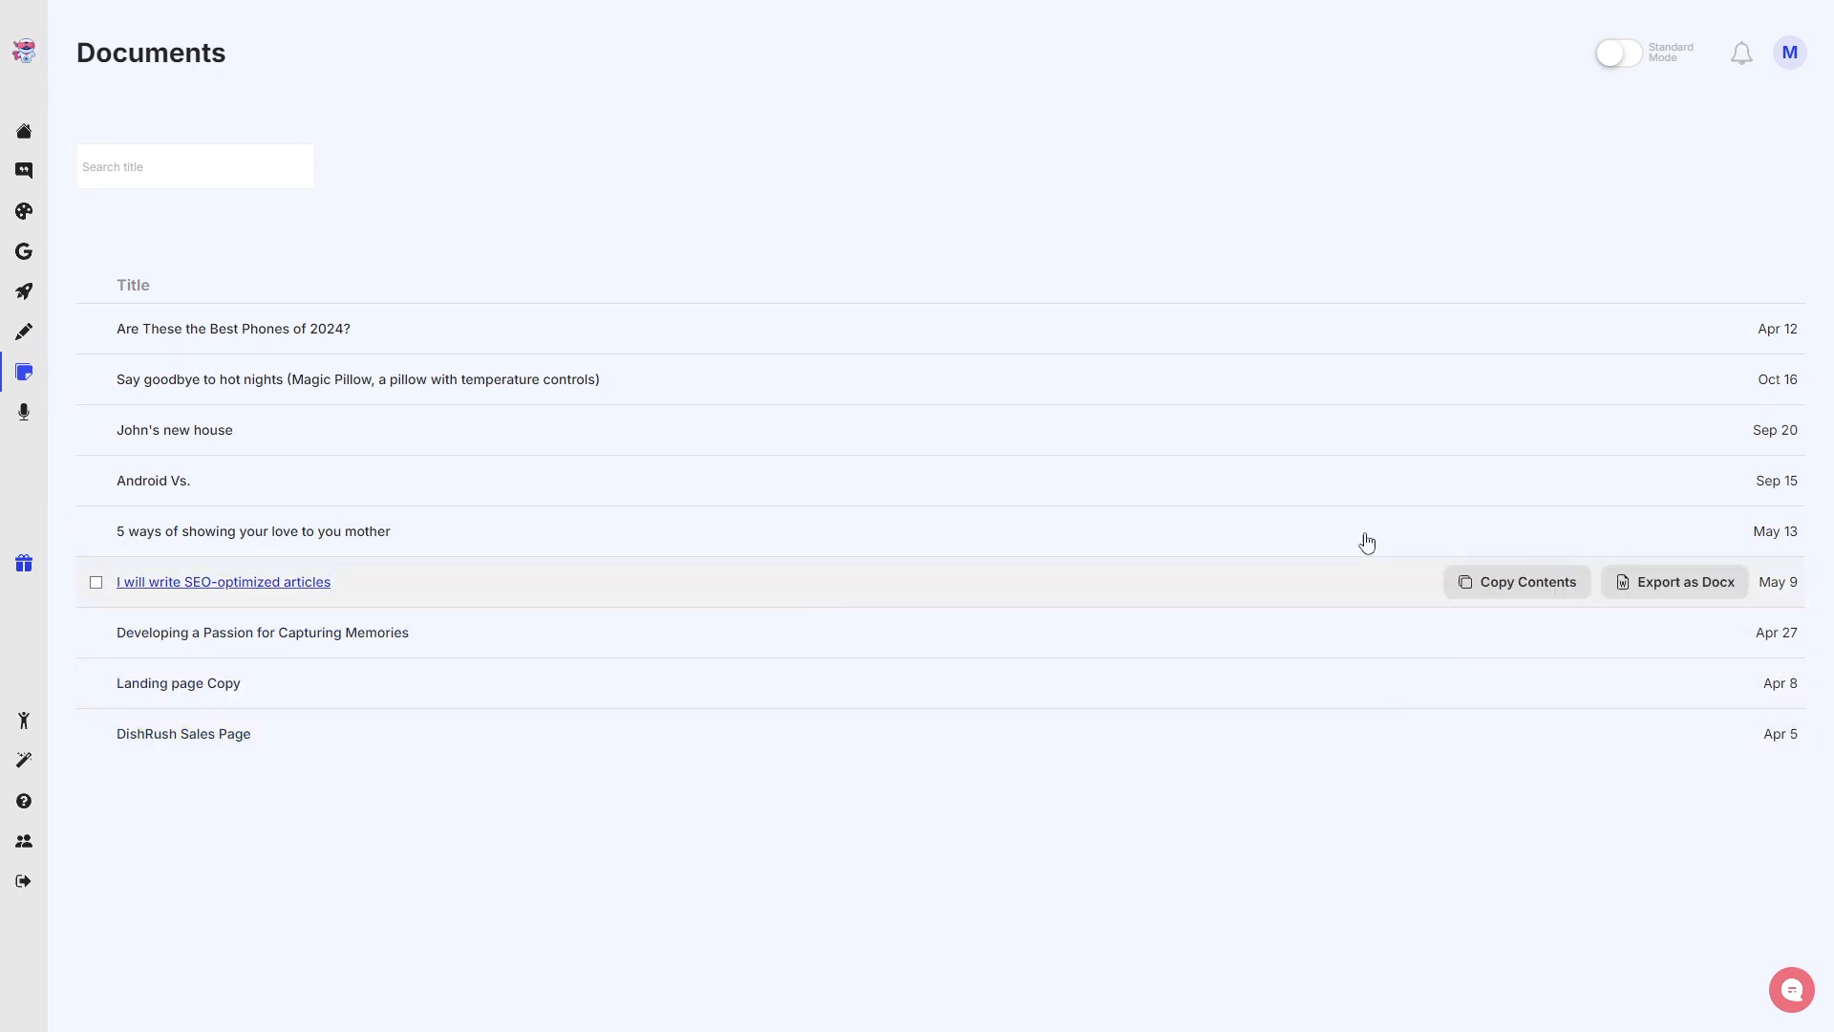
mouse_move(1588, 621)
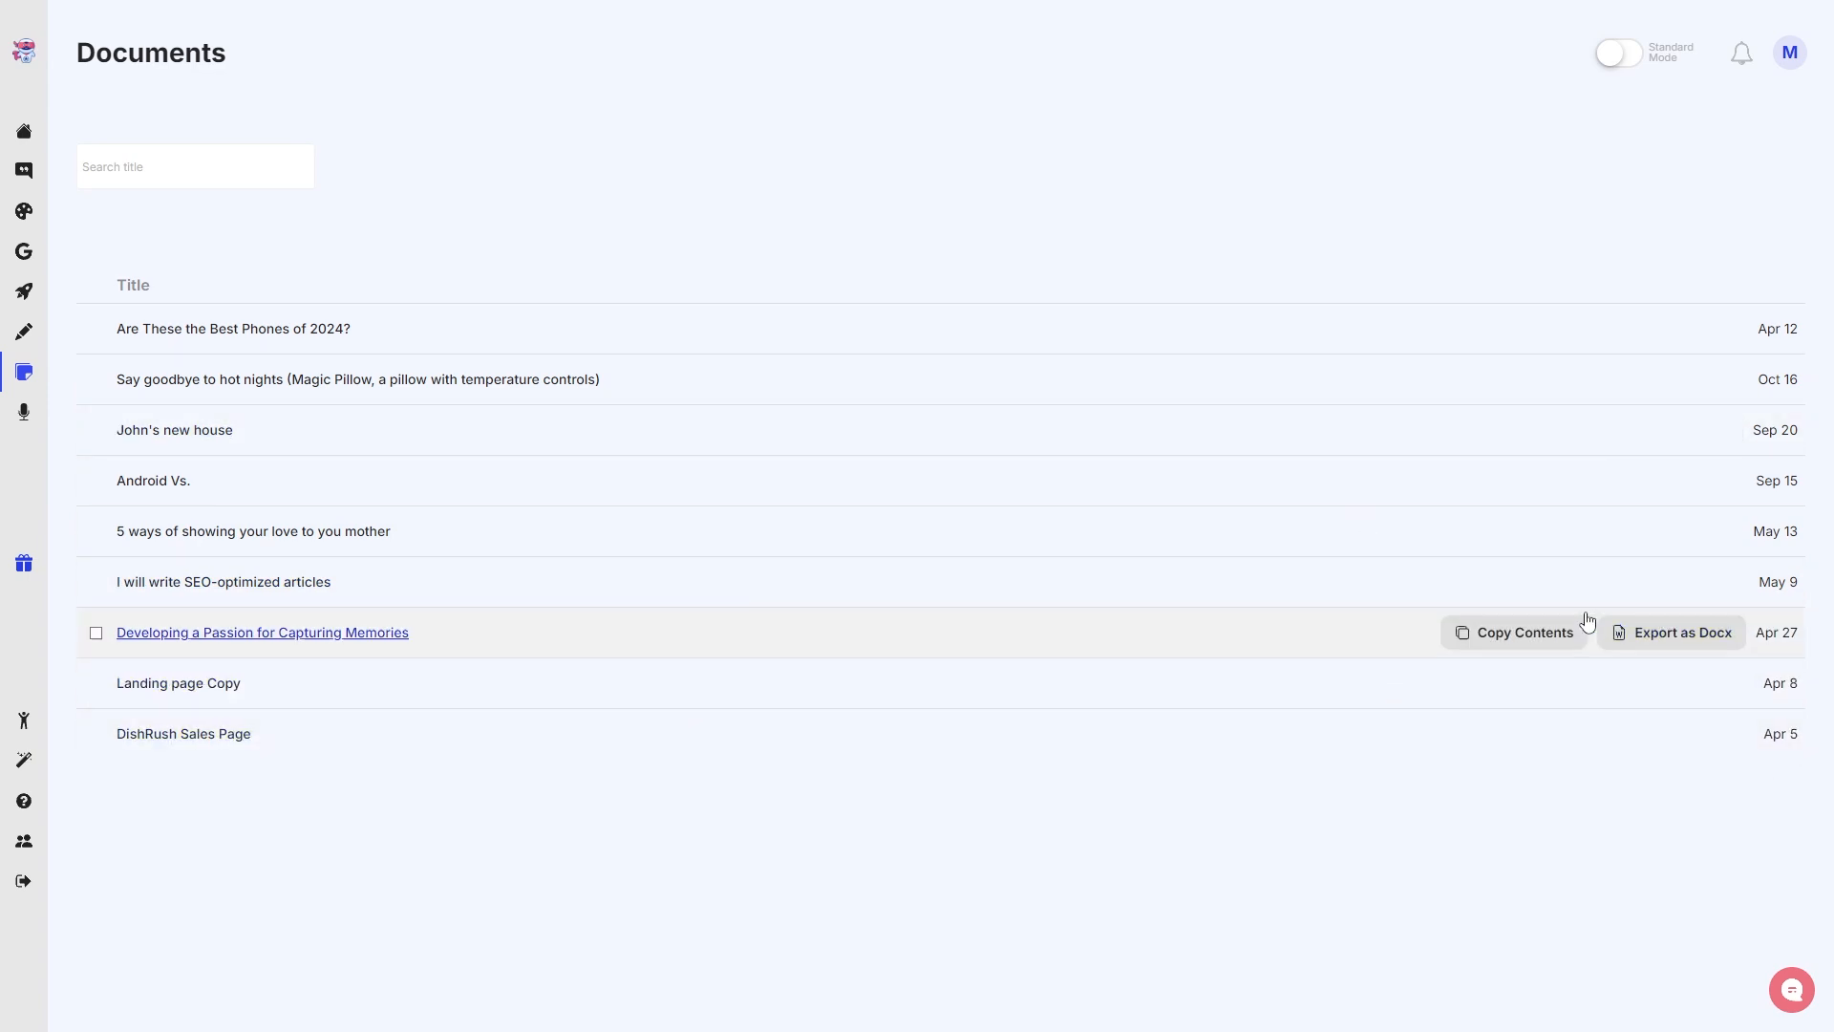
mouse_move(384, 912)
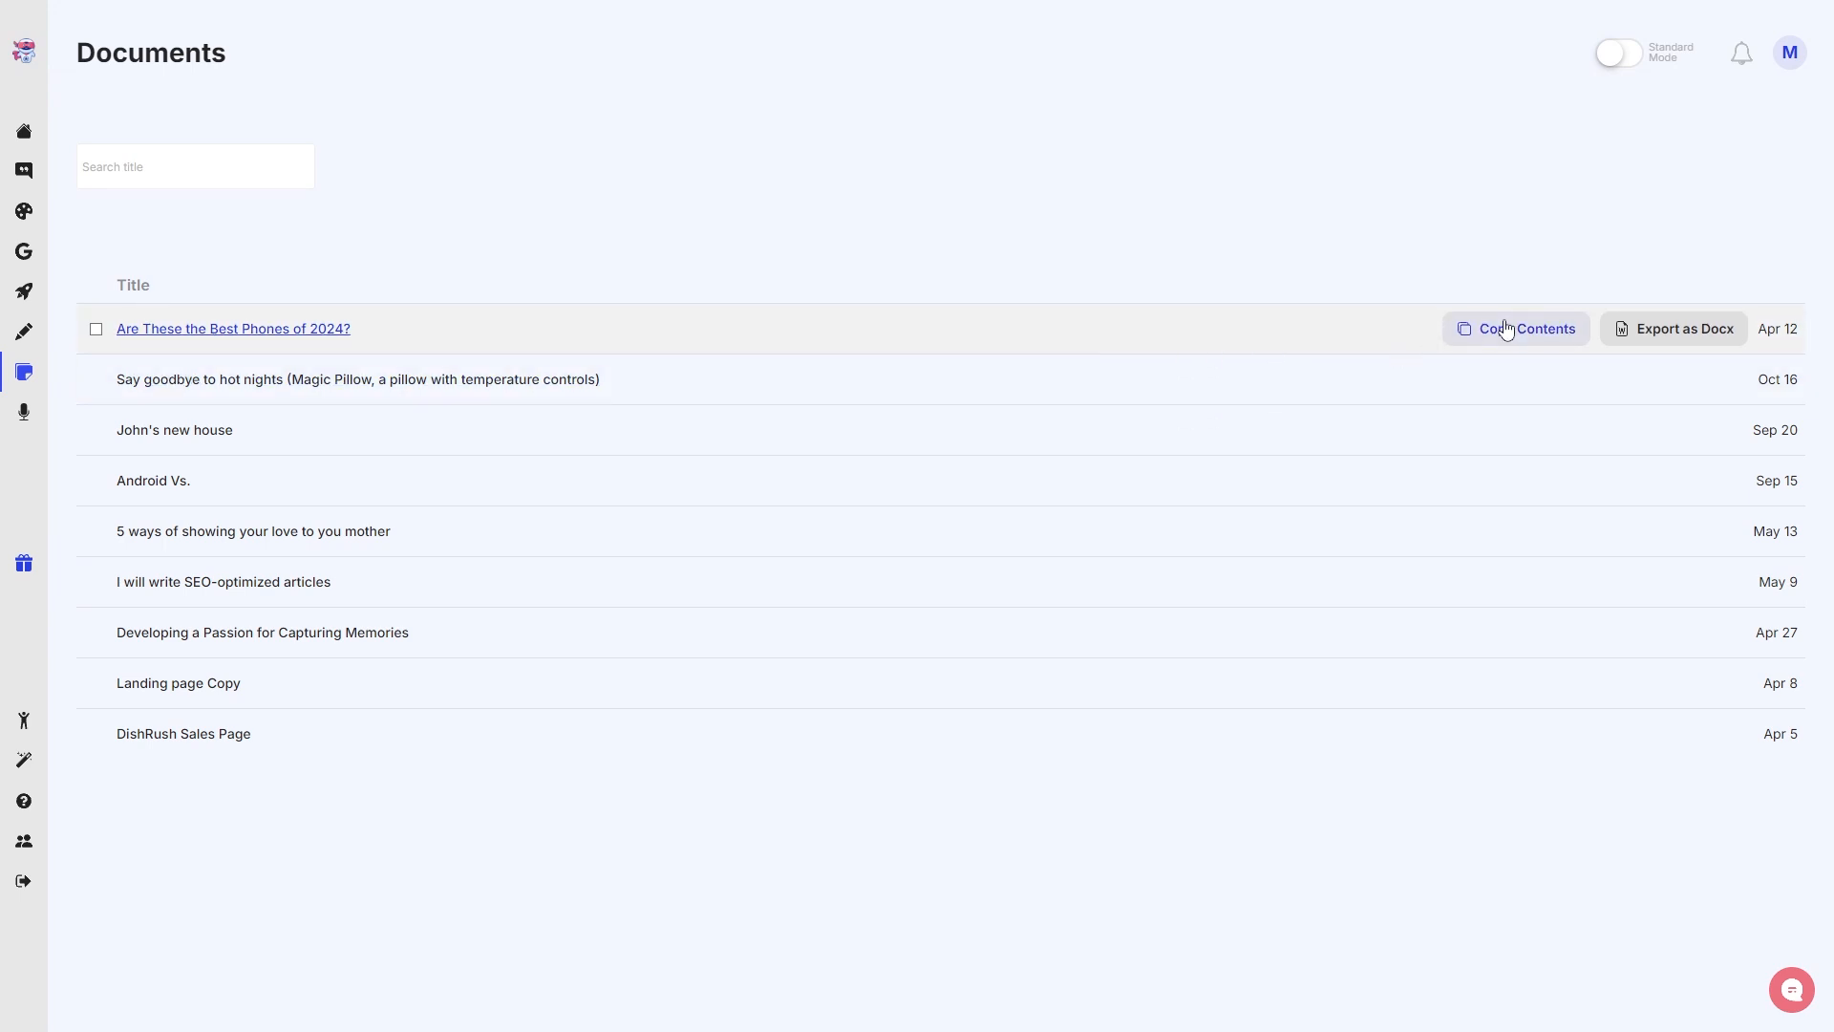
mouse_move(933, 384)
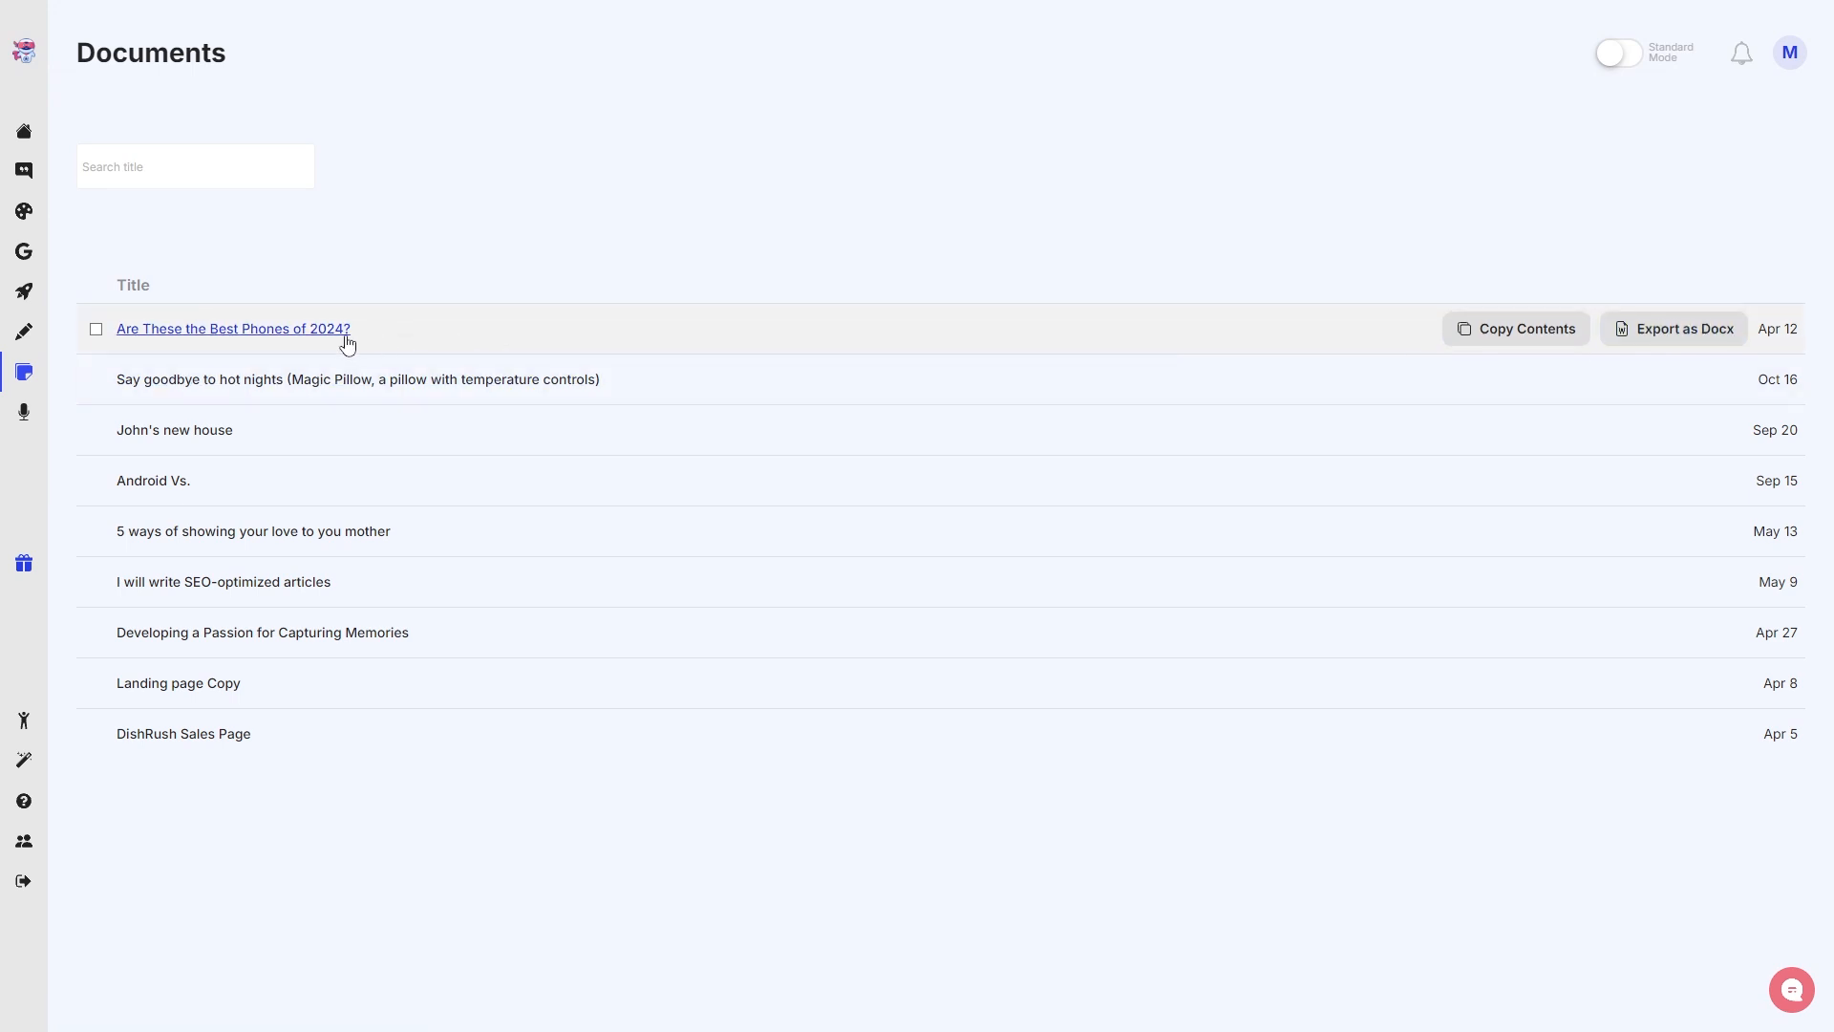
- Open the 'Are These the Best Phones of 2024?' document from the list
left_click(231, 329)
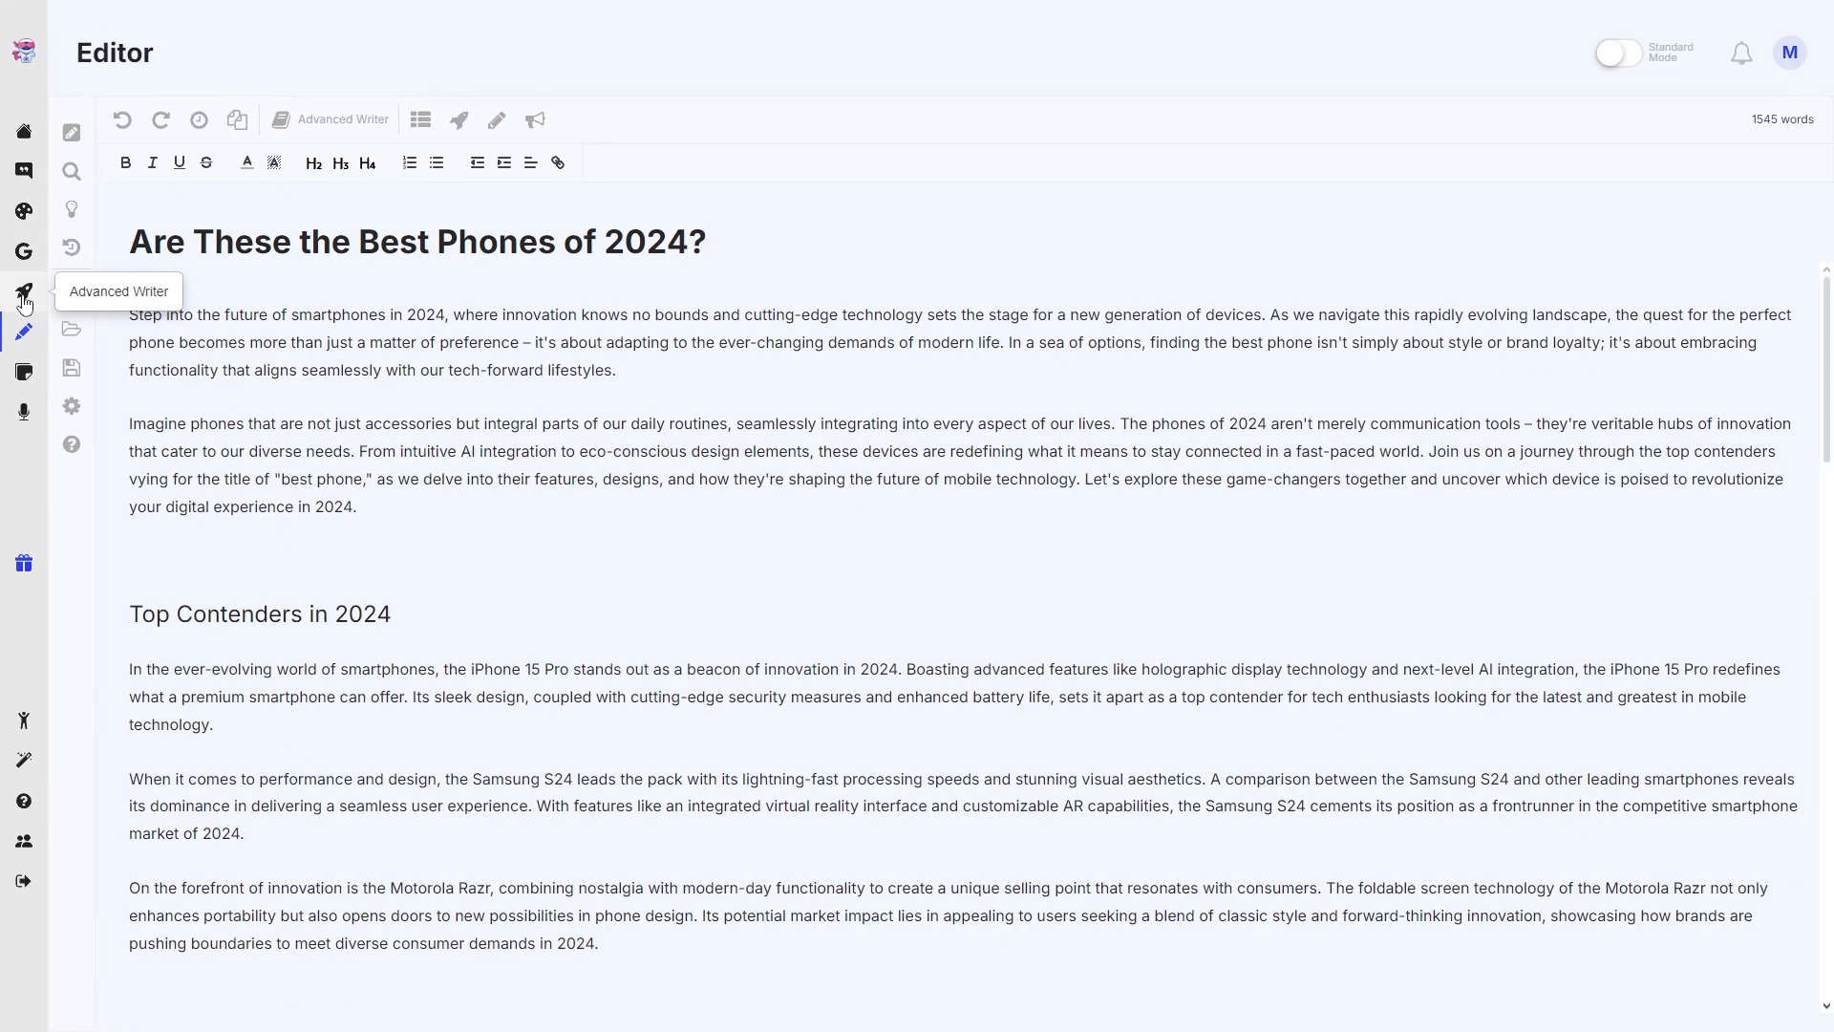
- Leave the phones article and return to the Advanced Writer idea generator
left_click(22, 291)
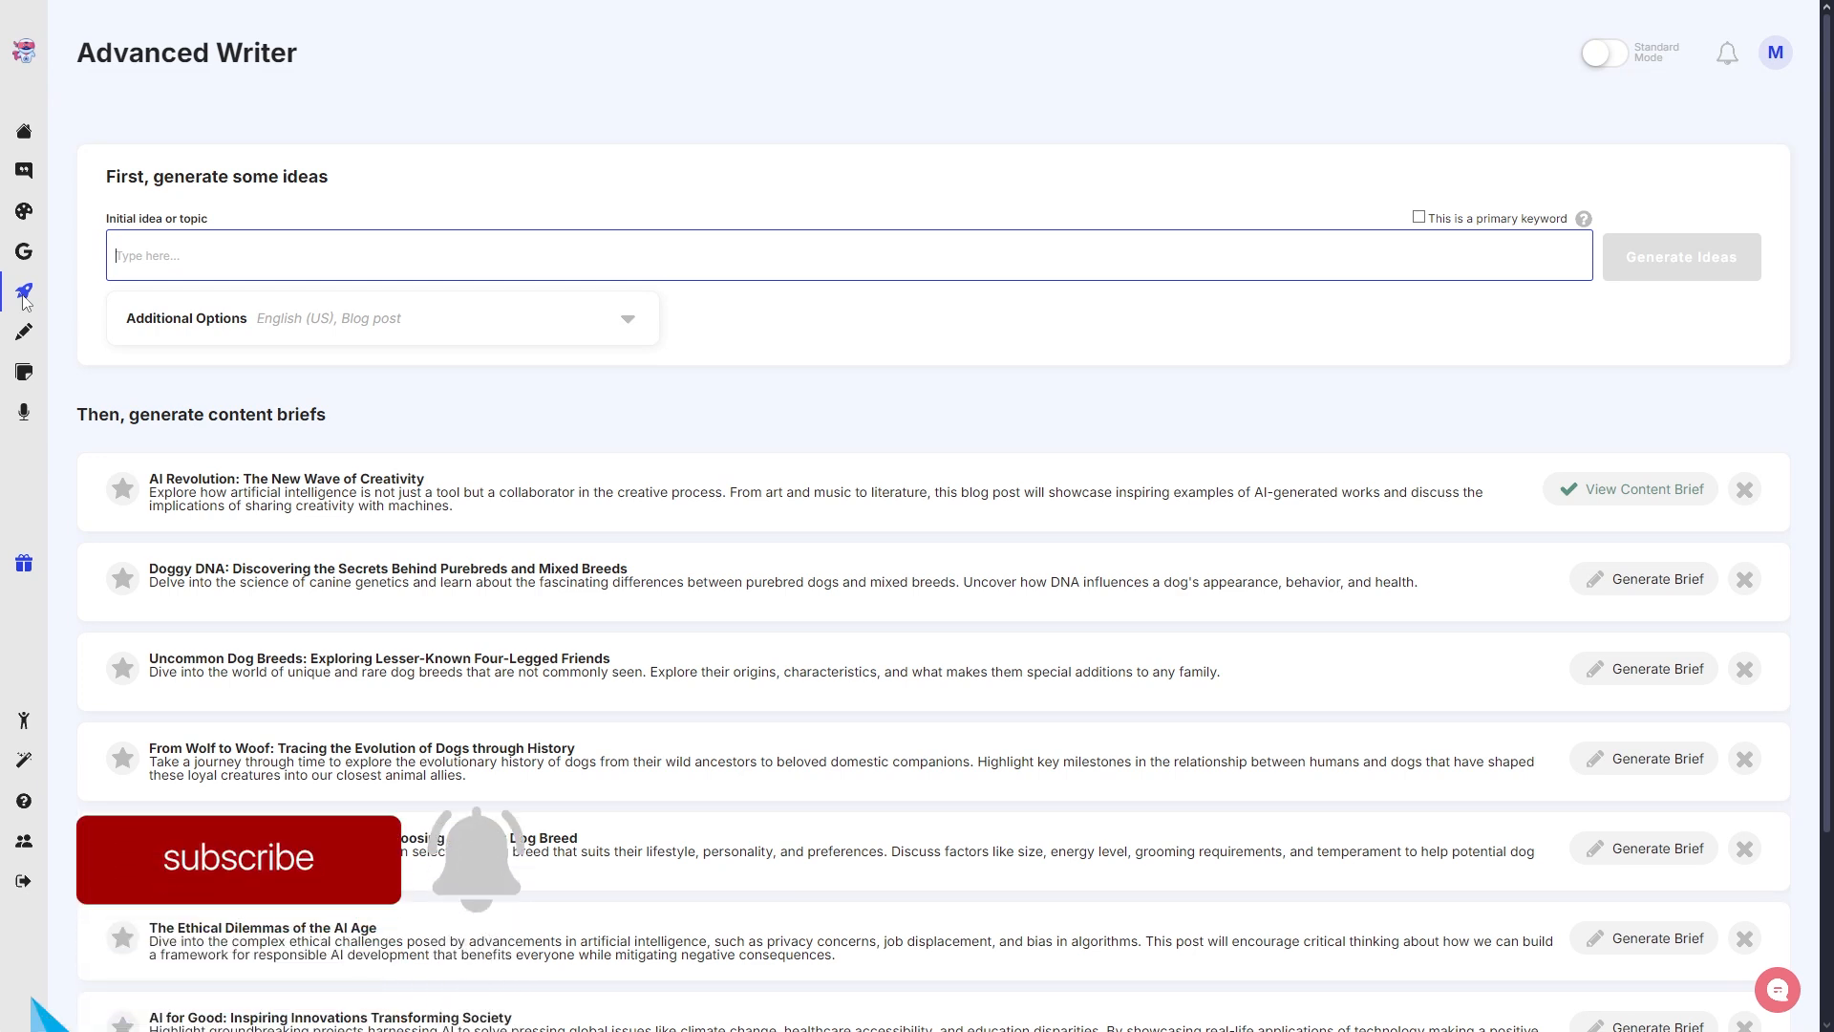
- Click on the Advanced Writer page, leaving the topic field and idea list unchanged
left_click(238, 859)
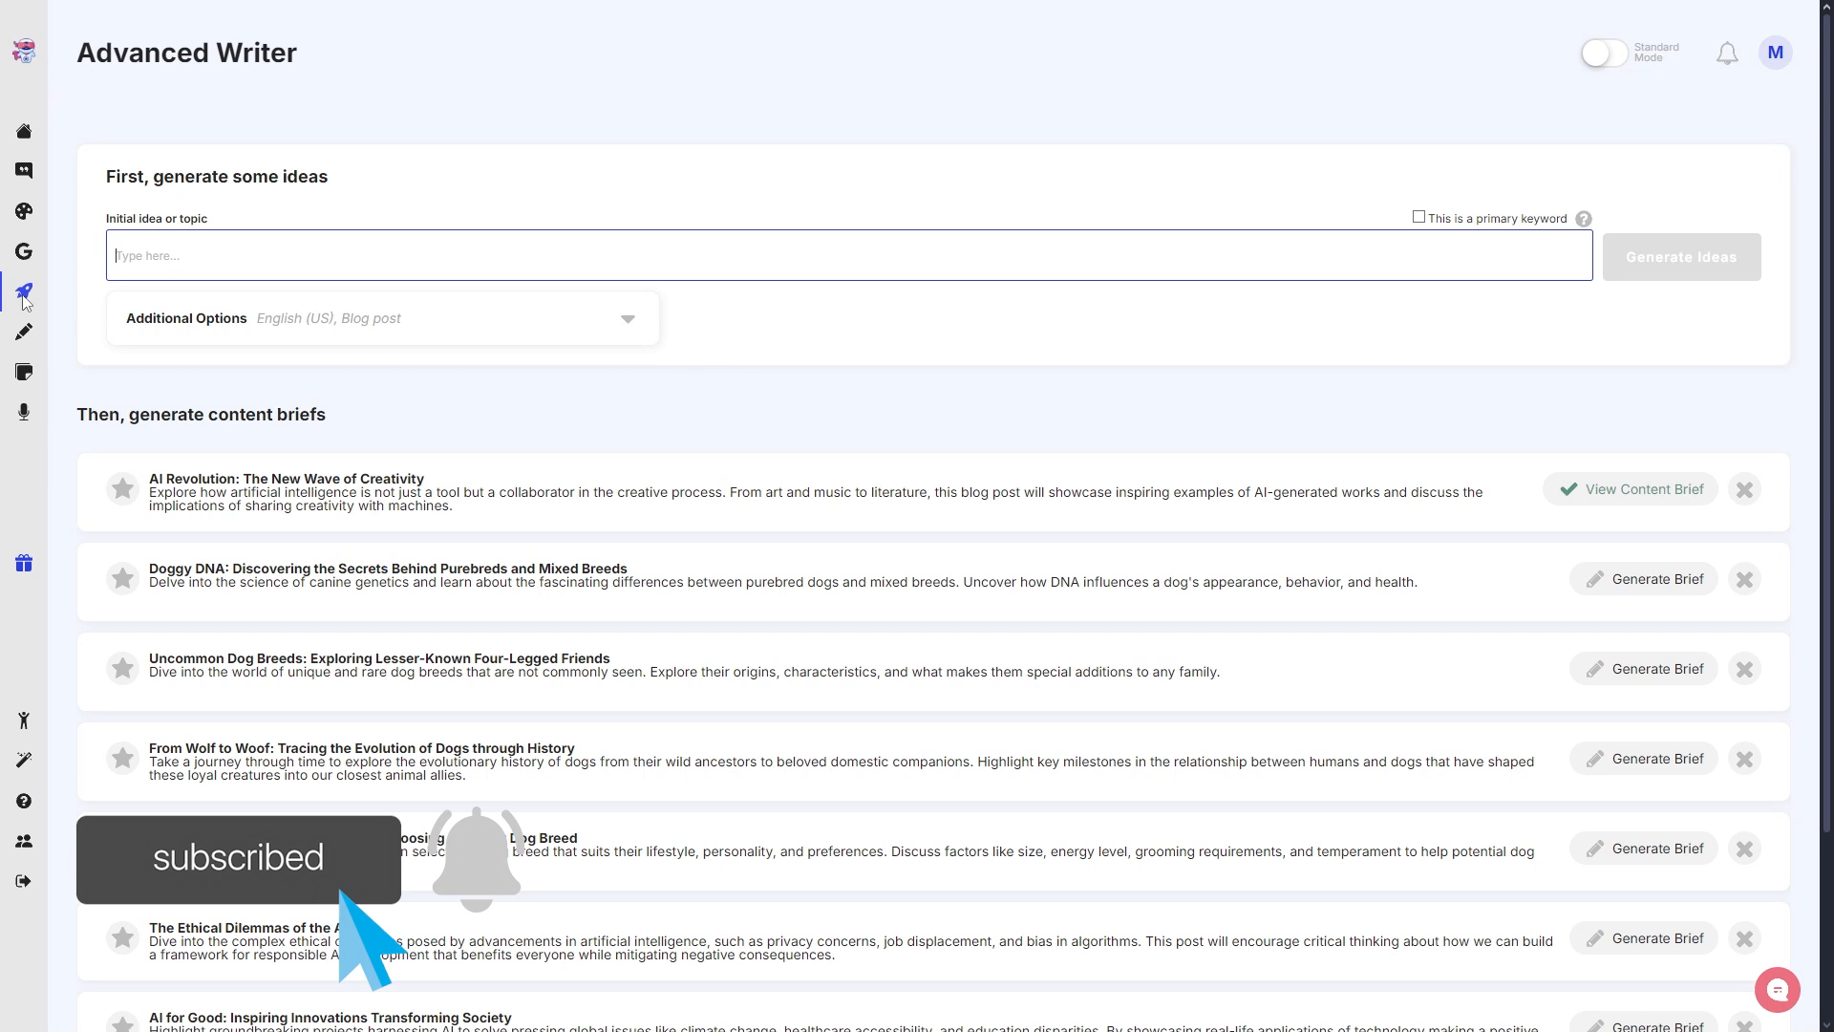